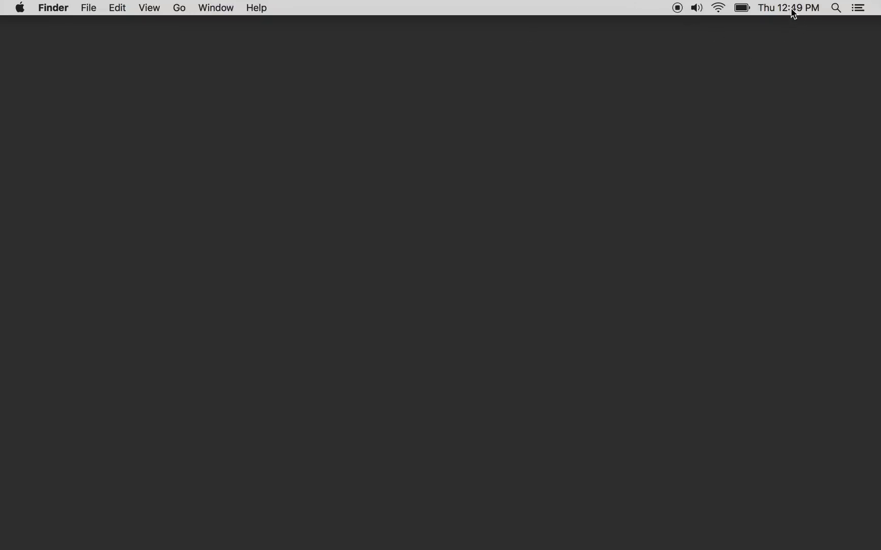
Bookmark the Setup page and rename the new bookmark to 'PWA Starter Kit'.
left_click(788, 7)
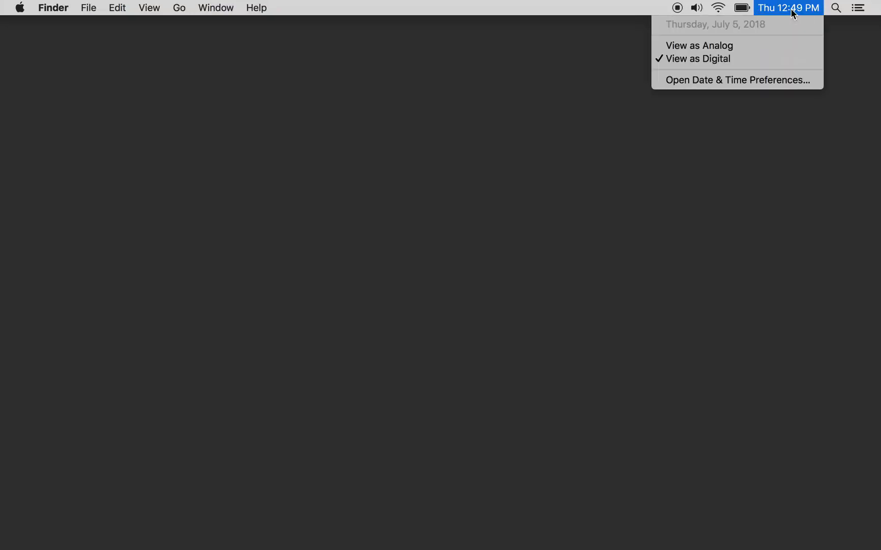
mouse_move(522, 240)
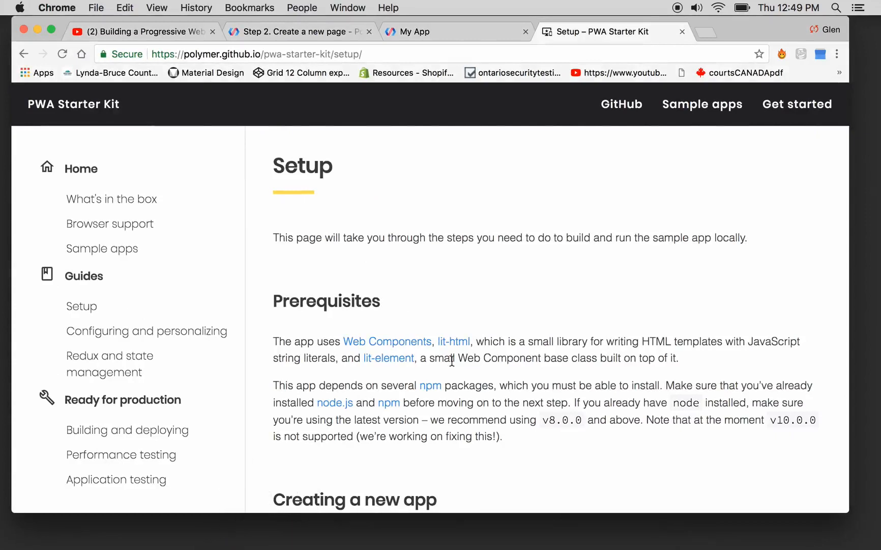
mouse_move(431, 337)
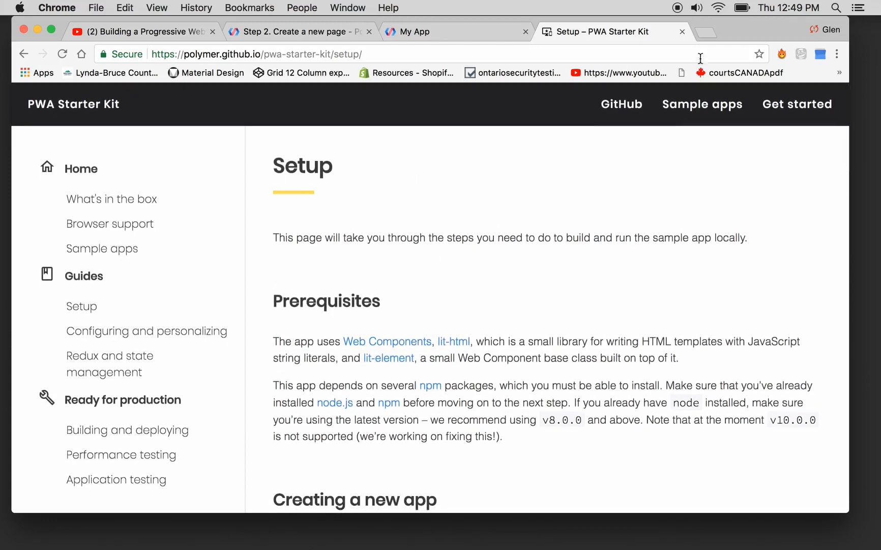
left_click(759, 54)
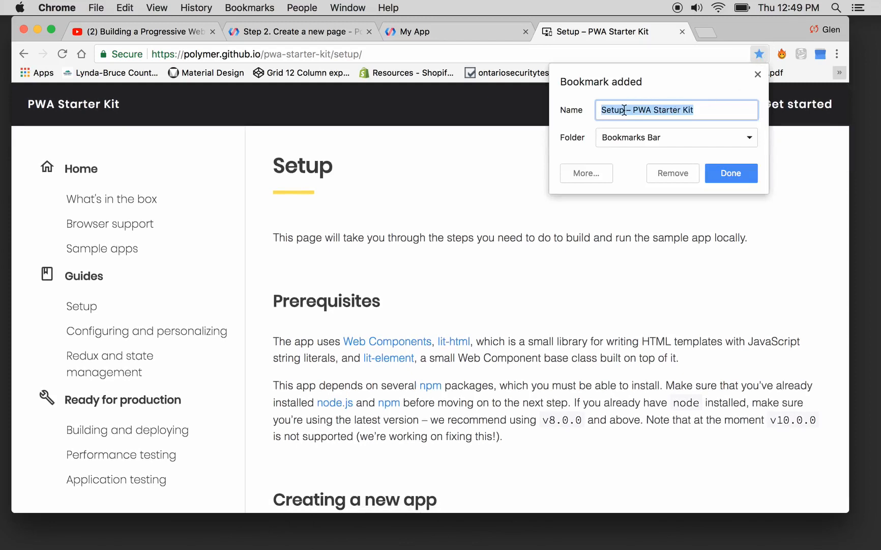
left_click(635, 110)
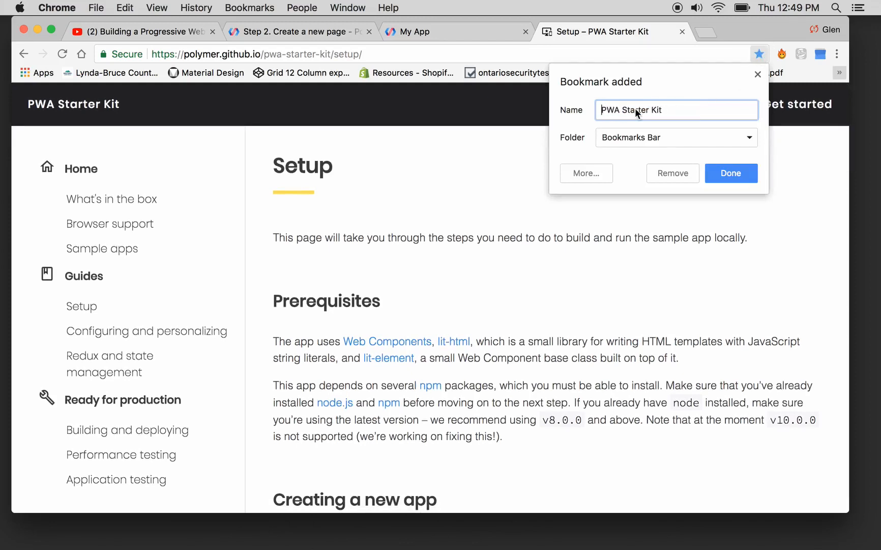
left_click(731, 173)
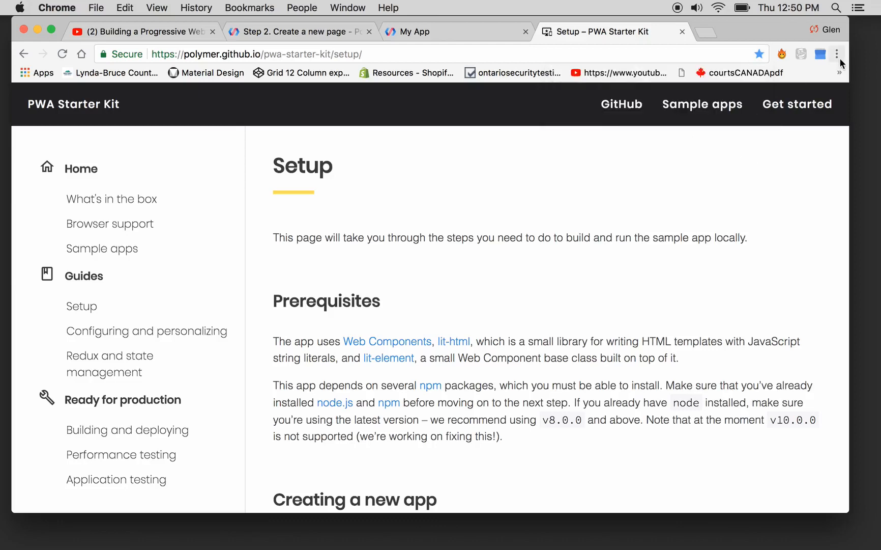
Confirm 'PWA Starter Kit' now appears in Chrome's bookmarks list, then dismiss it.
left_click(837, 54)
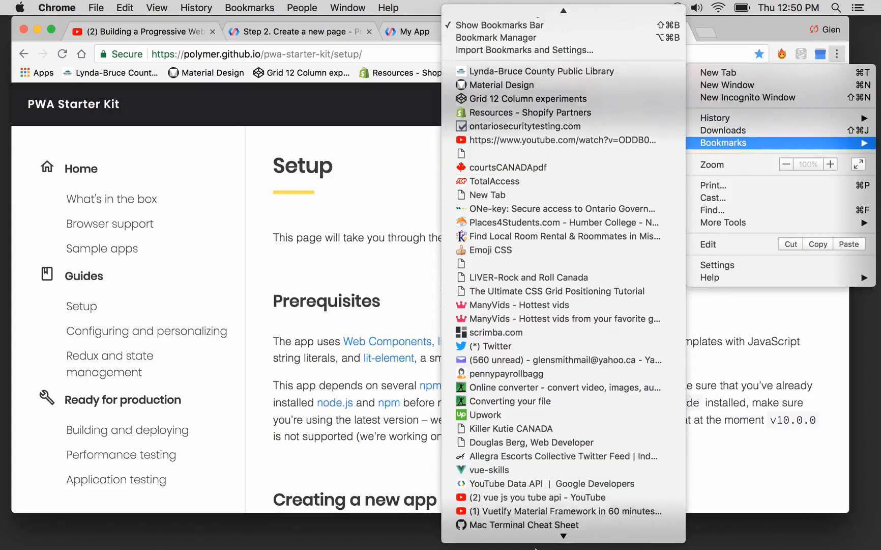
scroll("down", 3)
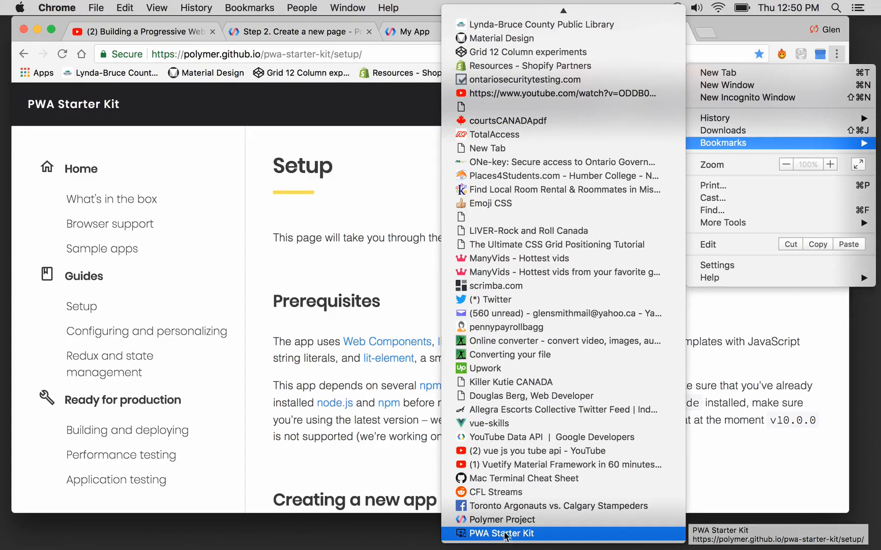
mouse_move(510, 519)
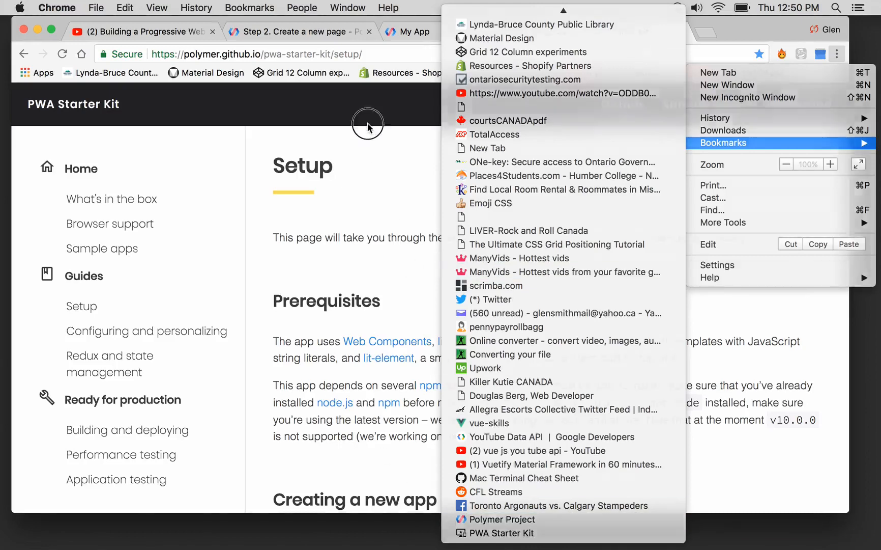
left_click(503, 533)
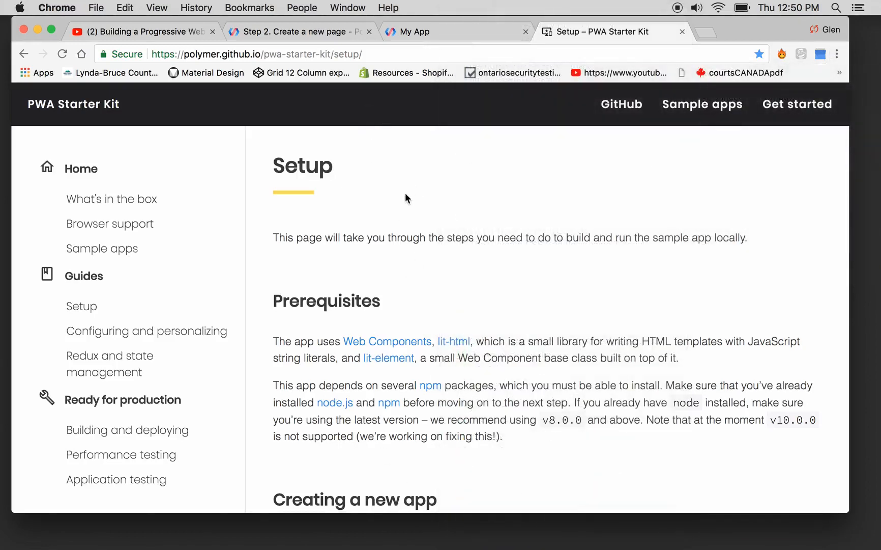
Read down the Setup guide from the top toward the Creating a new app section.
scroll("down", 3)
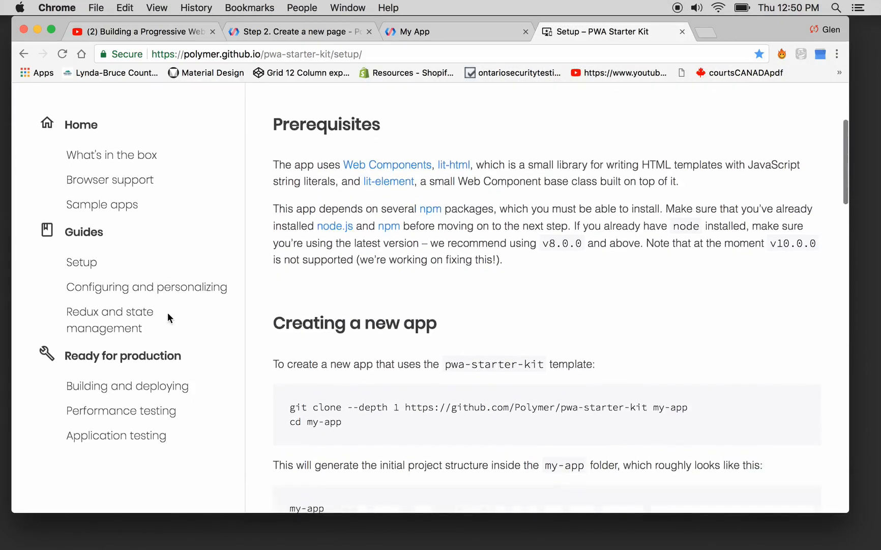
scroll("down", 3)
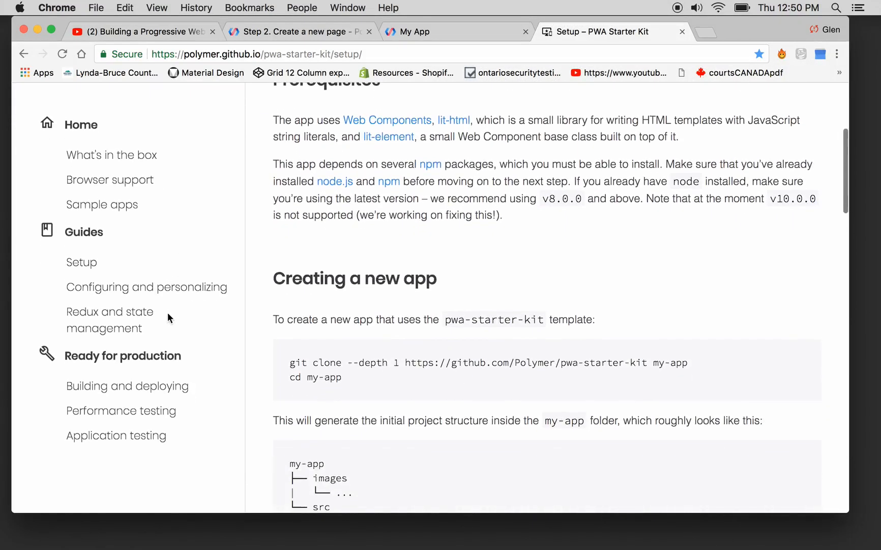
scroll("down", 3)
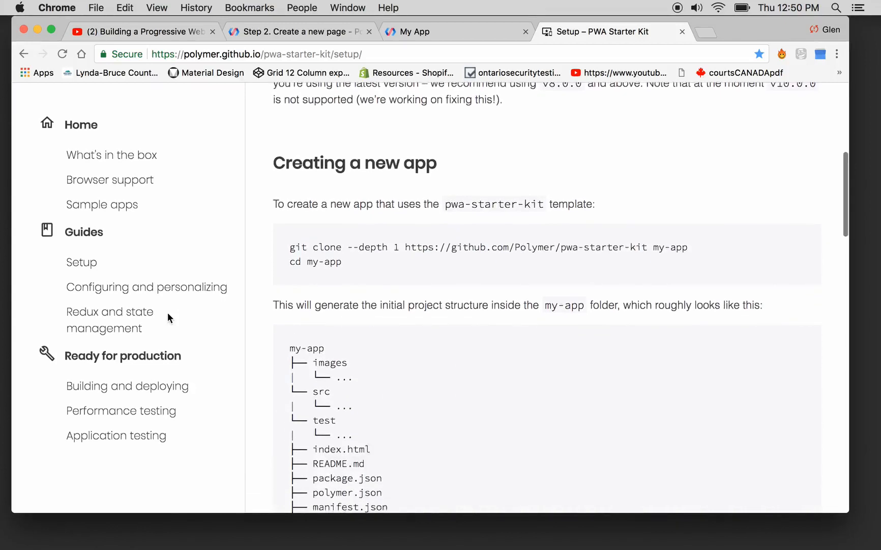
scroll("down", 3)
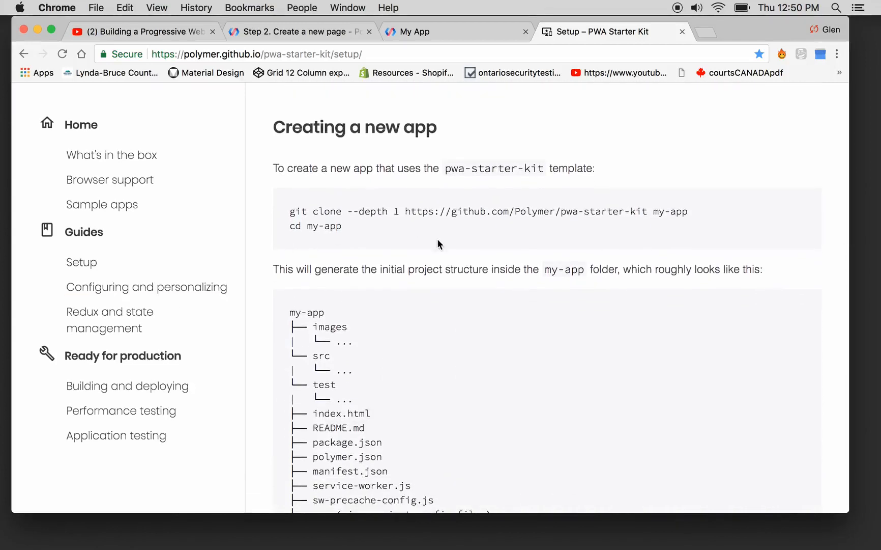
mouse_move(443, 250)
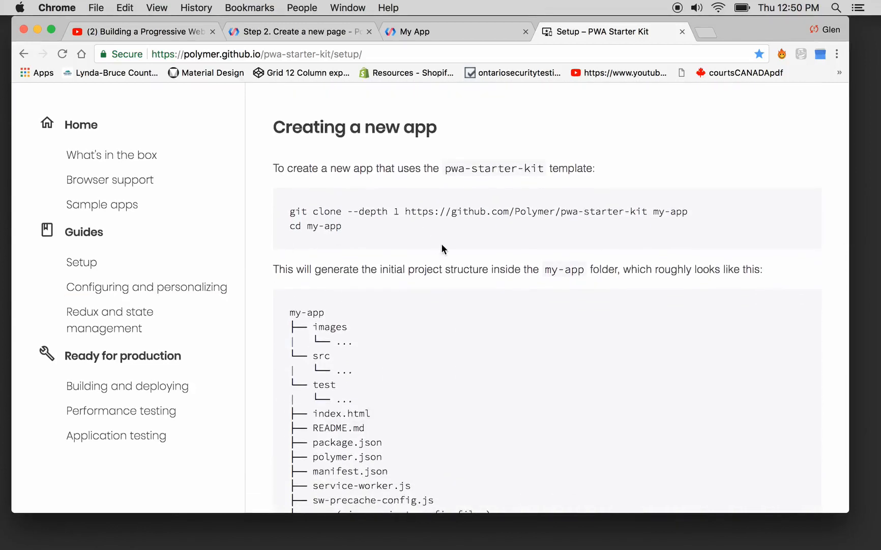
scroll("down", 3)
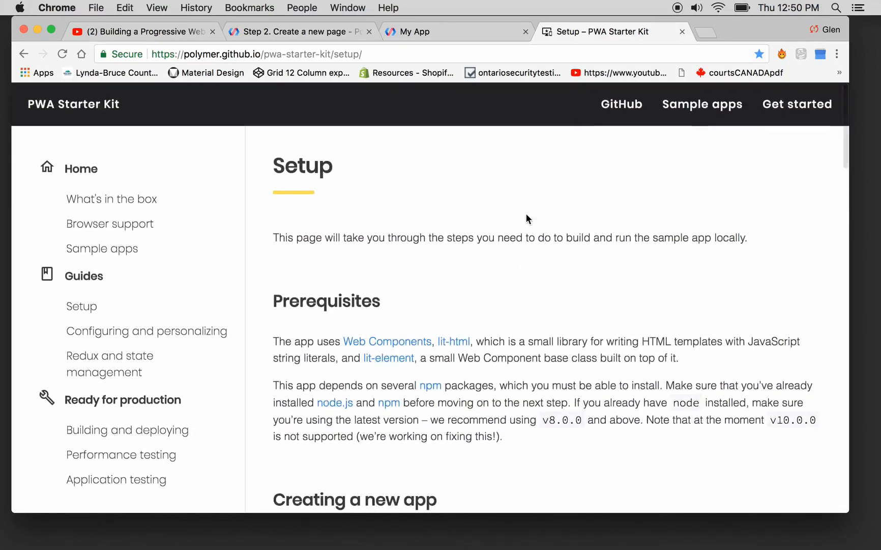
scroll("down", 3)
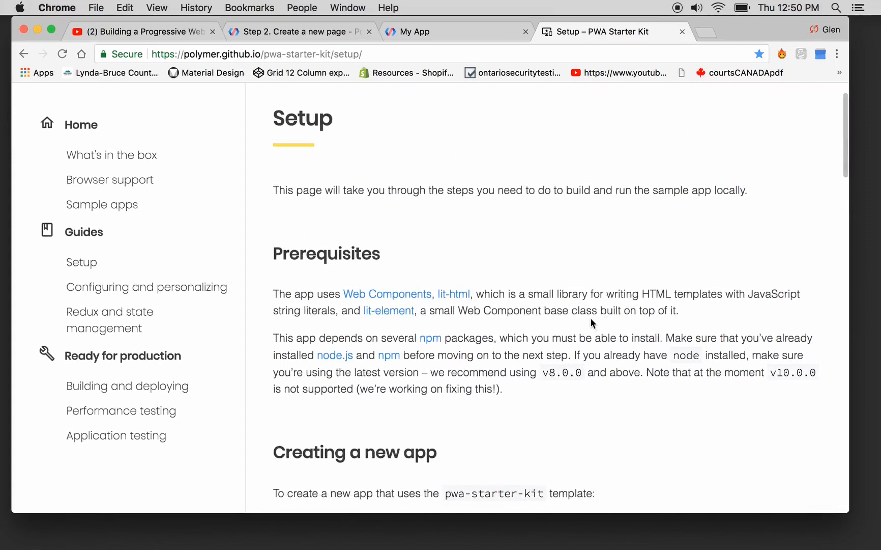
scroll("down", 3)
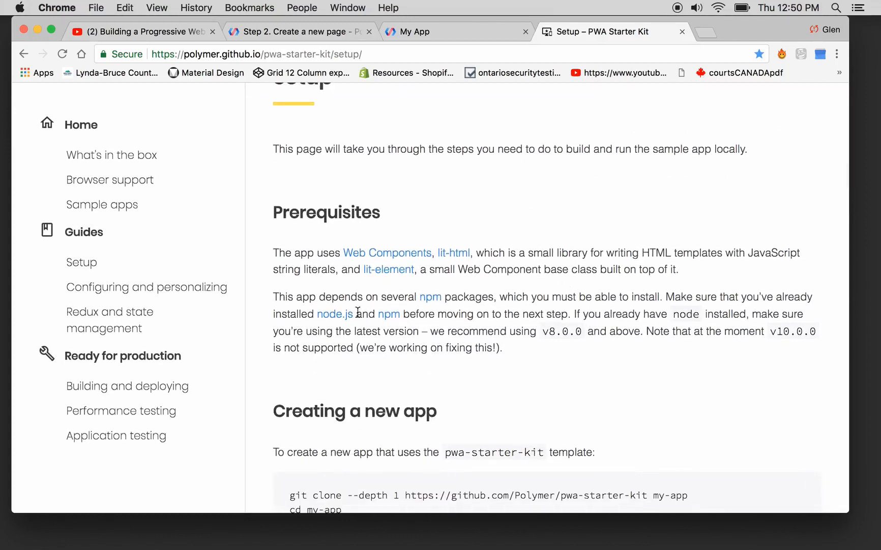
scroll("down", 3)
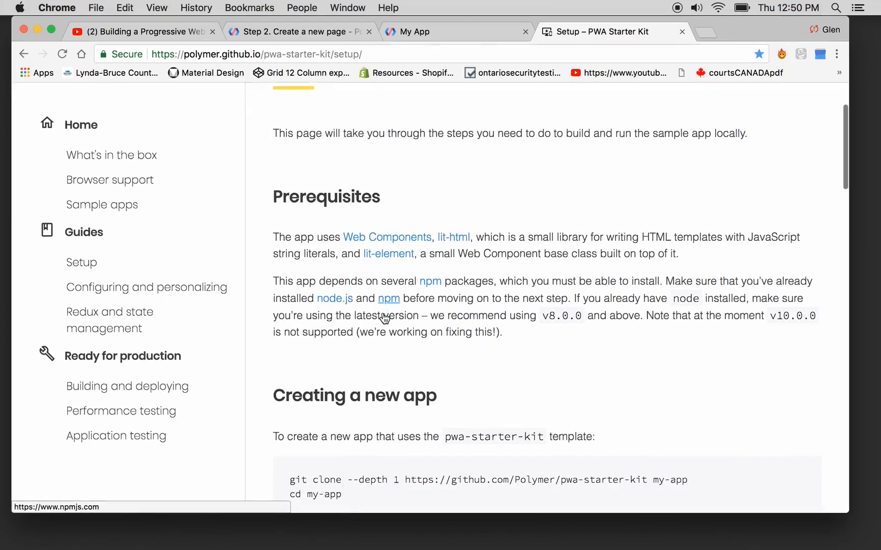
scroll("down", 3)
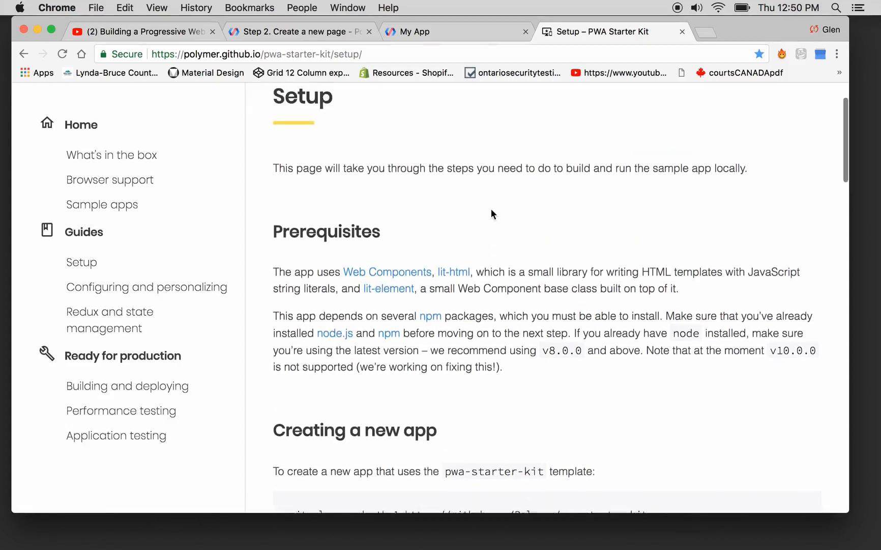
scroll("down", 3)
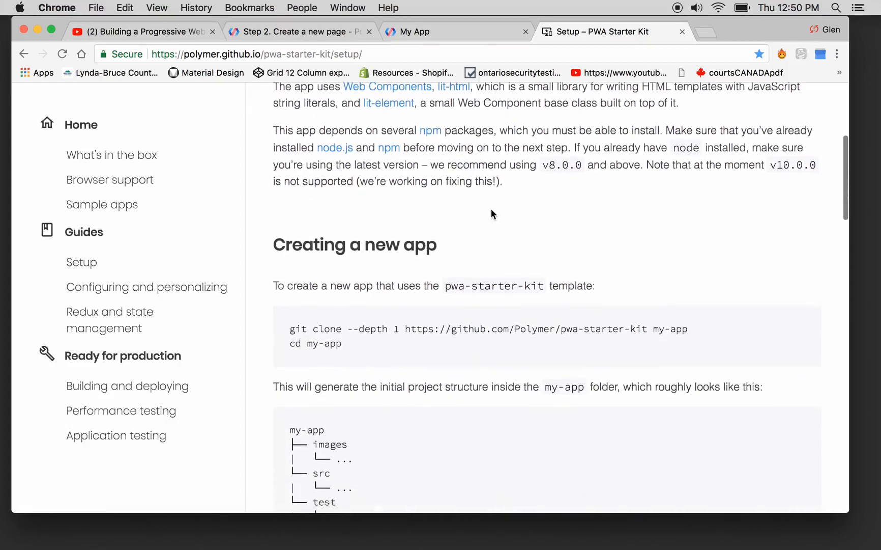
scroll("down", 3)
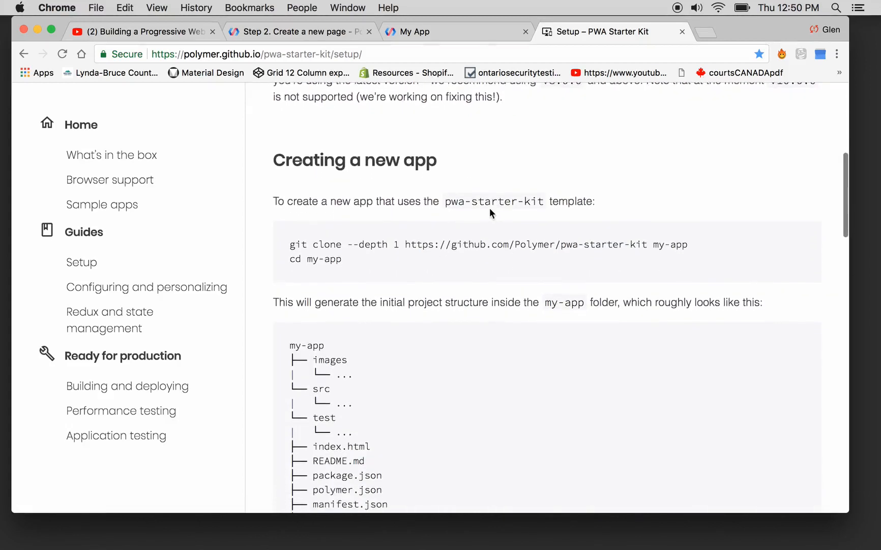
mouse_move(451, 201)
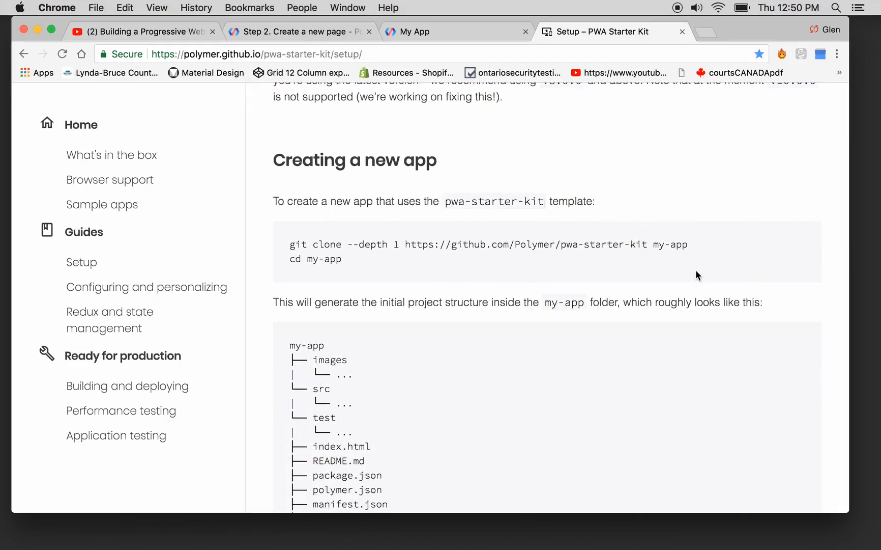
Continue through the guide to Next steps, then settle back on Creating a new app.
scroll("down", 3)
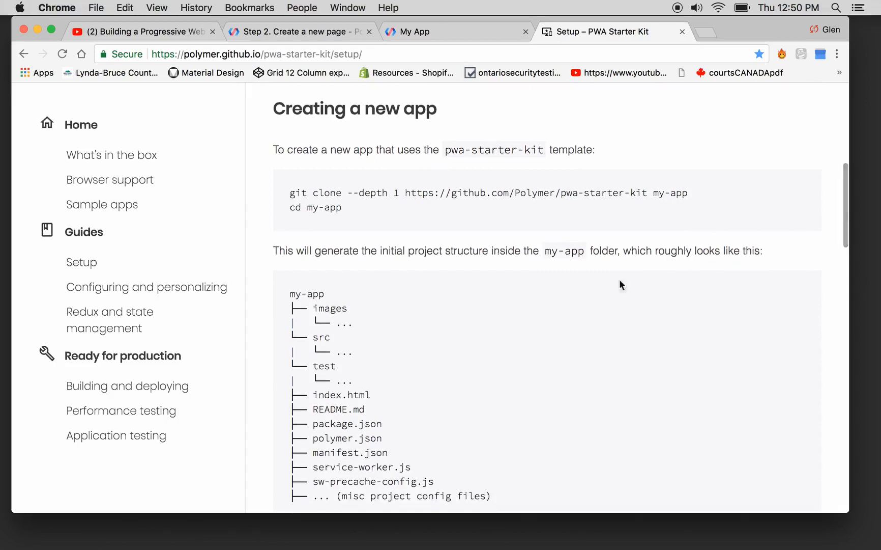
scroll("down", 3)
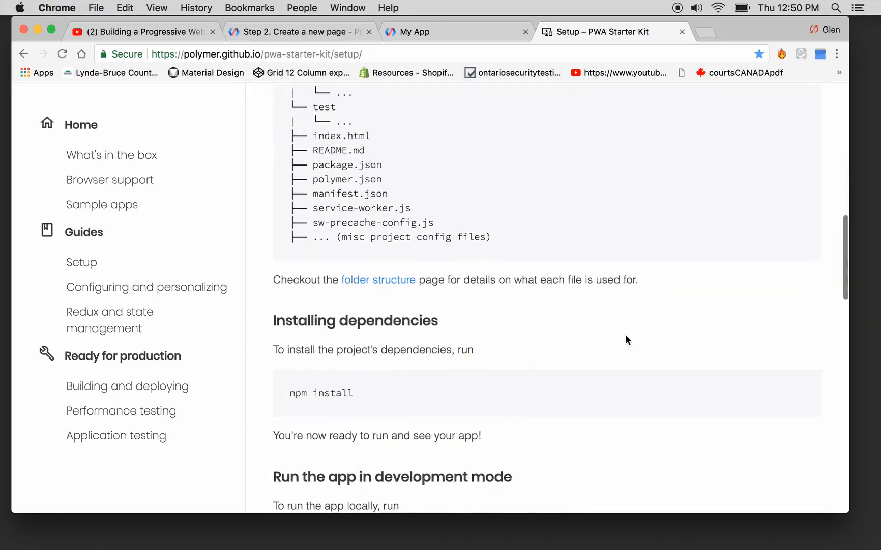
scroll("down", 3)
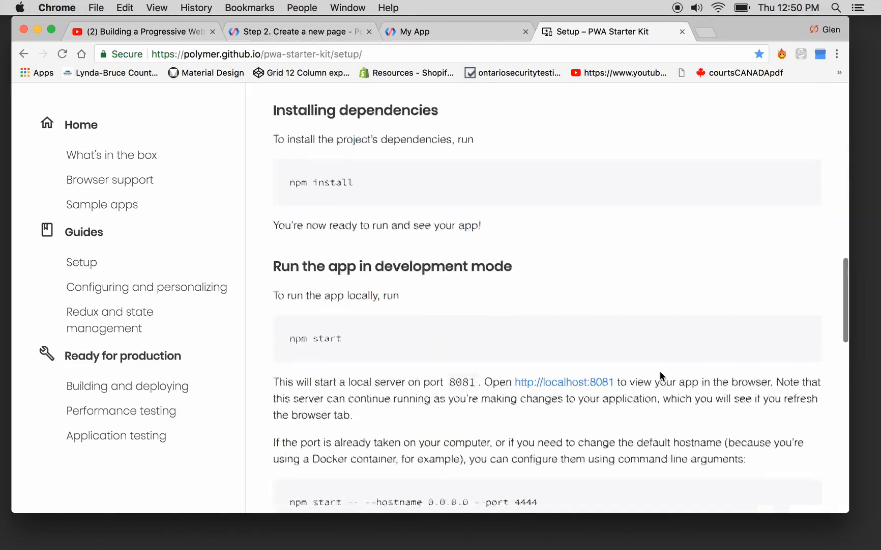
scroll("down", 3)
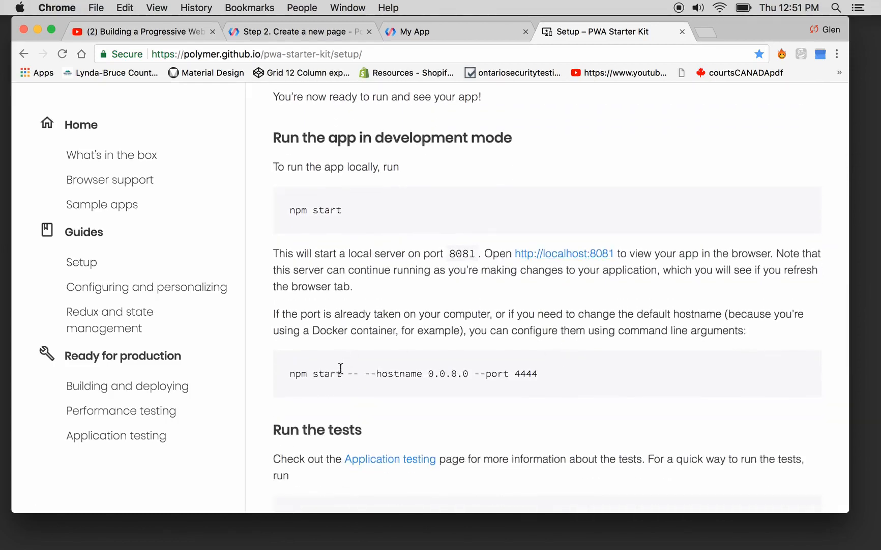
scroll("down", 3)
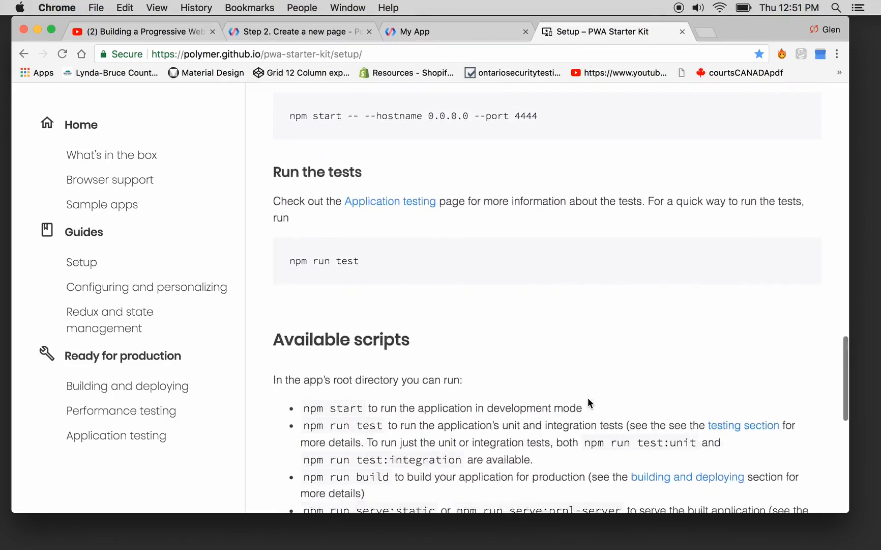
scroll("down", 3)
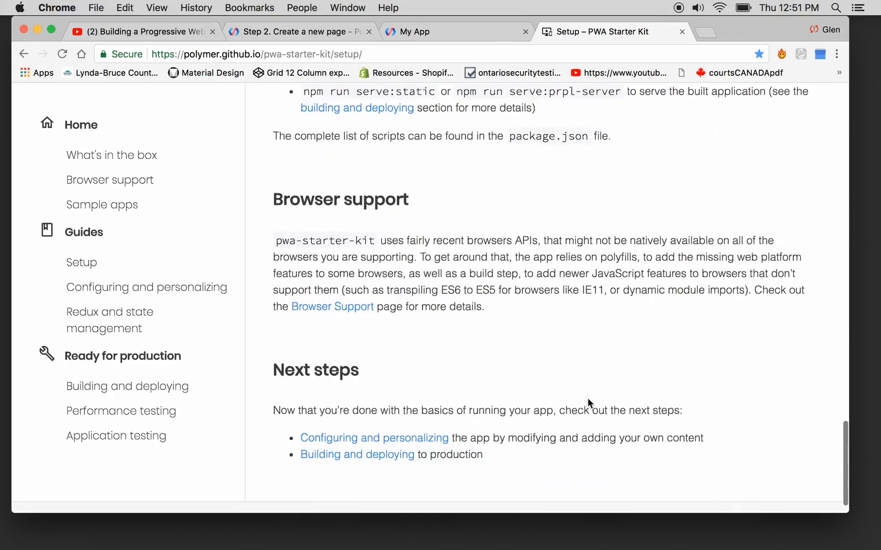
scroll("down", 3)
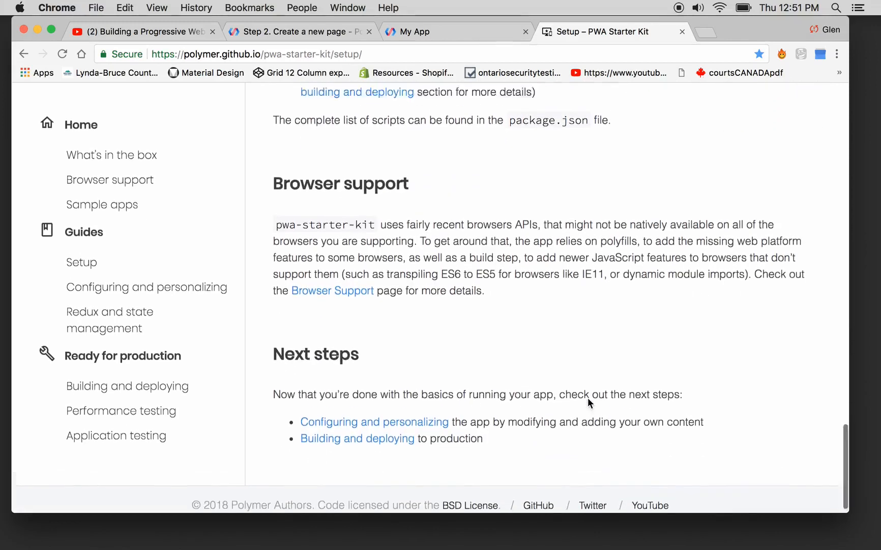
scroll("up", 3)
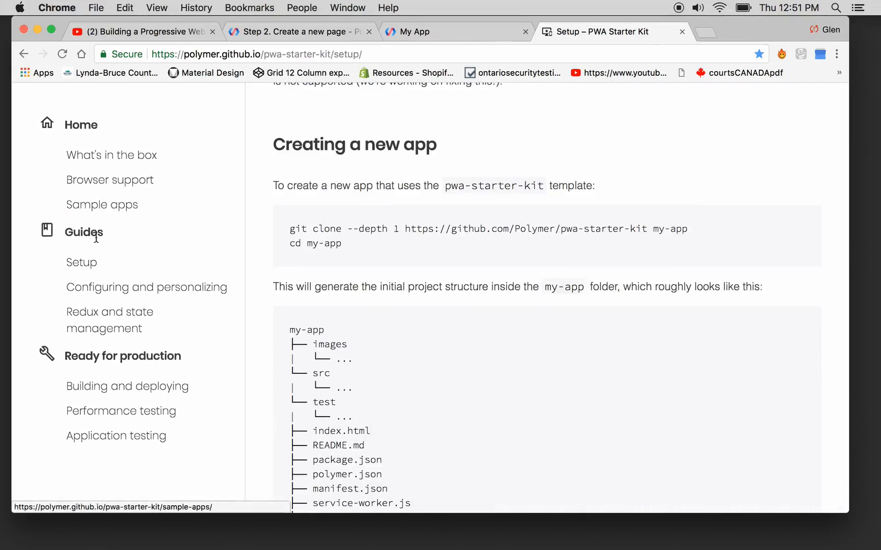
scroll("up", 3)
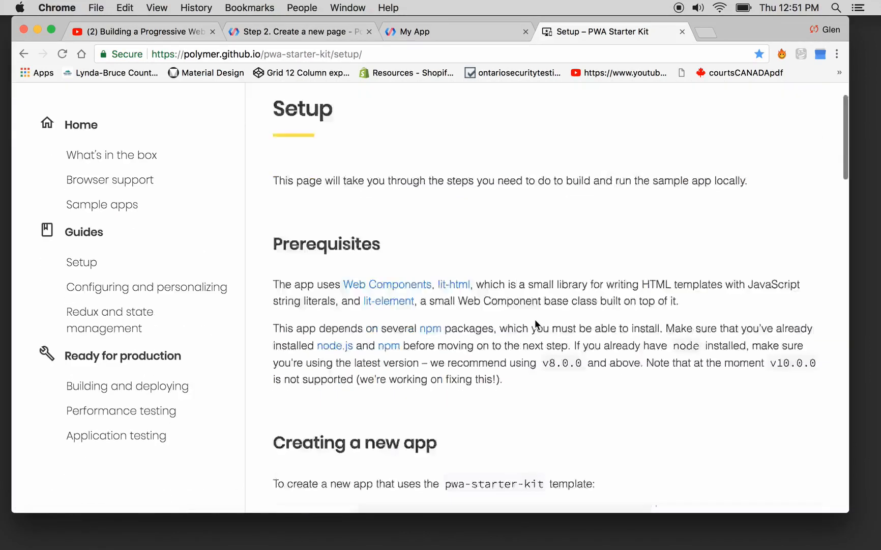
scroll("down", 3)
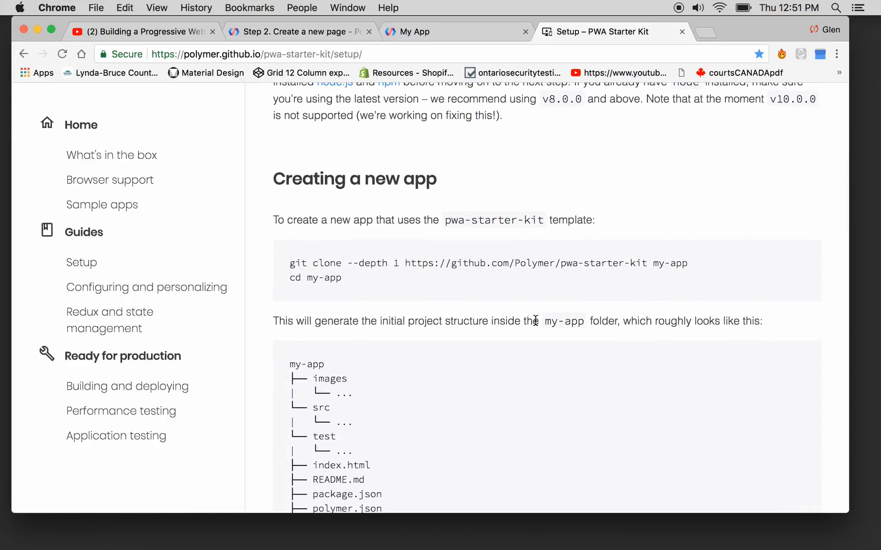
scroll("down", 3)
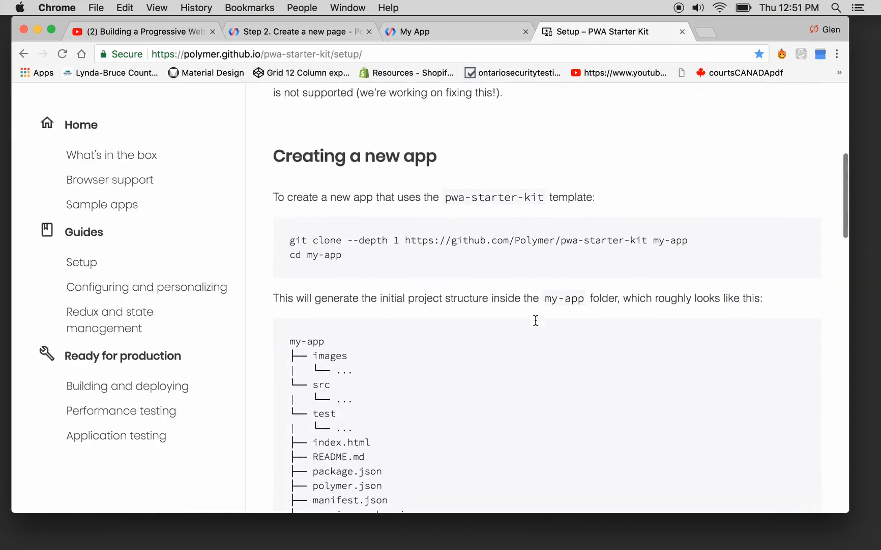
mouse_move(535, 325)
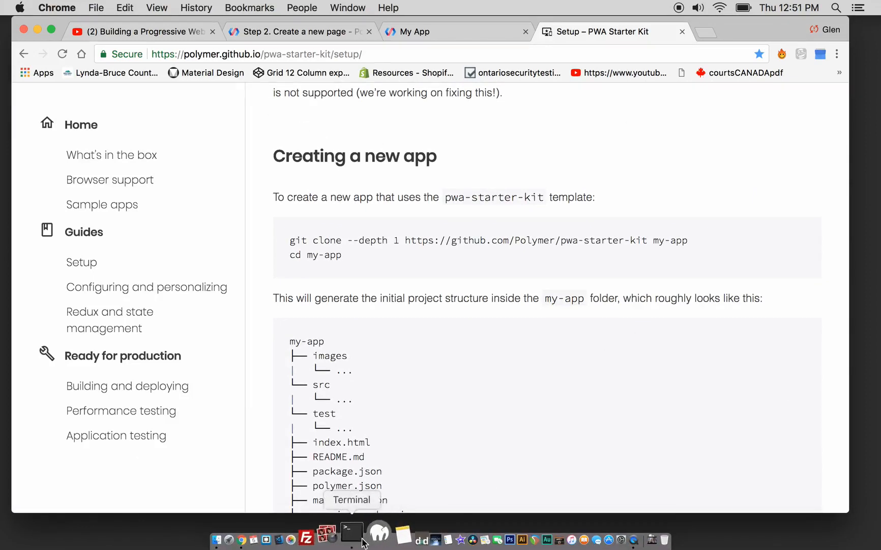
Run node --version in a new Terminal window, confirming Node v8.11.2 is installed.
left_click(352, 540)
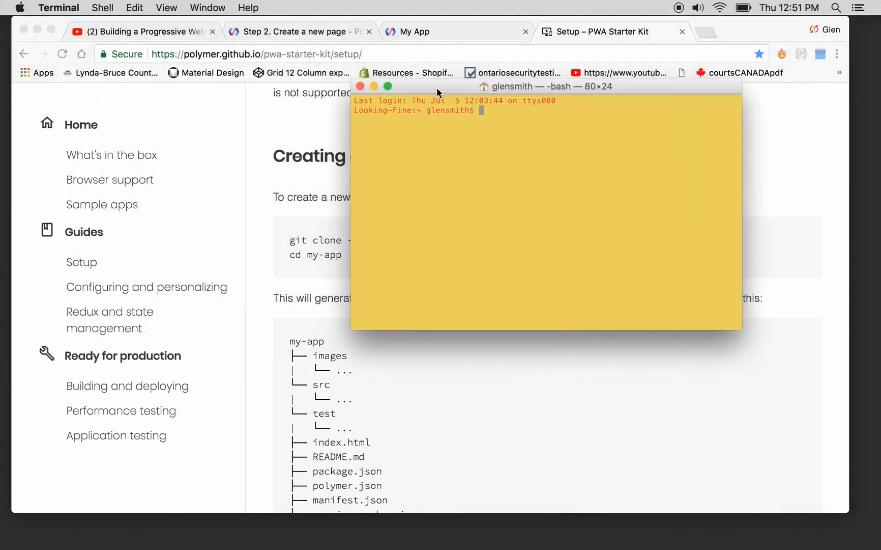
type("no")
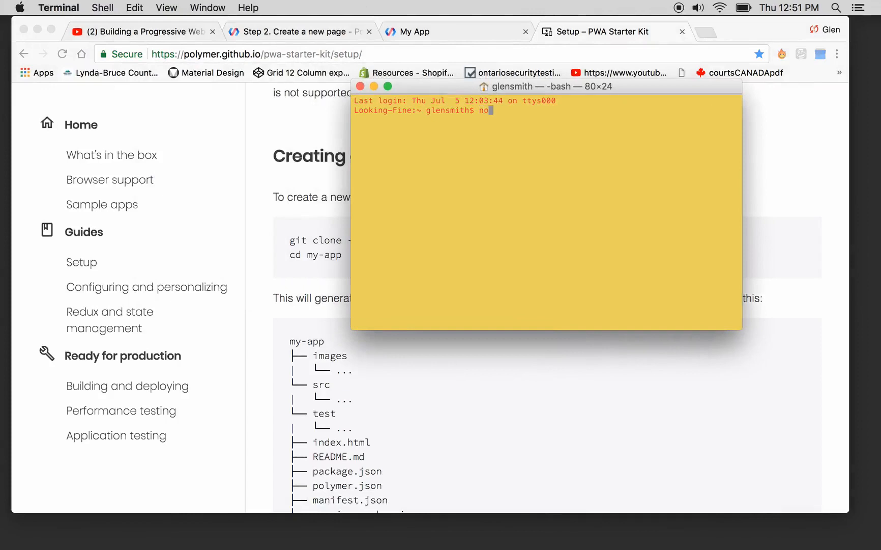
type("de")
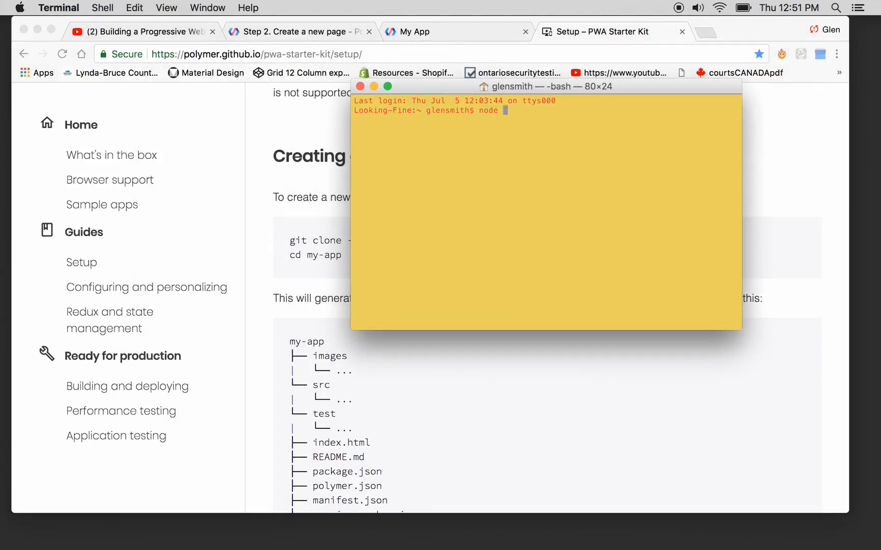
type("--v")
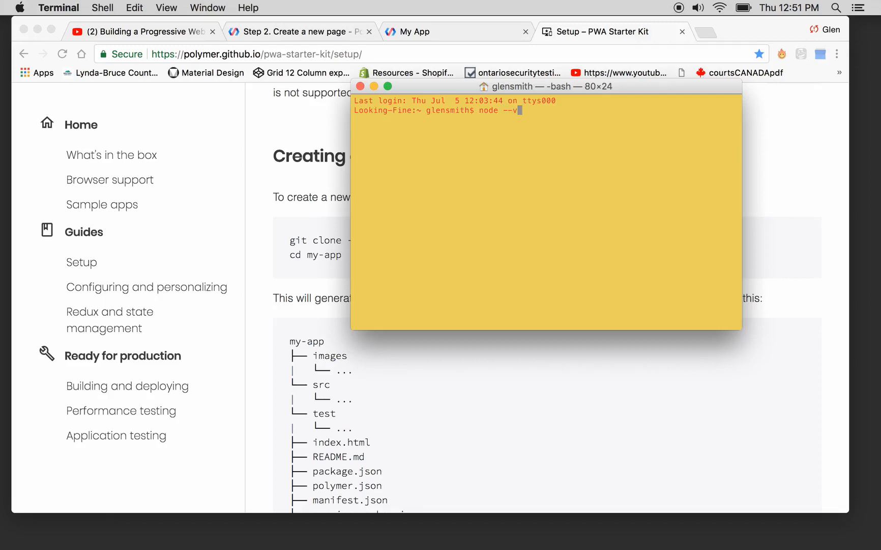
type("ersion")
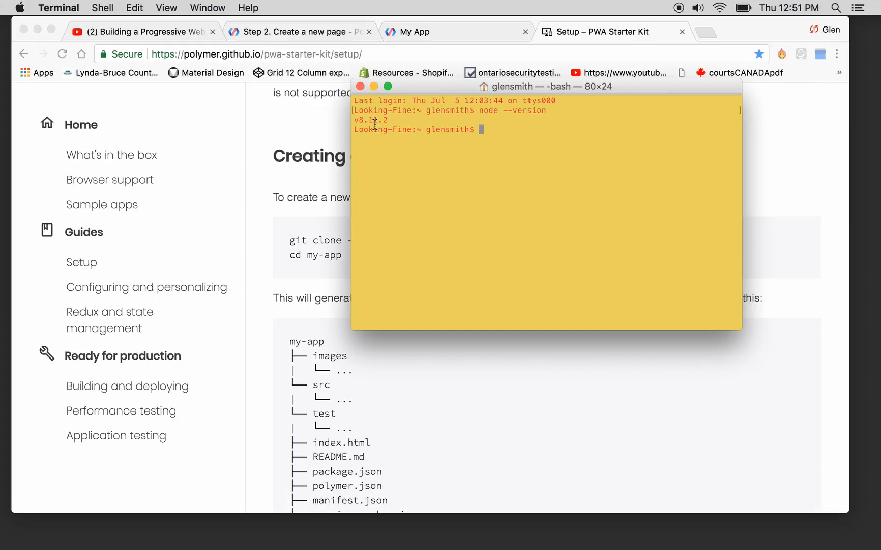
mouse_move(400, 125)
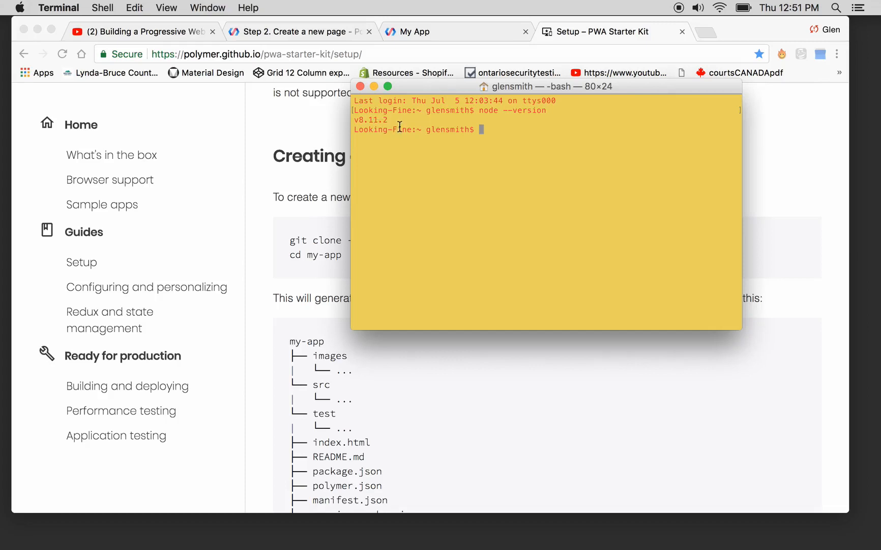
mouse_move(492, 133)
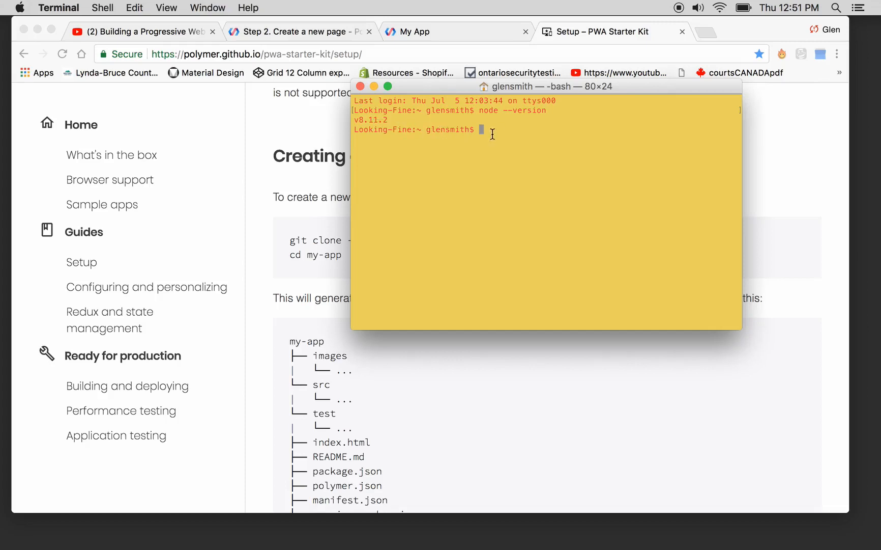
Change the shell's working directory to Desktop with cd Desktop.
type("cd")
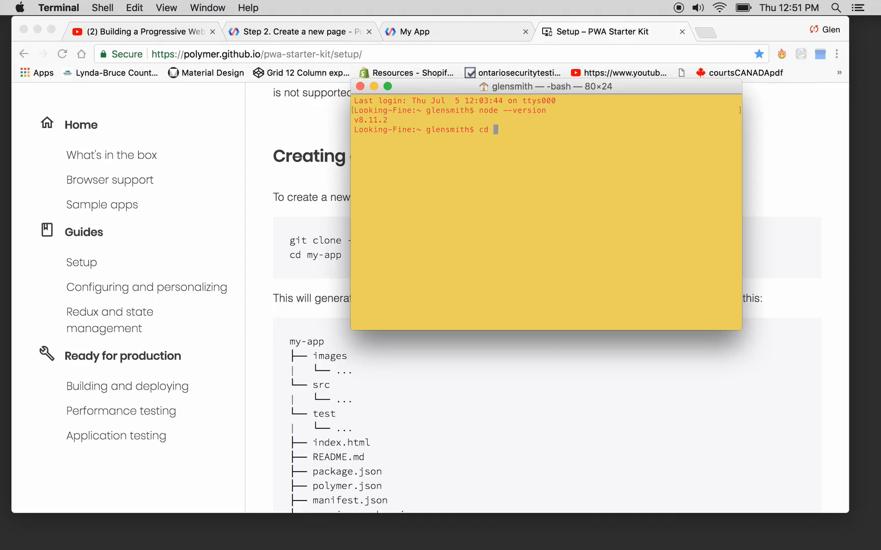
type("Desktop")
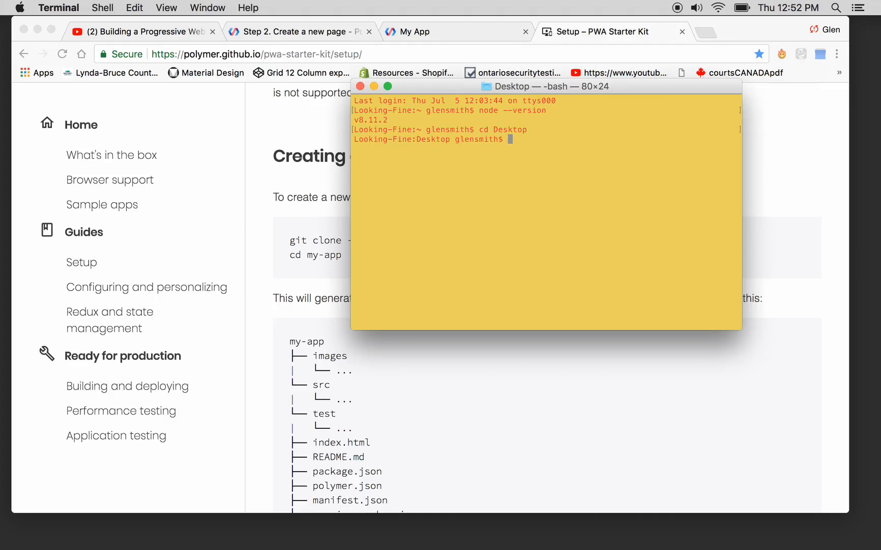
Run mkdir rock-app and verify the new folder appears on the desktop.
left_click(749, 30)
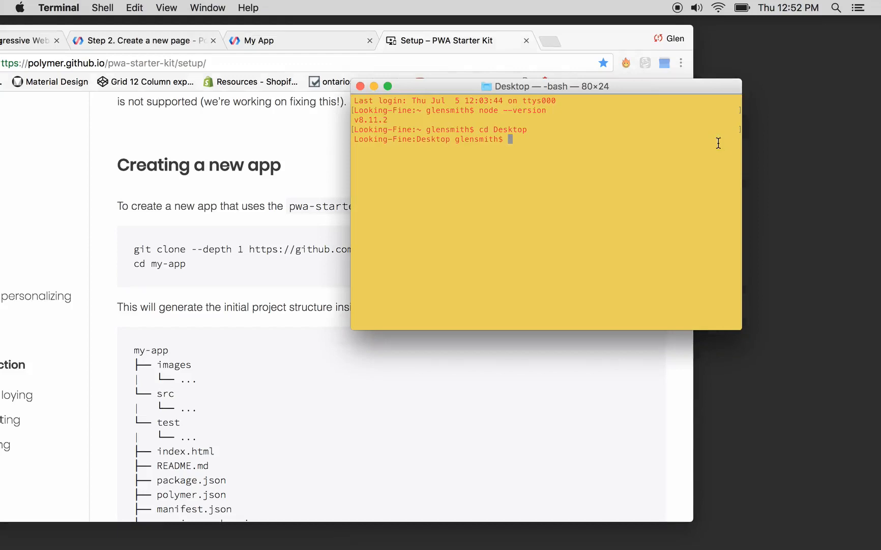
type("m")
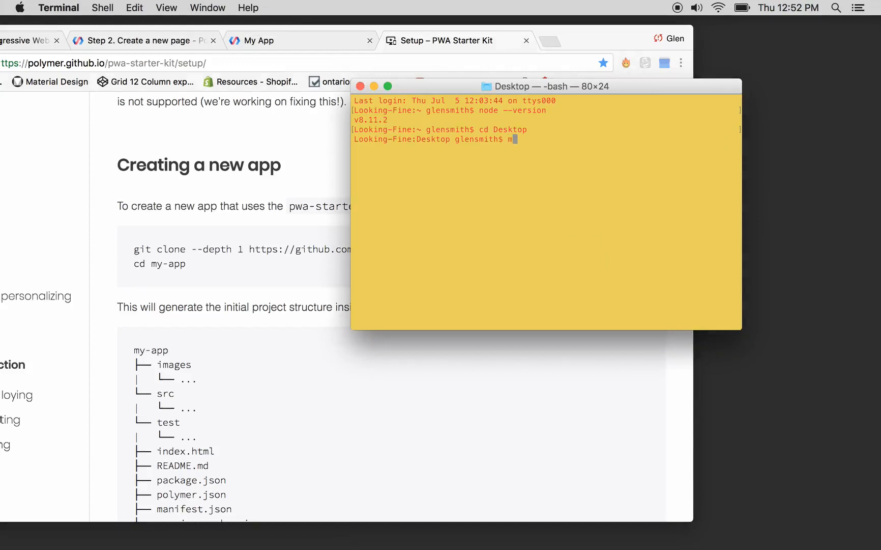
type("kdir")
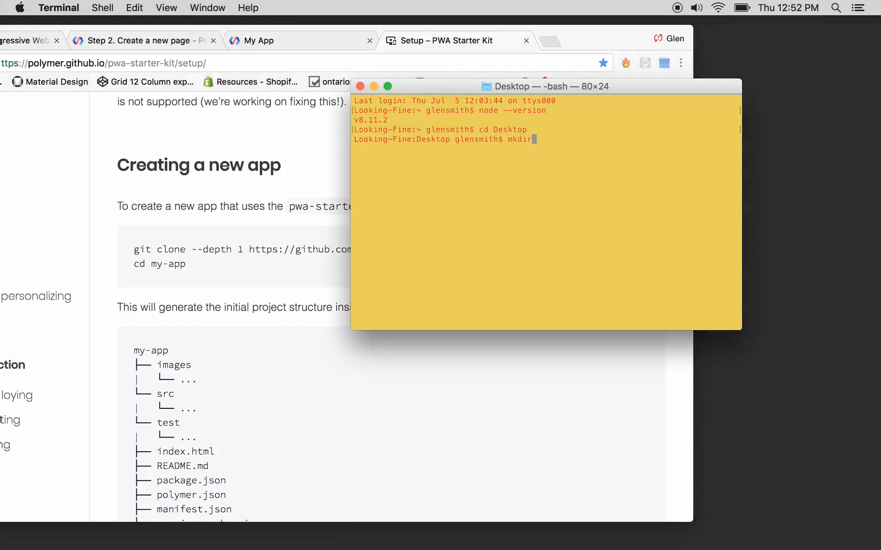
type("\" \"")
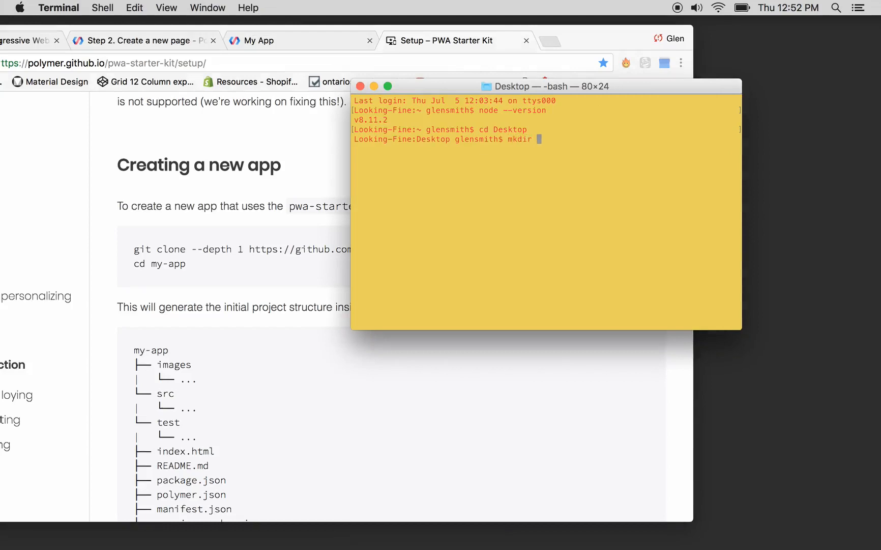
type("rock")
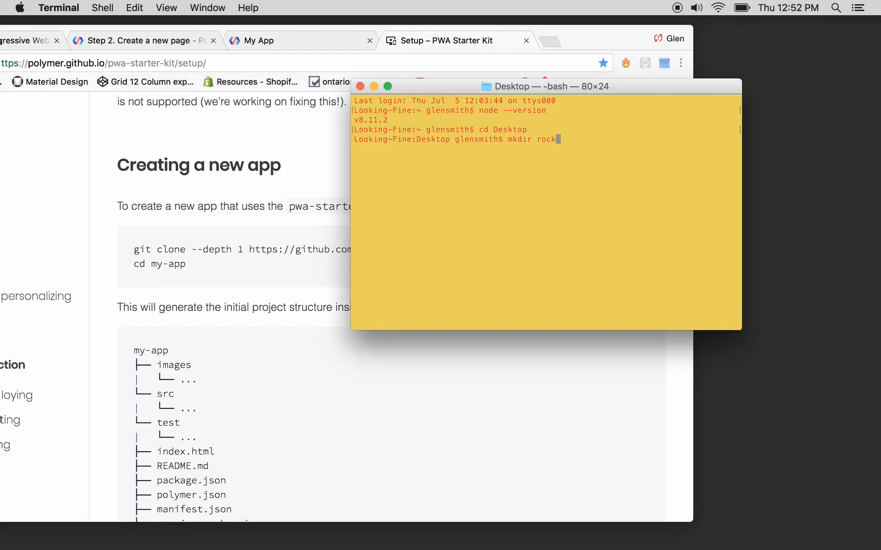
type("-")
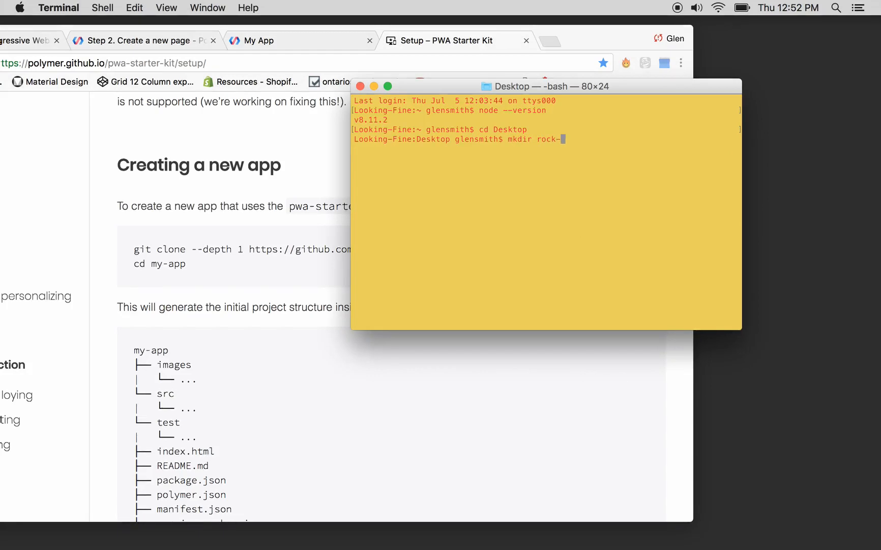
type("app")
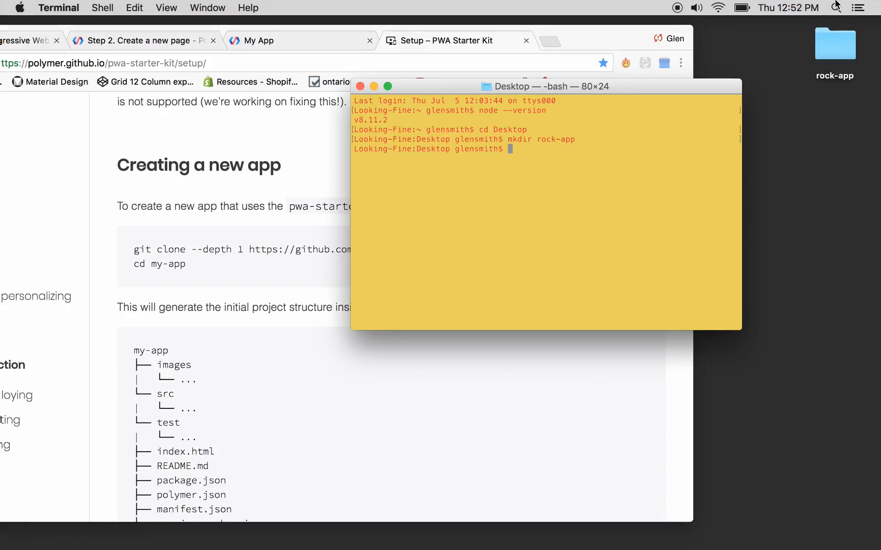
mouse_move(475, 128)
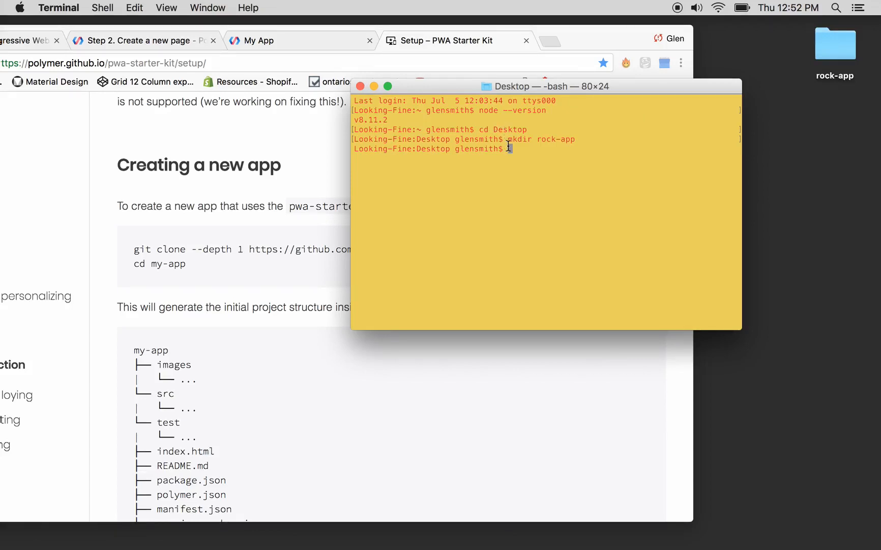
left_click(835, 42)
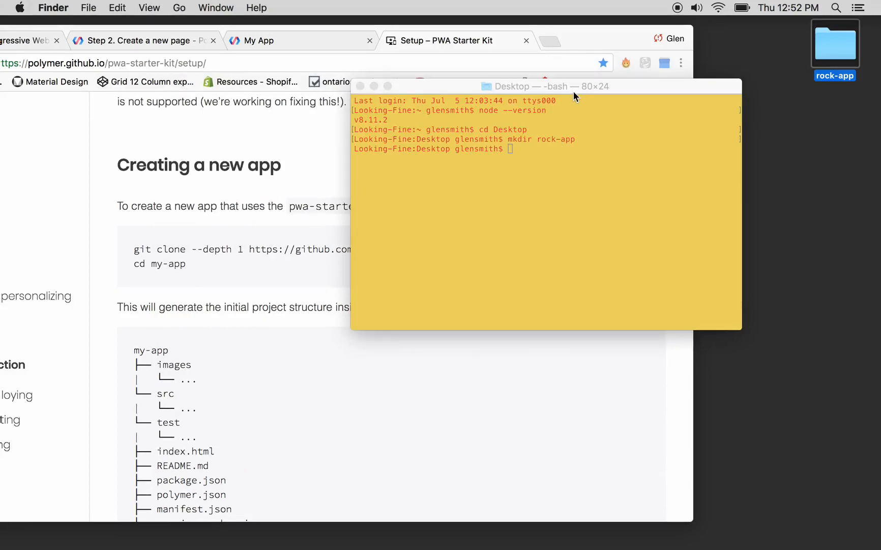
mouse_move(612, 177)
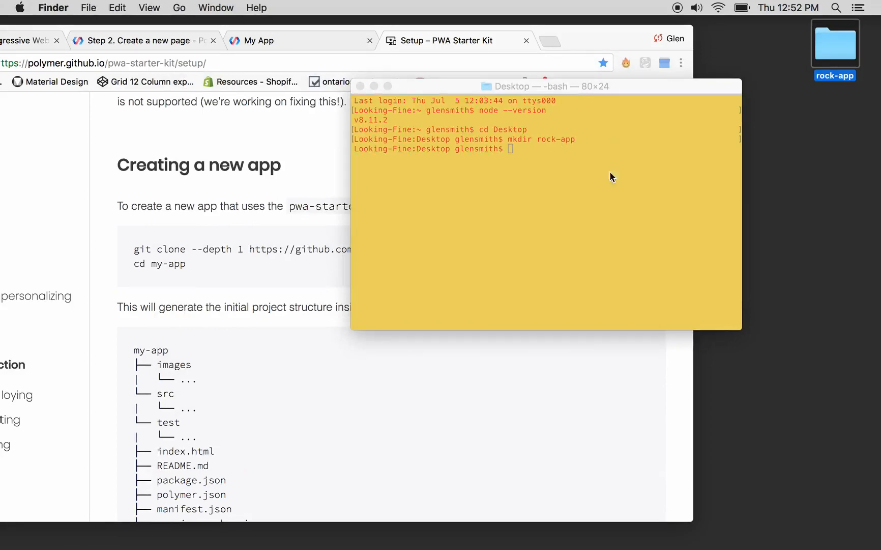
mouse_move(511, 165)
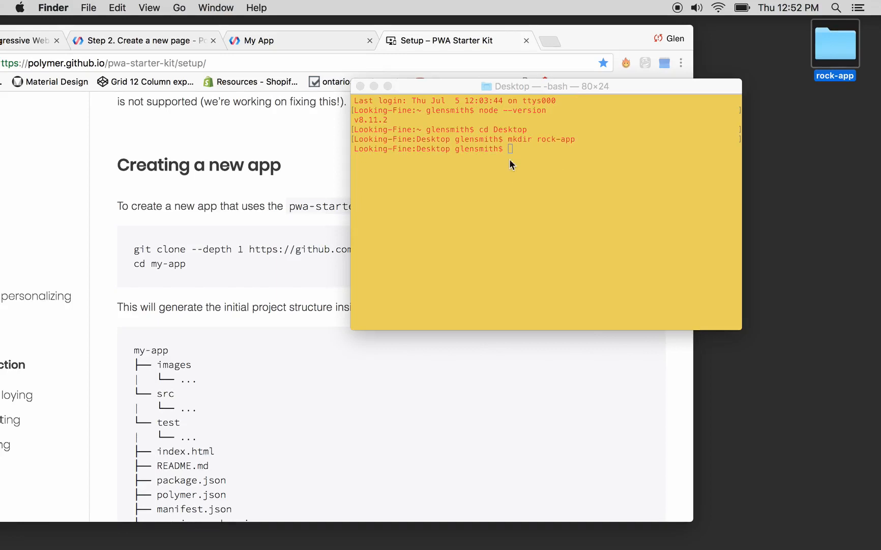
mouse_move(513, 158)
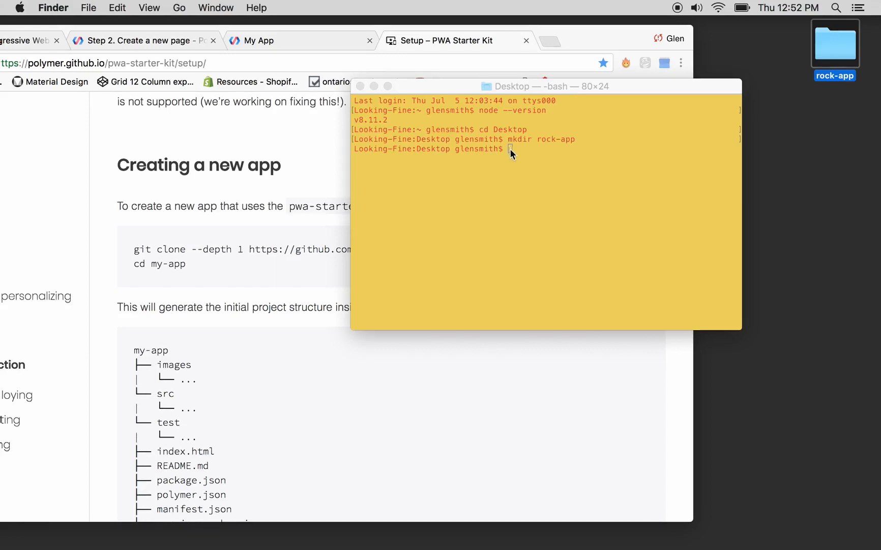
mouse_move(518, 165)
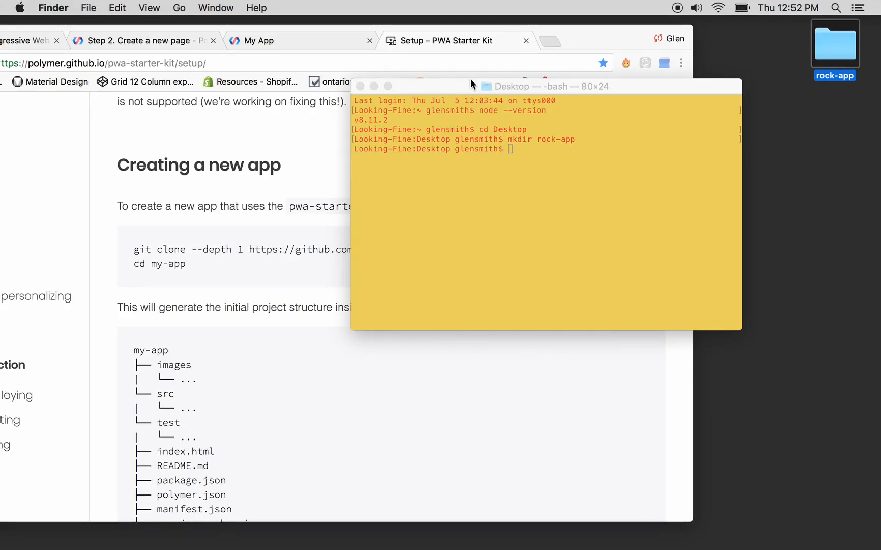
mouse_move(555, 327)
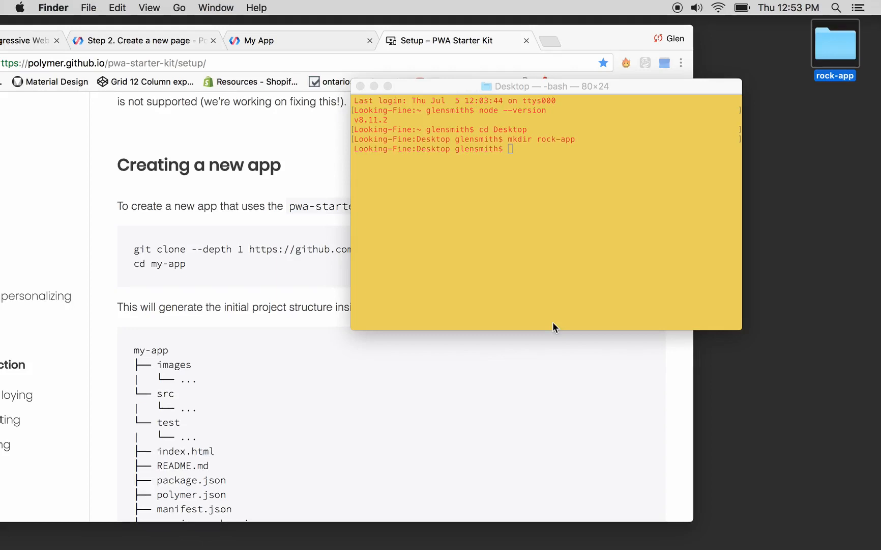
mouse_move(509, 155)
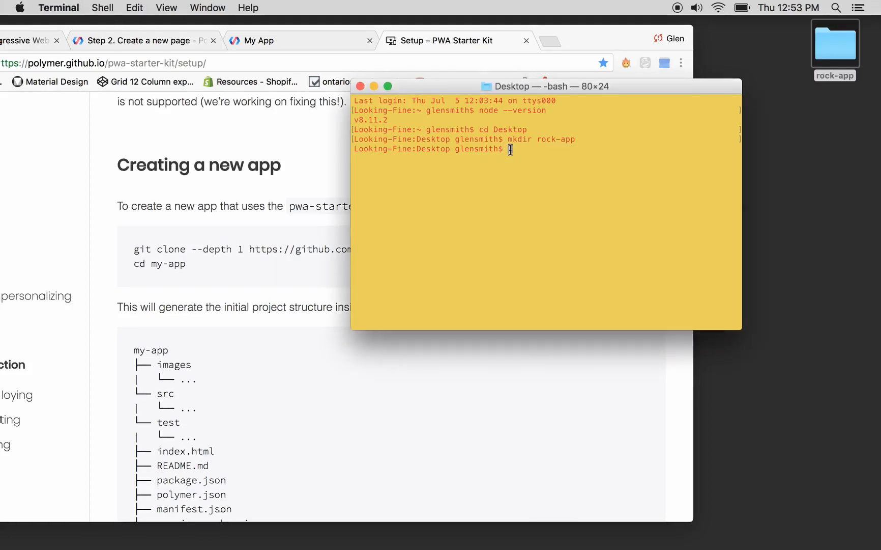
type("cd")
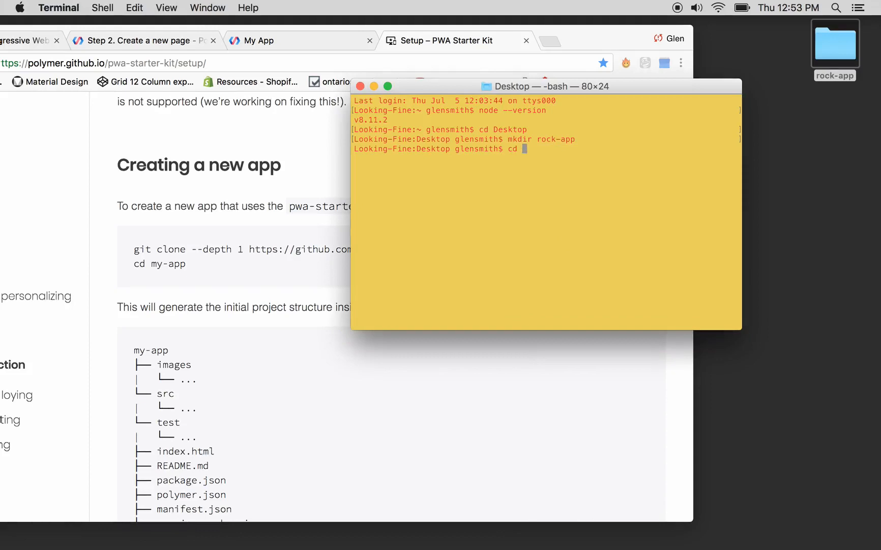
type("rock")
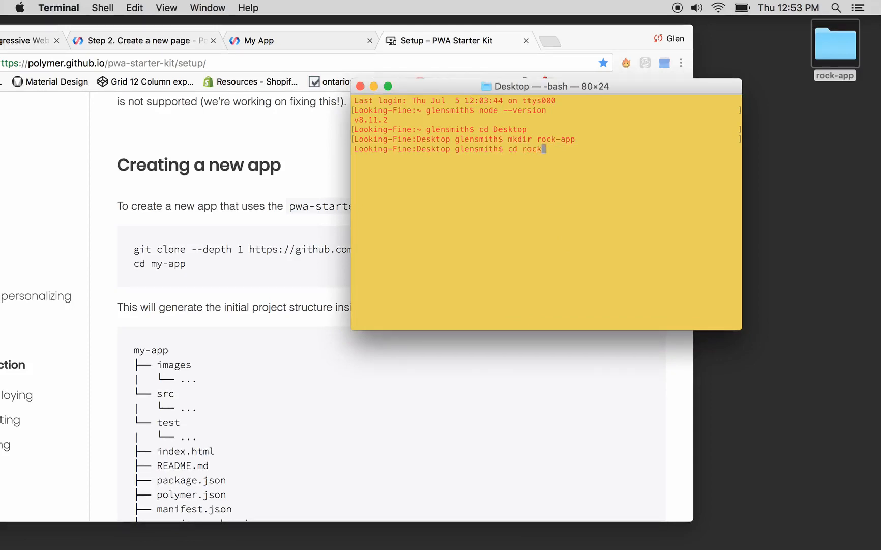
type("-app")
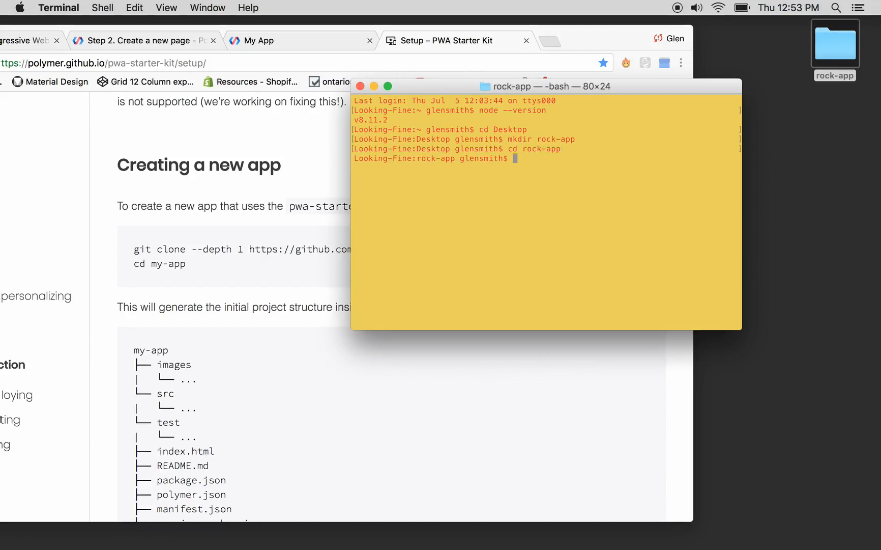
mouse_move(579, 156)
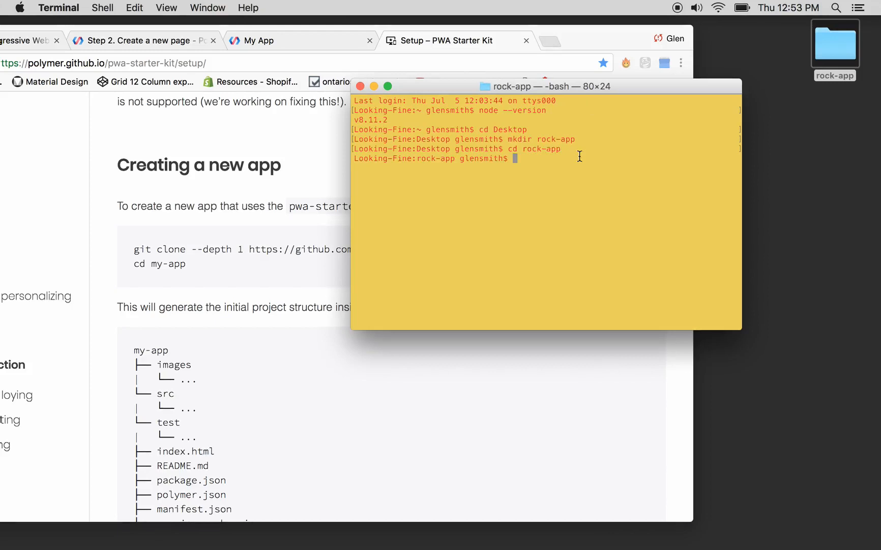
mouse_move(479, 86)
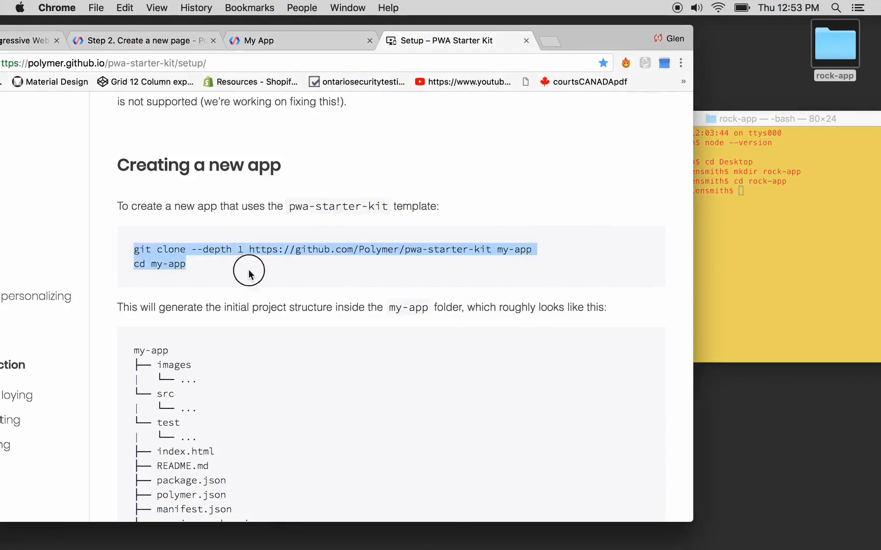
Paste the guide's git clone commands into Terminal to clone pwa-starter-kit into my-app.
right_click(249, 272)
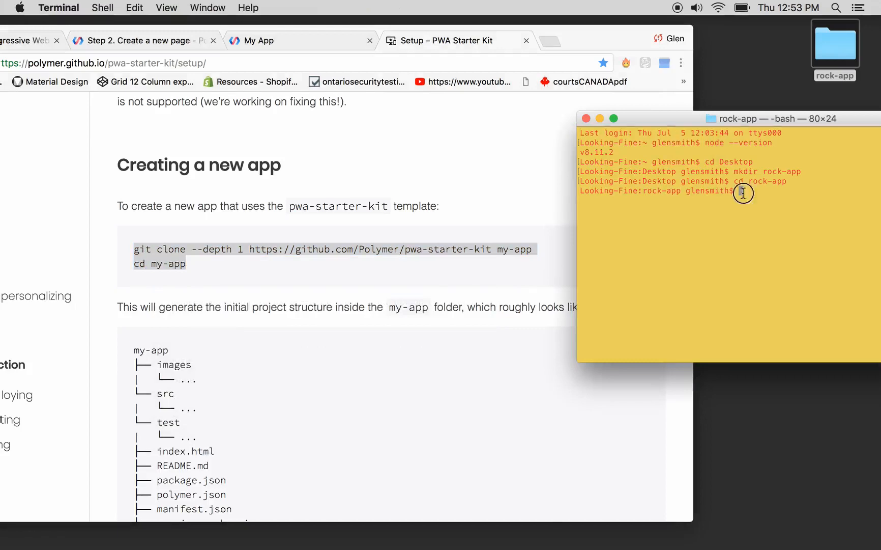
right_click(743, 193)
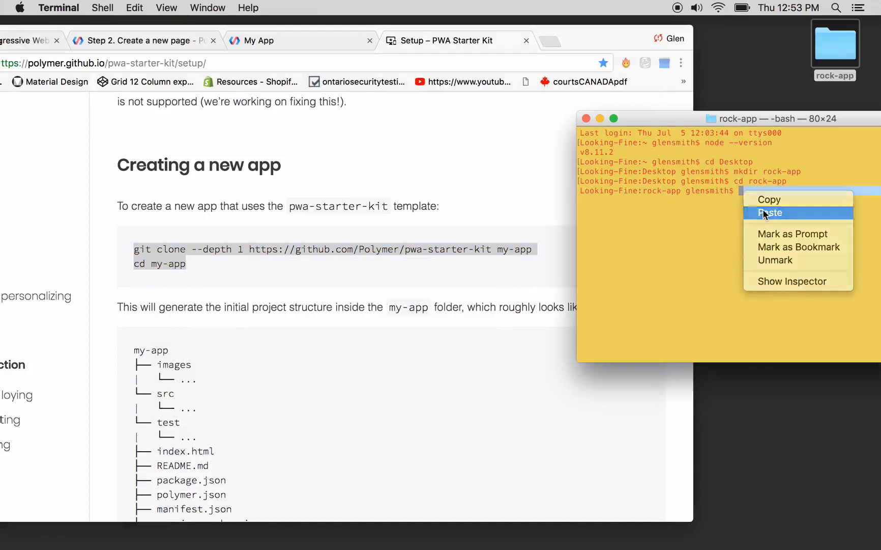
left_click(770, 213)
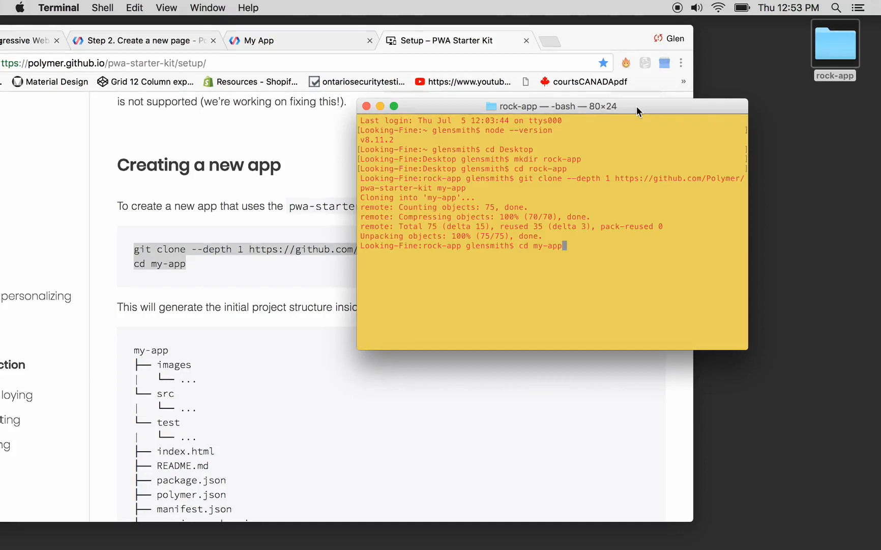
mouse_move(385, 140)
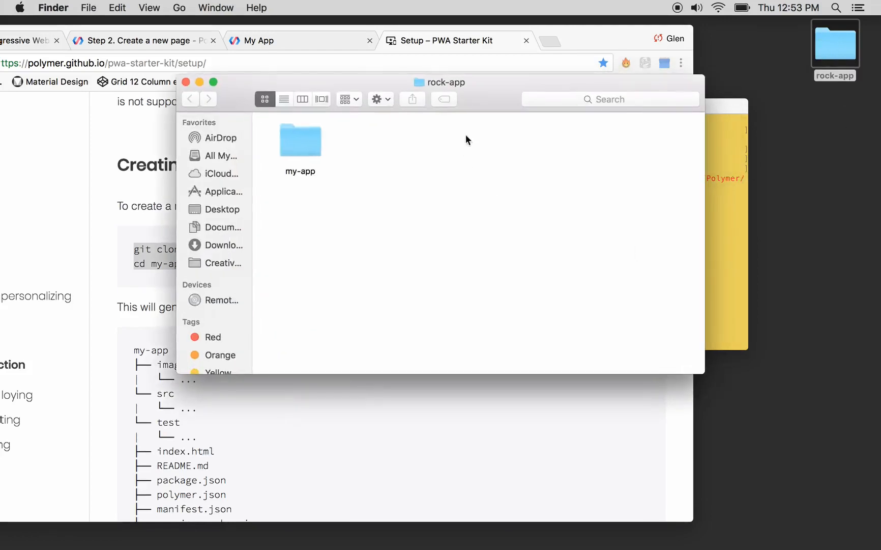
Open rock-app/my-app in Finder and show its files as a detailed list.
double_click(300, 140)
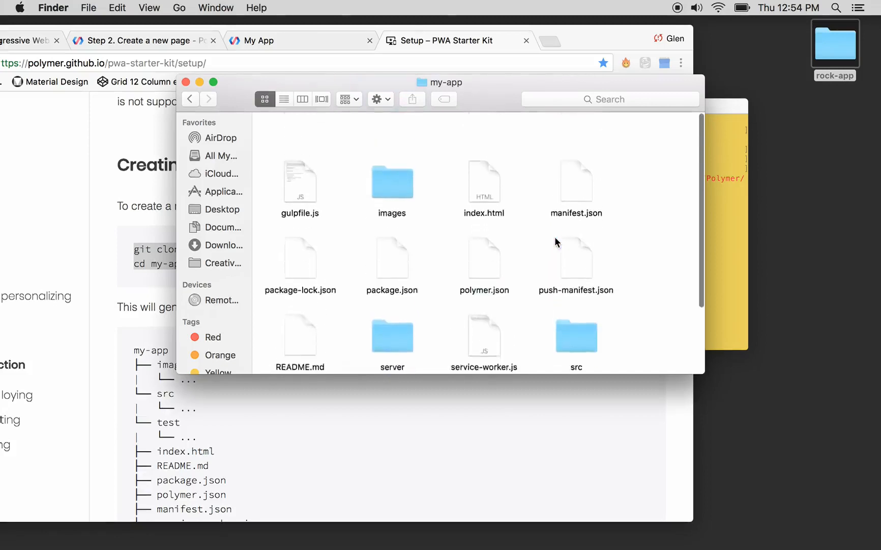
scroll("down", 3)
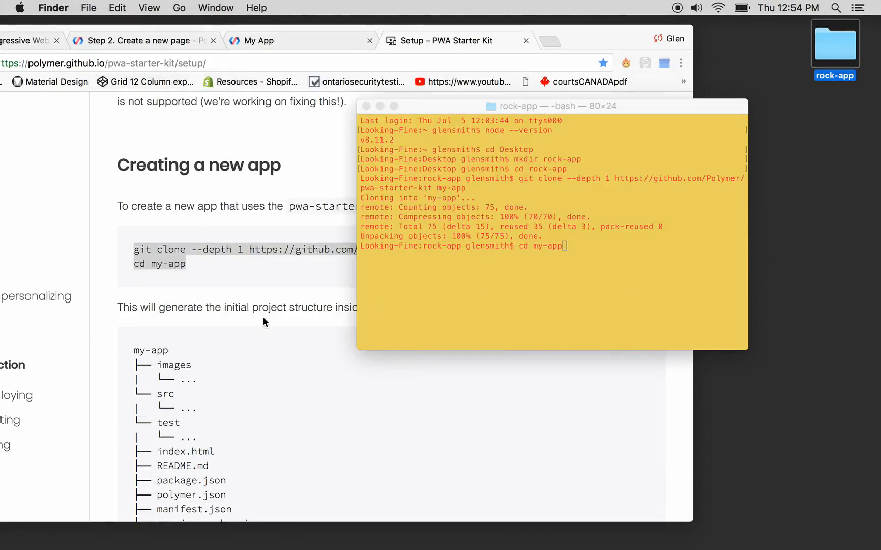
double_click(835, 42)
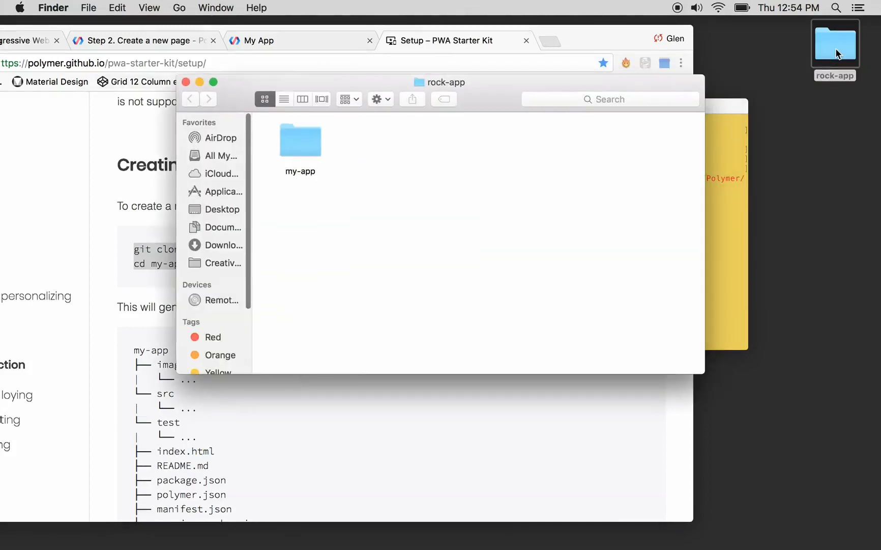
double_click(300, 140)
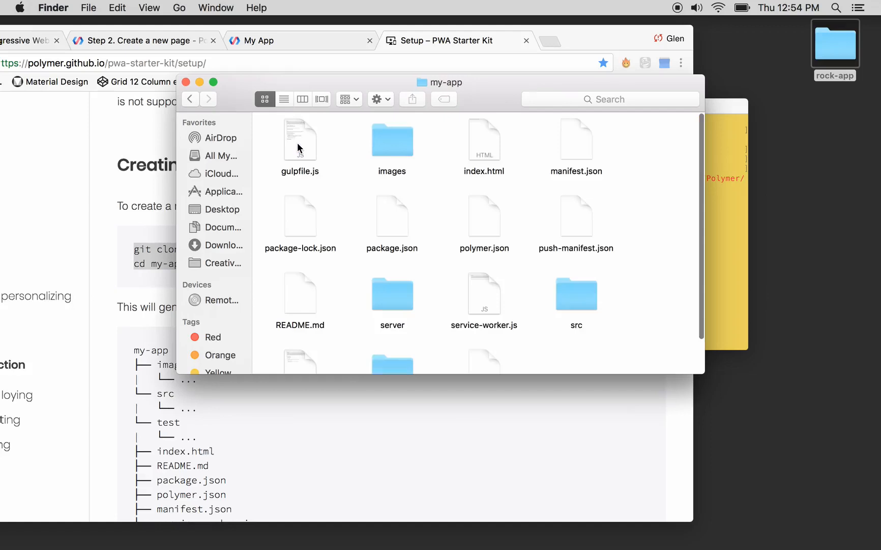
left_click(284, 99)
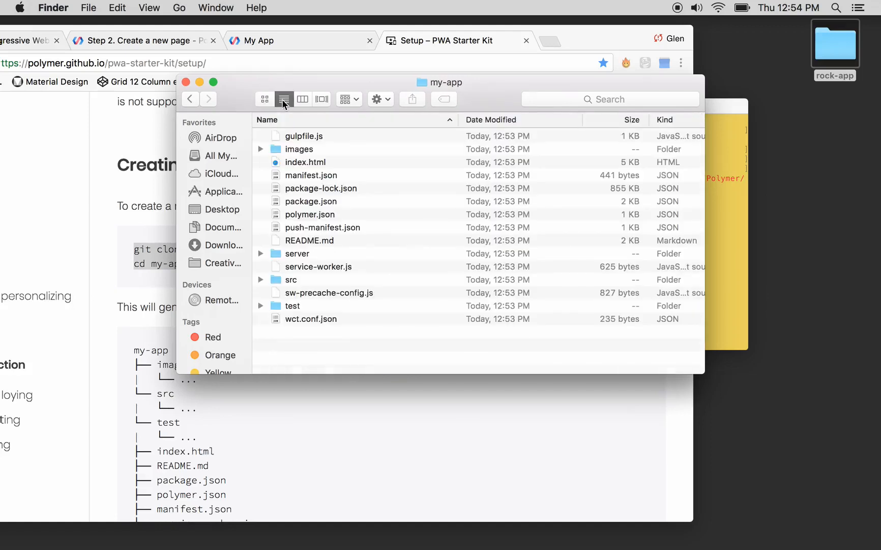
mouse_move(282, 116)
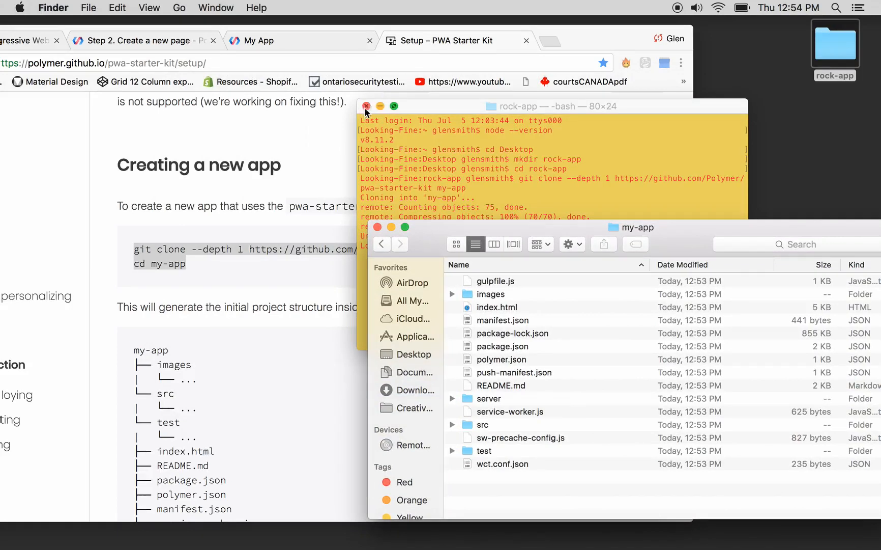
Close Terminal, expand the src and test folders, then return to icon view.
left_click(366, 105)
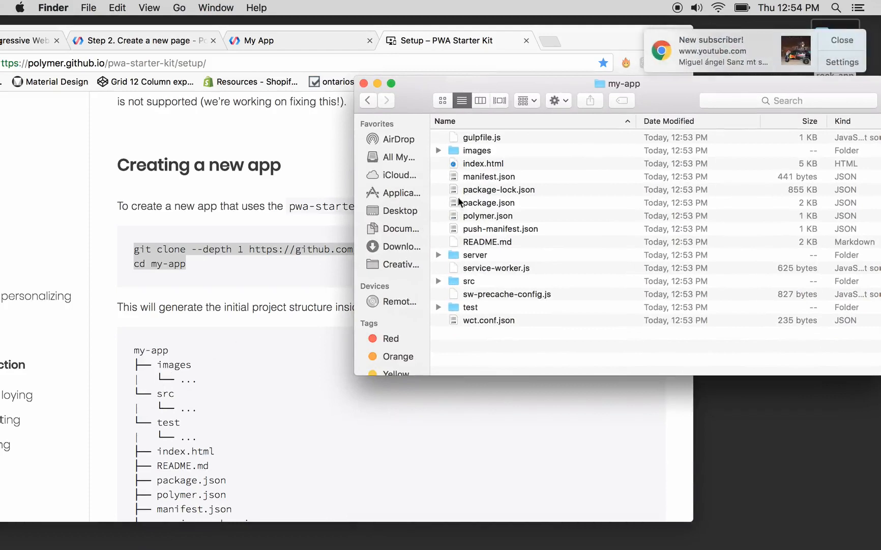
mouse_move(830, 27)
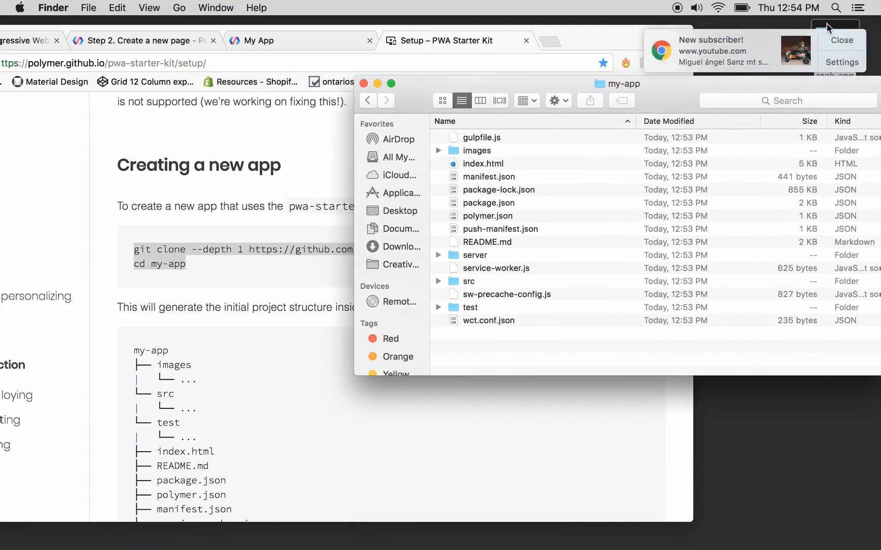
left_click(840, 40)
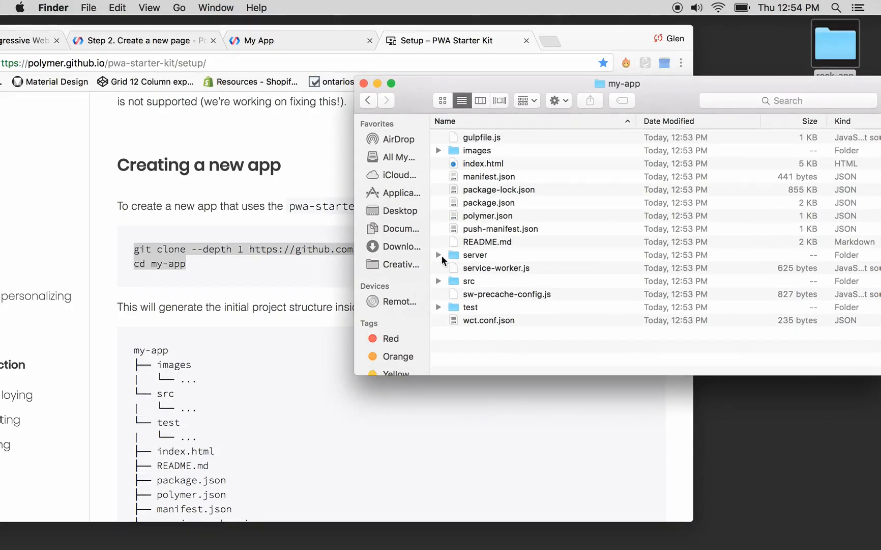
mouse_move(448, 296)
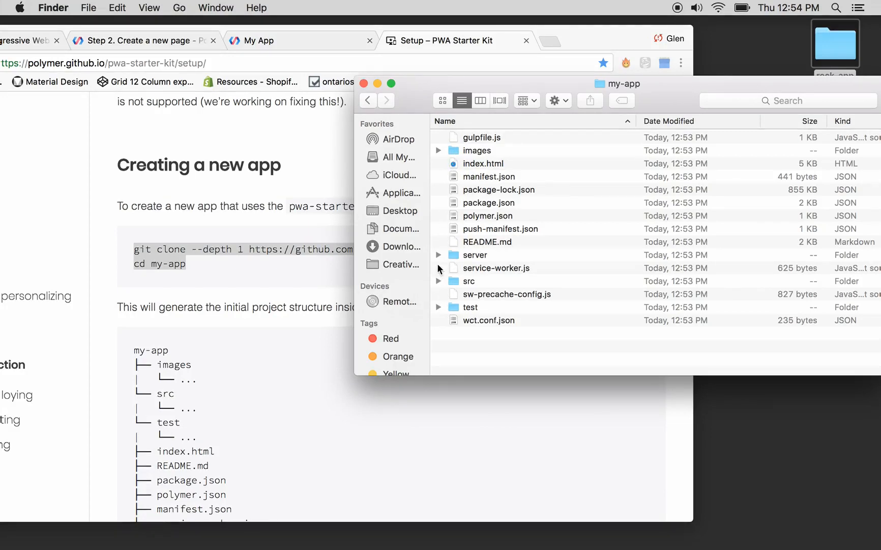
left_click(439, 281)
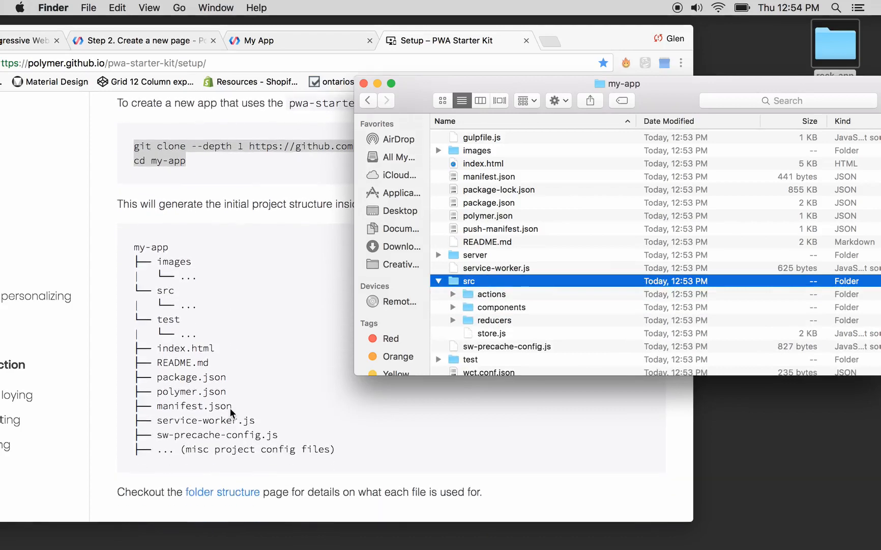
mouse_move(181, 338)
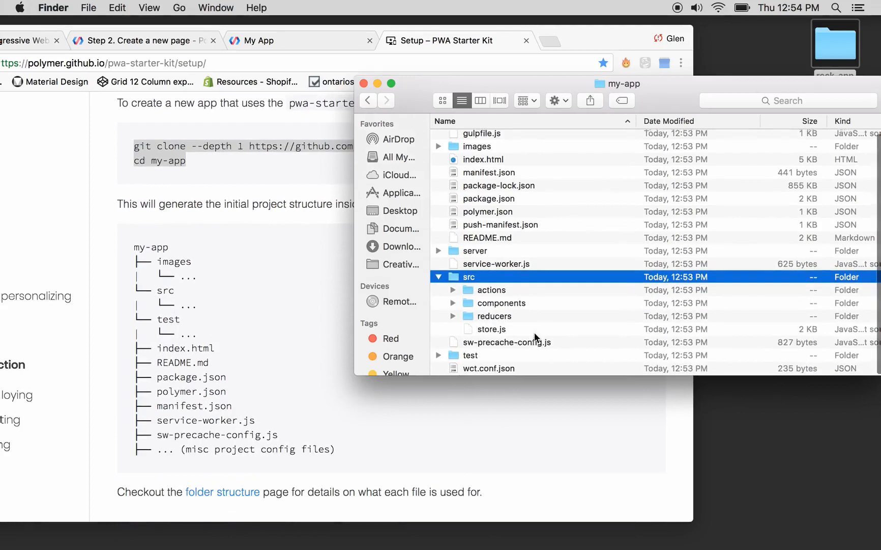
left_click(439, 355)
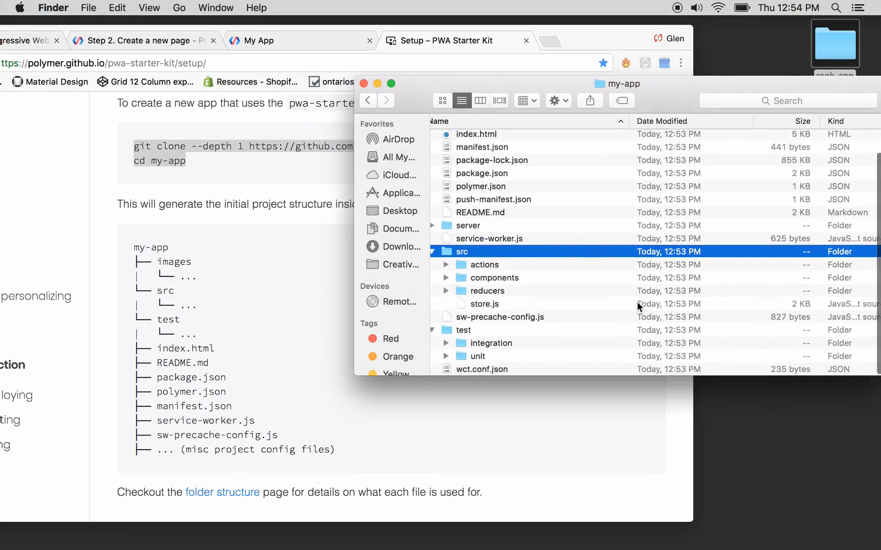
mouse_move(447, 106)
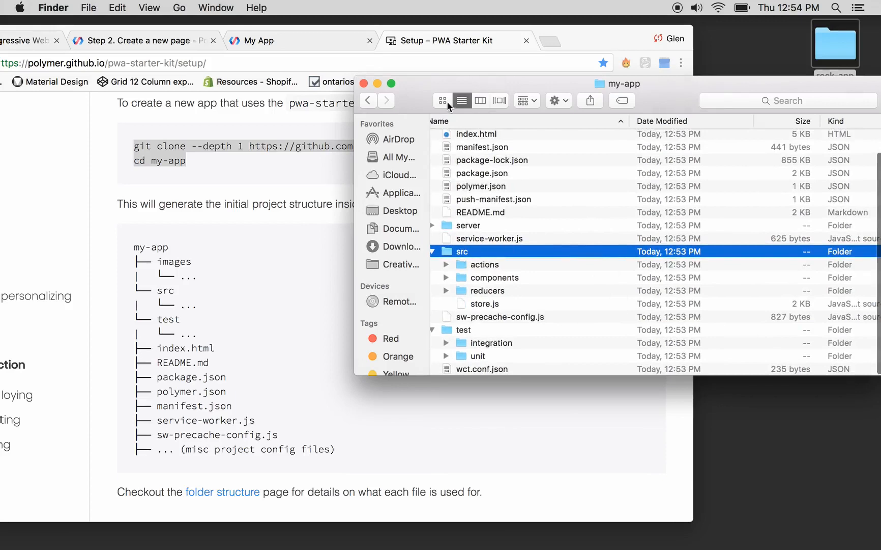
left_click(443, 101)
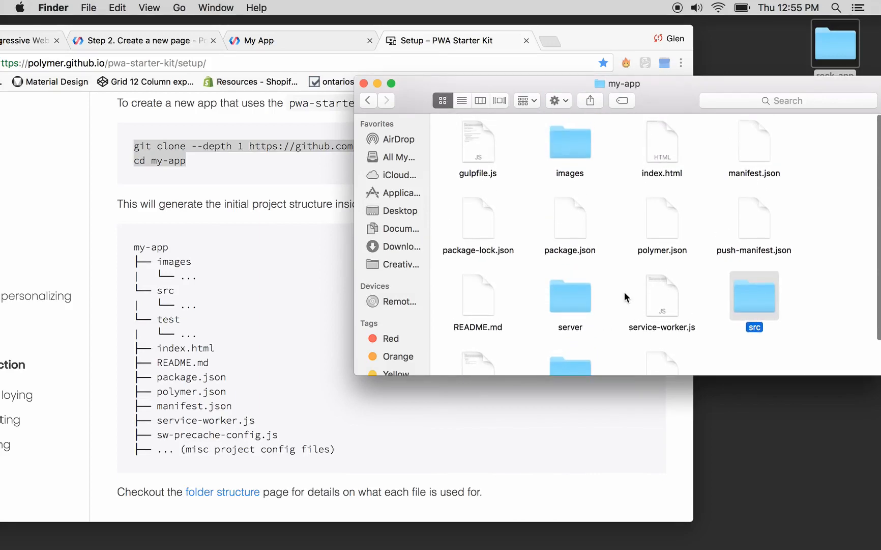
scroll("down", 3)
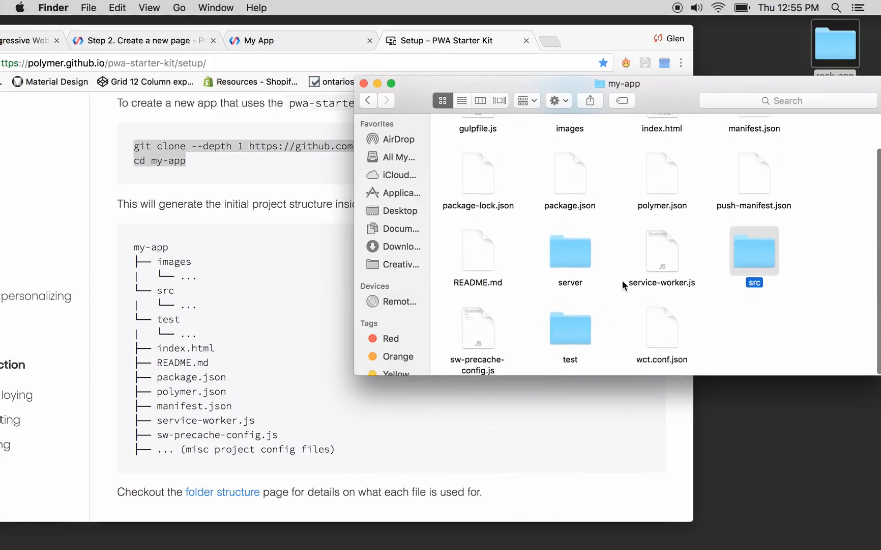
mouse_move(576, 194)
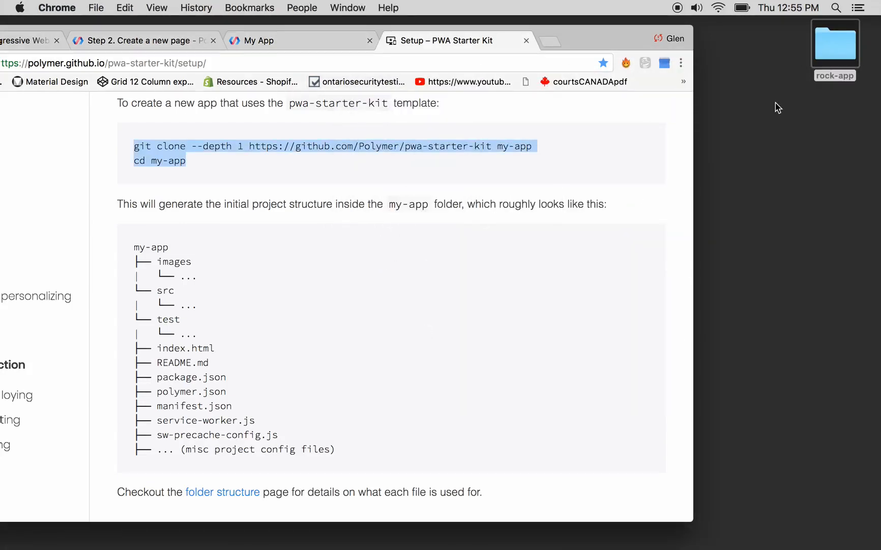
mouse_move(295, 540)
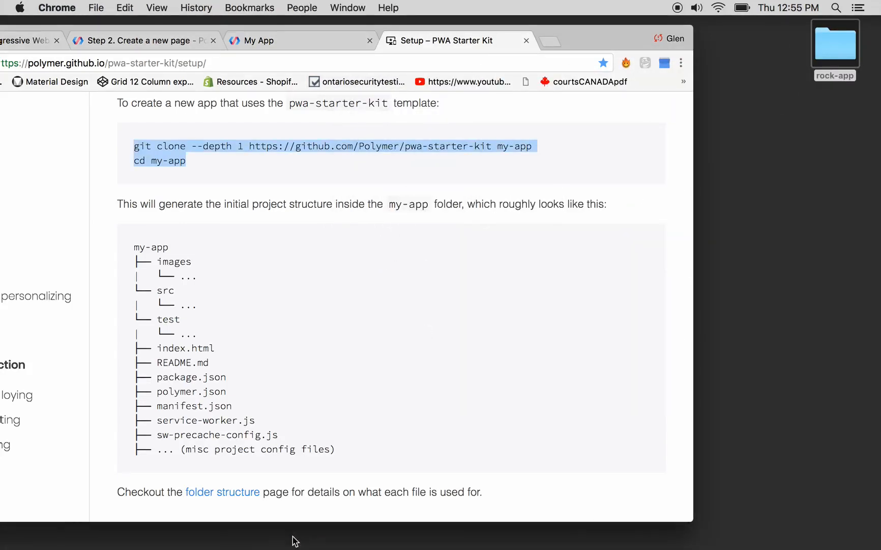
mouse_move(300, 531)
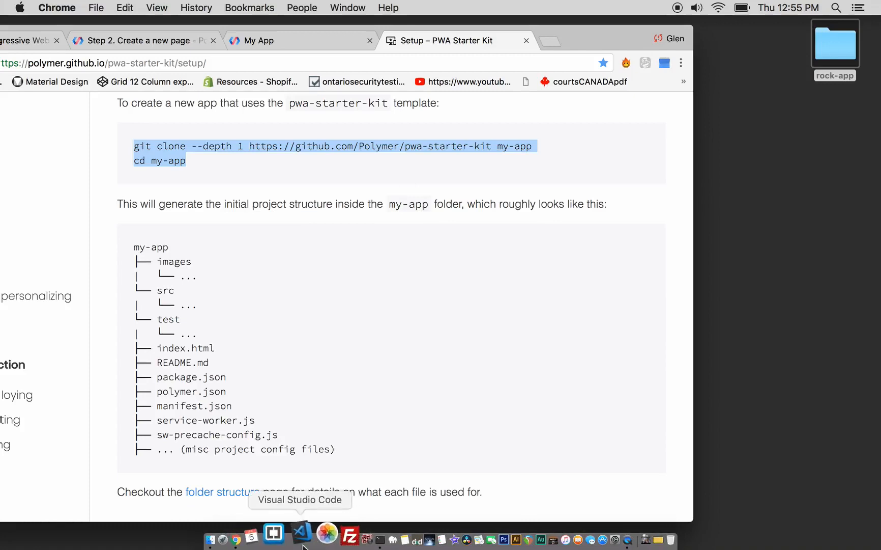
mouse_move(292, 531)
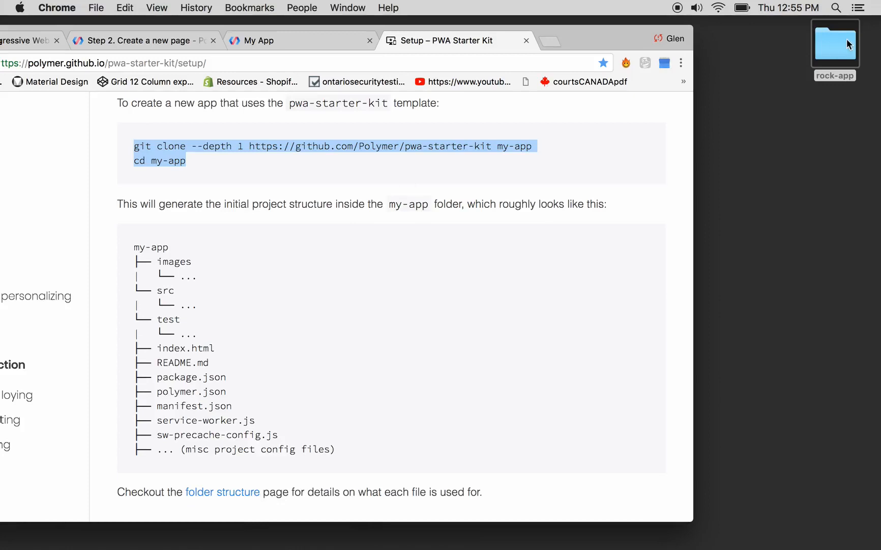
Scroll the Setup guide to the Installing dependencies section with npm install.
scroll("down", 3)
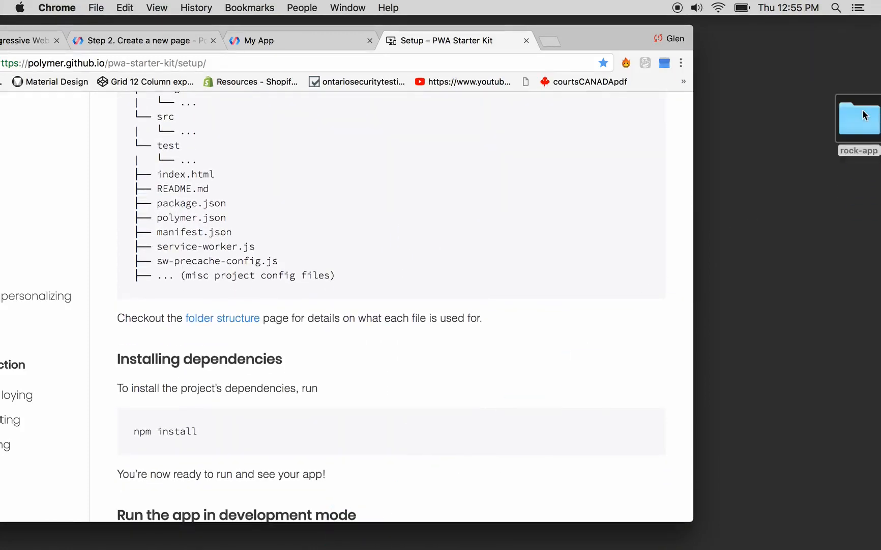
mouse_move(291, 532)
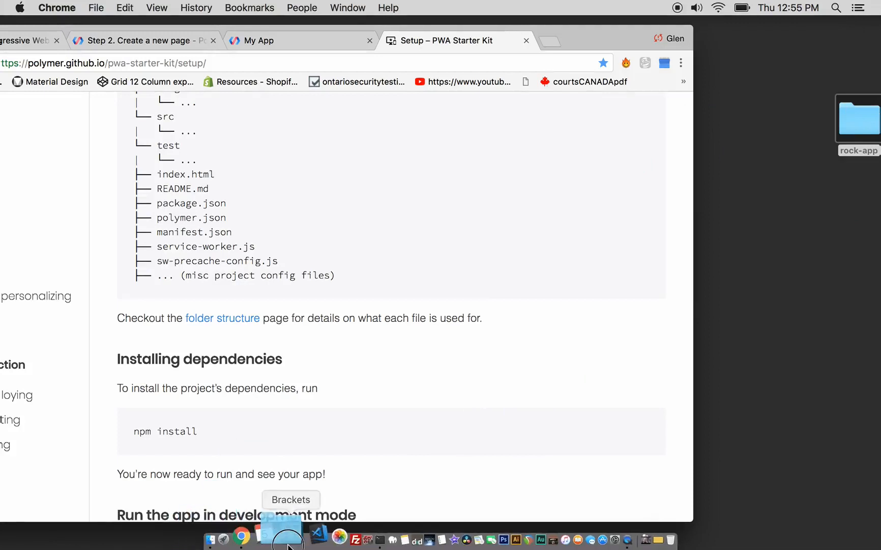
Launch Brackets, widen its window, expand my-app and view index.html.
left_click(286, 540)
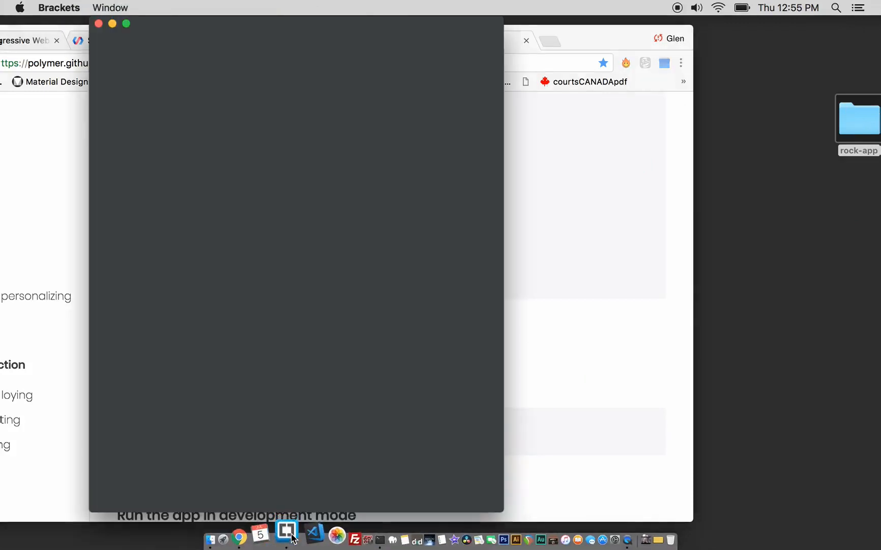
left_click(286, 540)
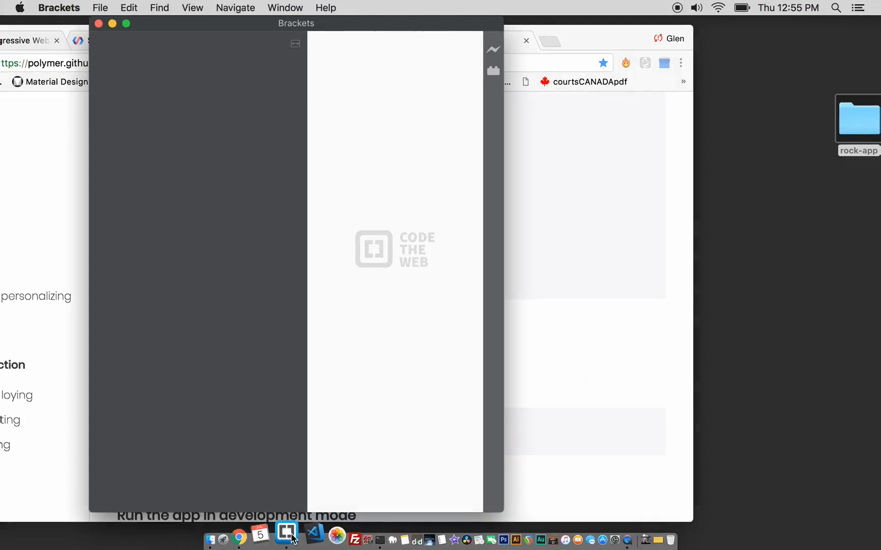
left_click(286, 535)
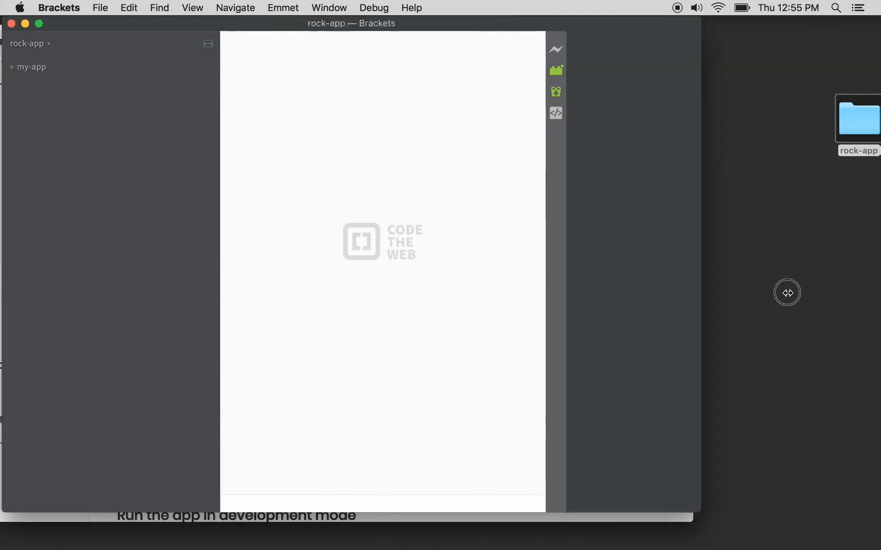
left_click_drag(788, 293, 826, 296)
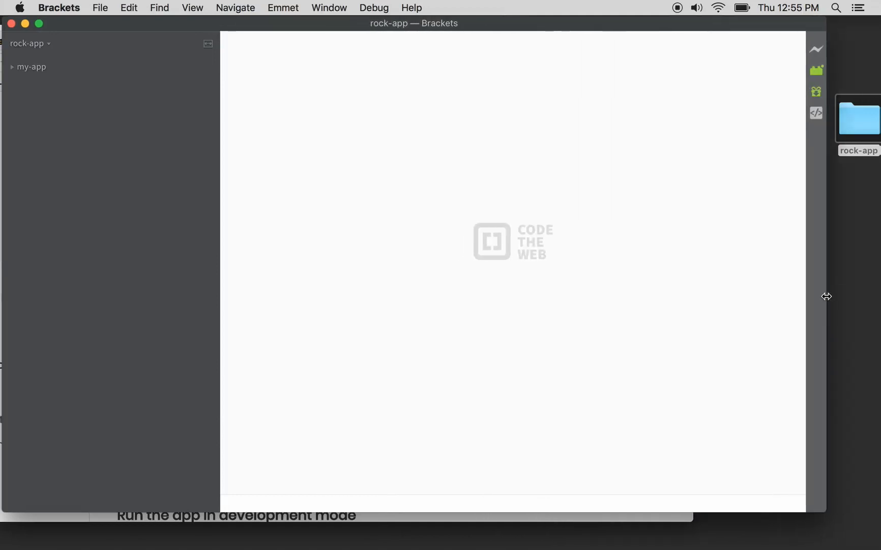
left_click(31, 68)
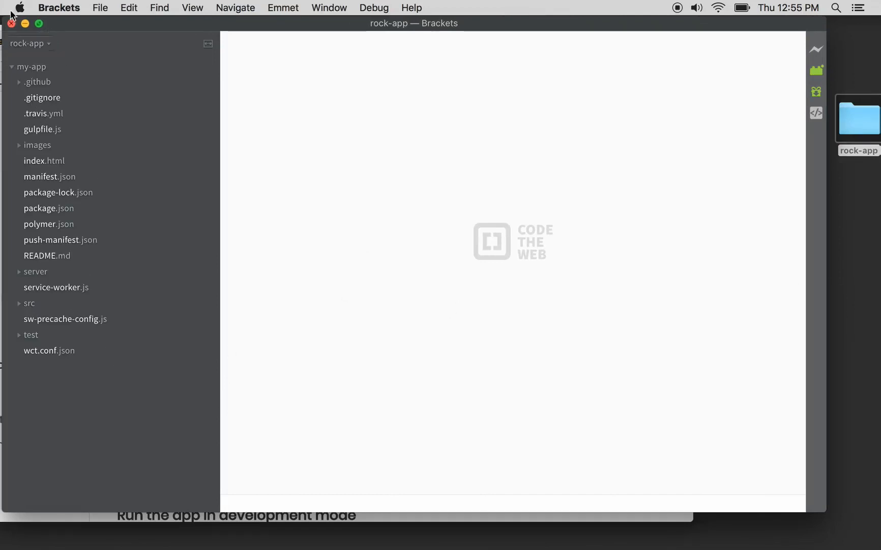
mouse_move(41, 160)
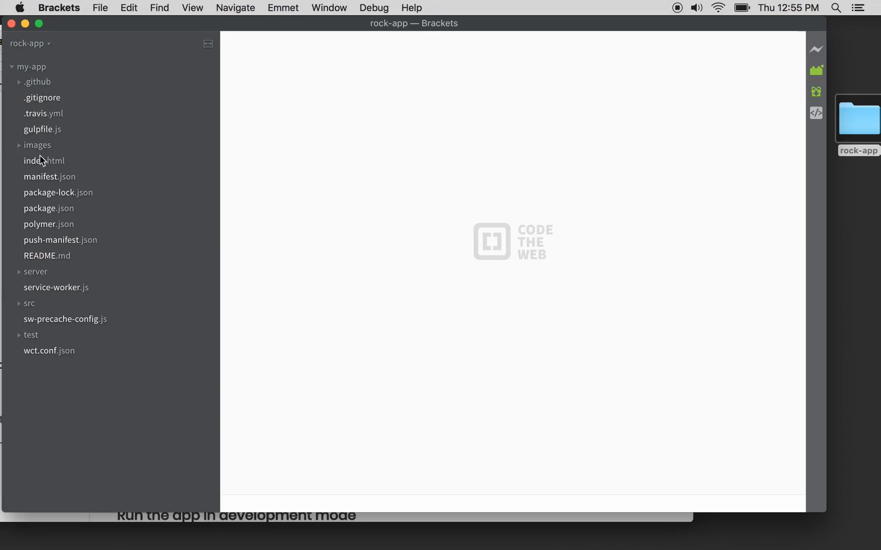
left_click(44, 160)
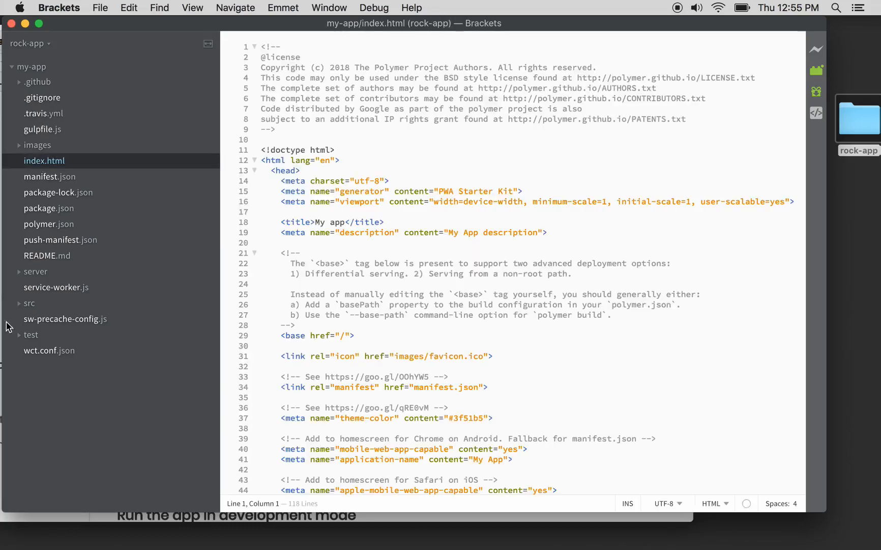
Expand src, actions and components, then view the my-view1.js component.
left_click(29, 303)
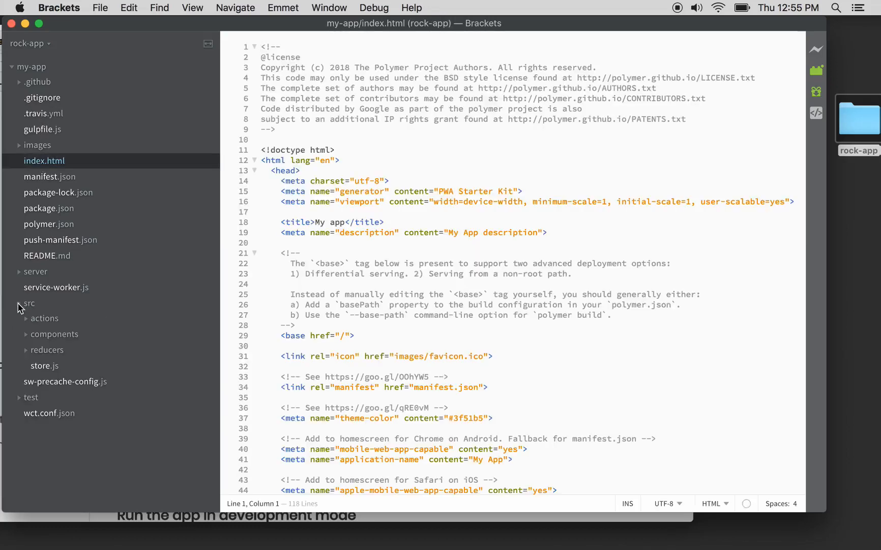
left_click(44, 319)
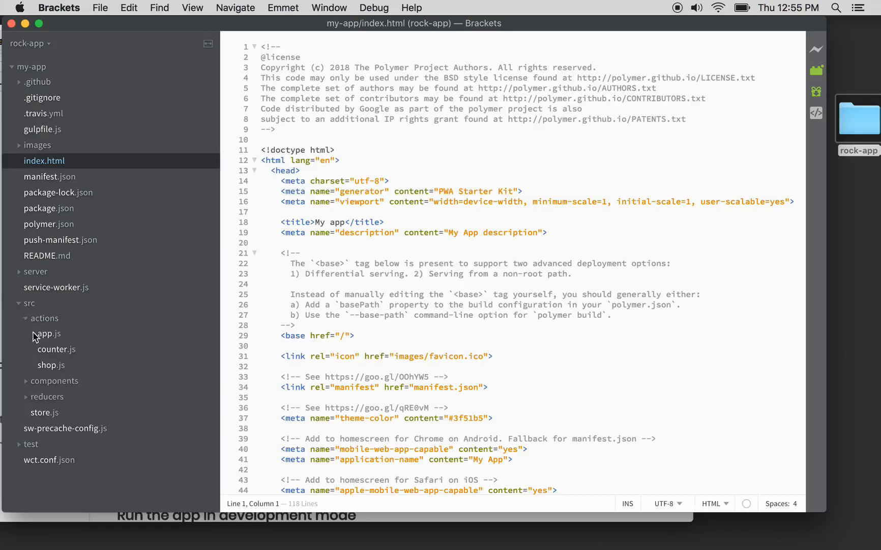
left_click(26, 380)
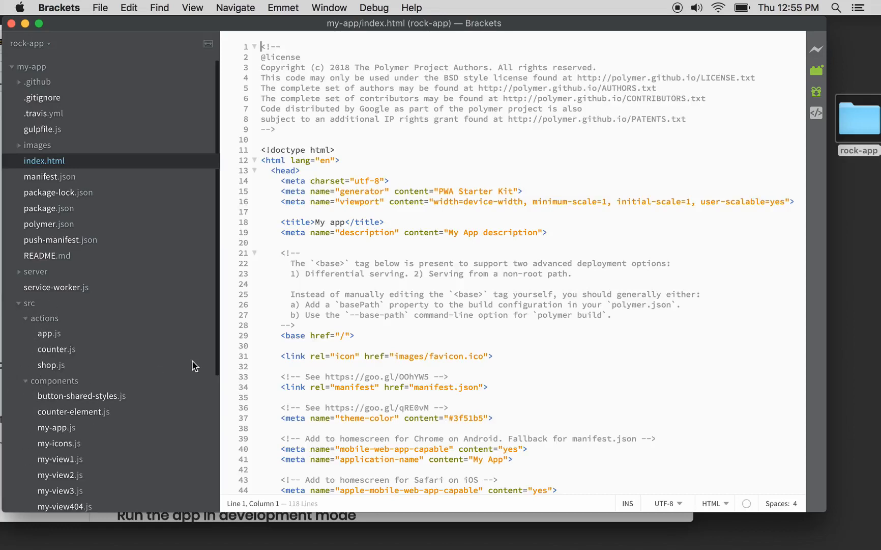
scroll("down", 3)
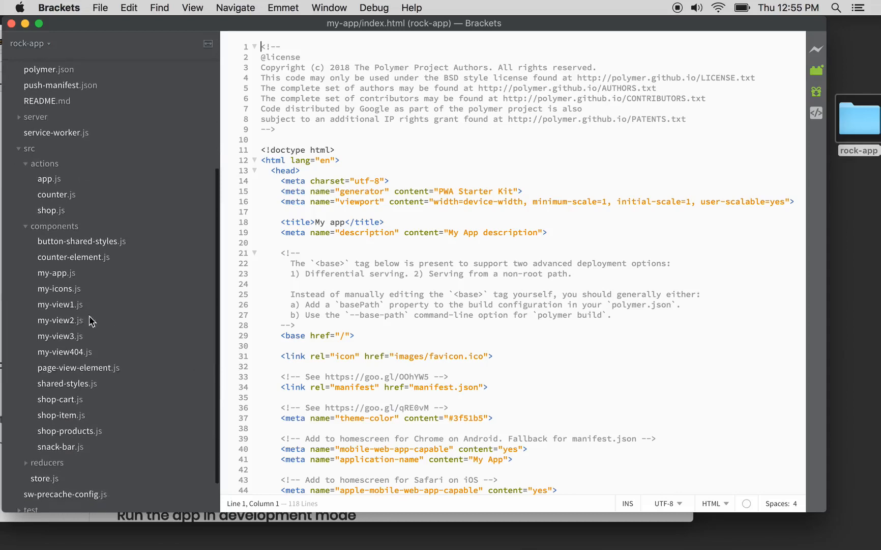
left_click(61, 304)
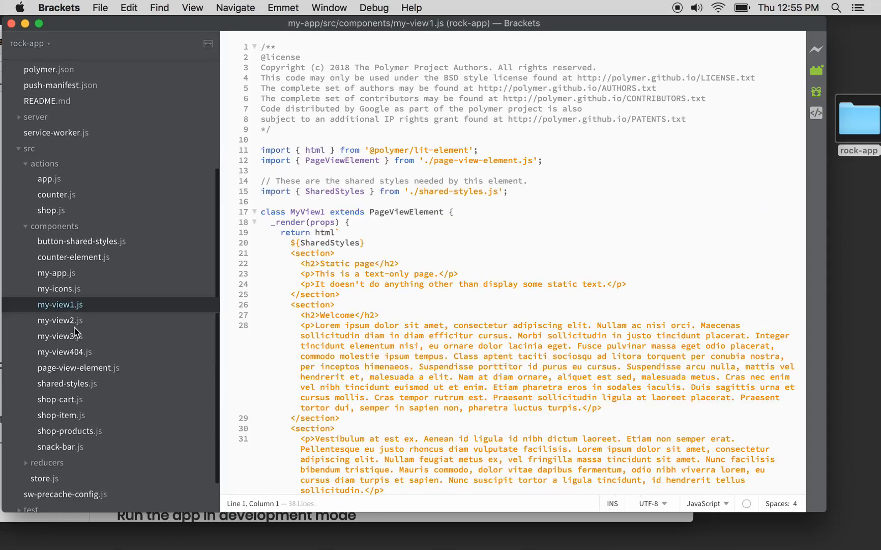
left_click(60, 321)
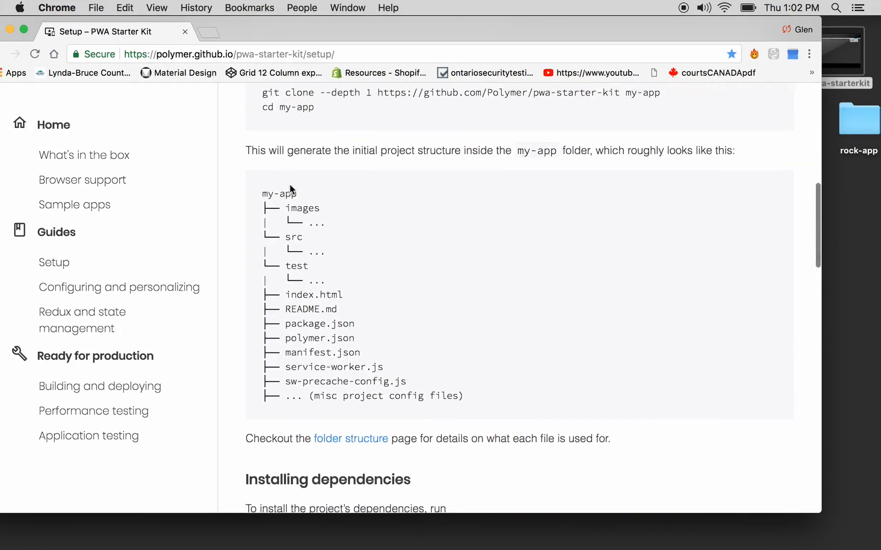
mouse_move(546, 167)
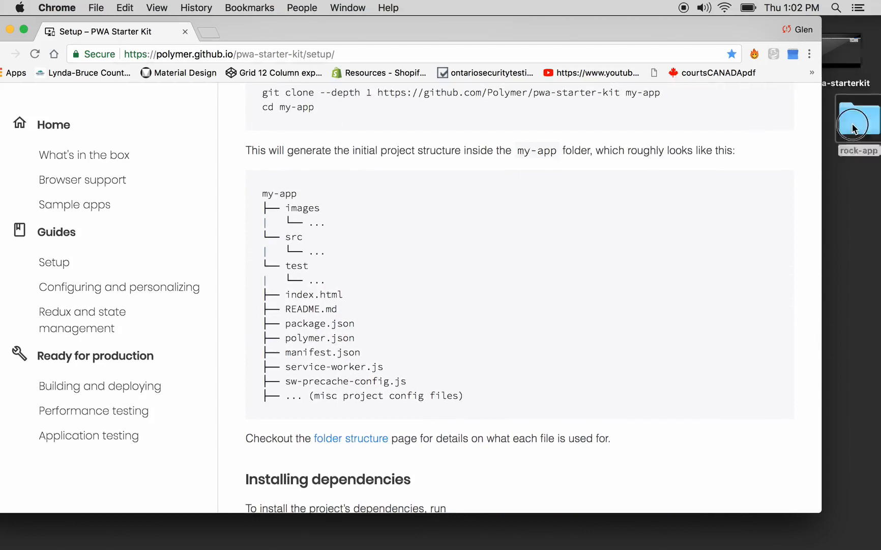
Briefly check the rock-app folder in Finder, then return to the npm install step in the guide.
double_click(857, 121)
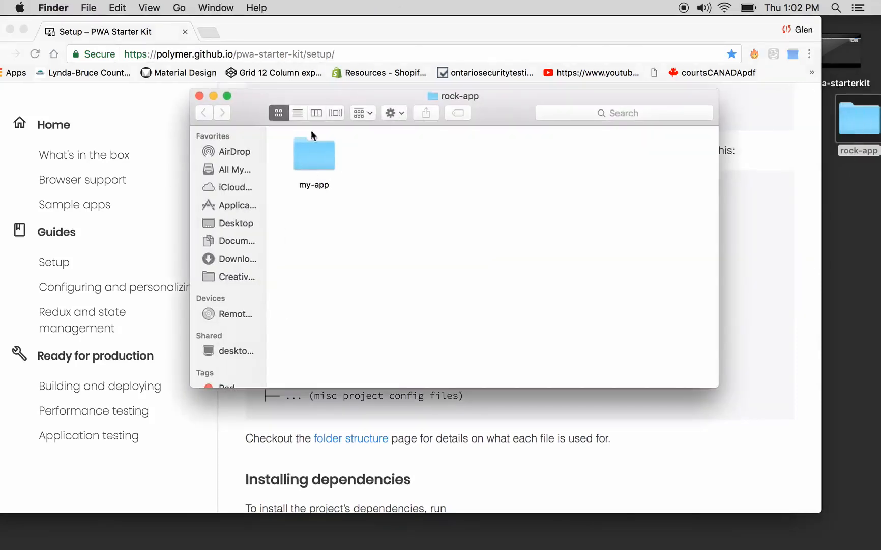
left_click(236, 204)
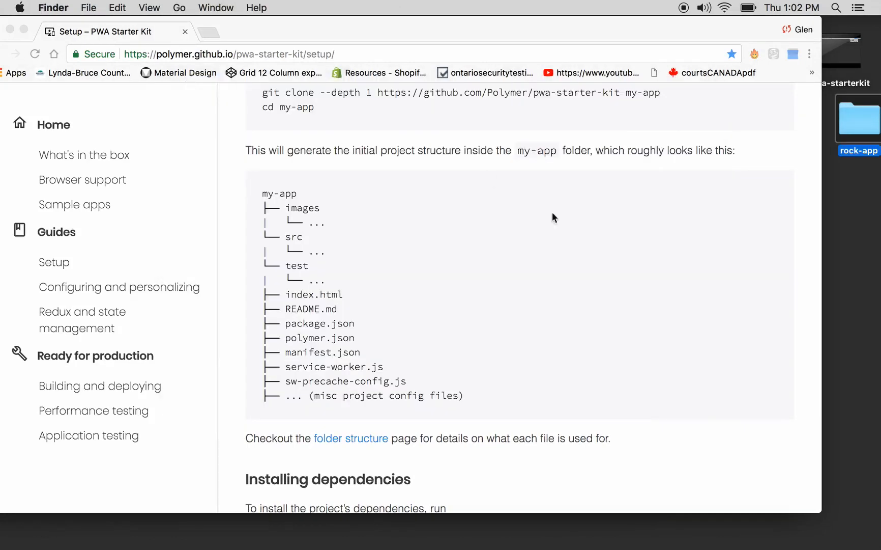
scroll("down", 3)
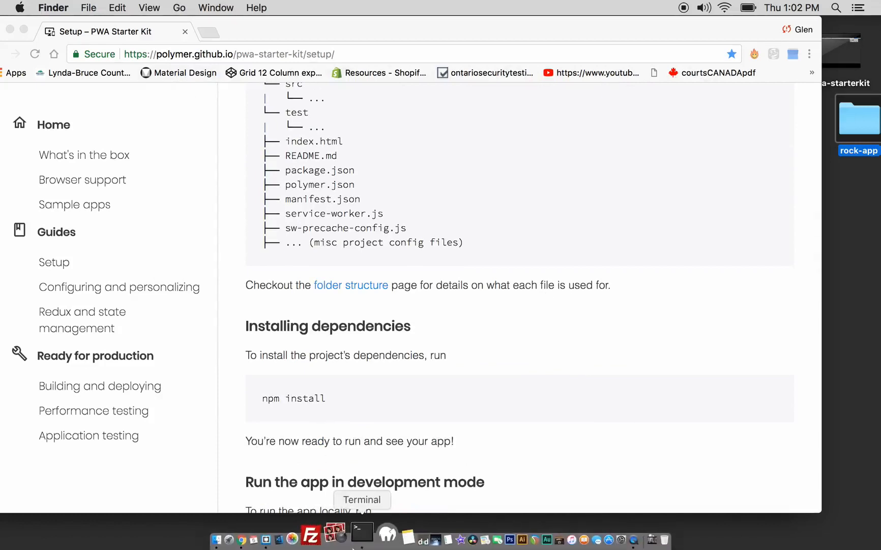
Position Terminal beside the docs and run npm install for my-app.
left_click(354, 539)
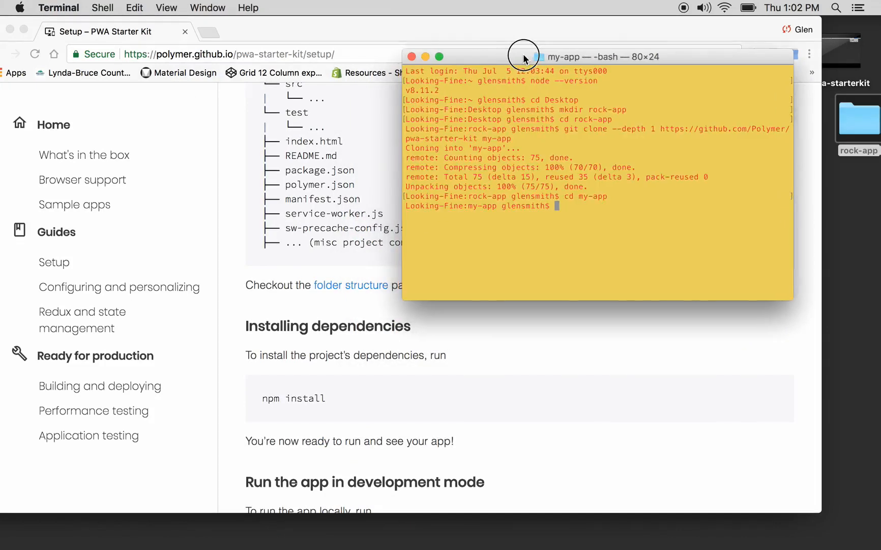
left_click_drag(523, 56, 543, 60)
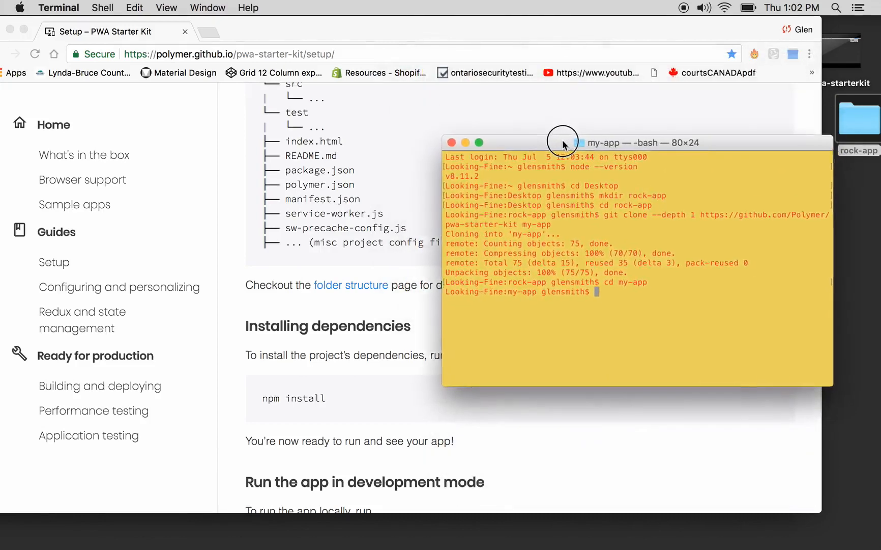
left_click_drag(562, 142, 522, 103)
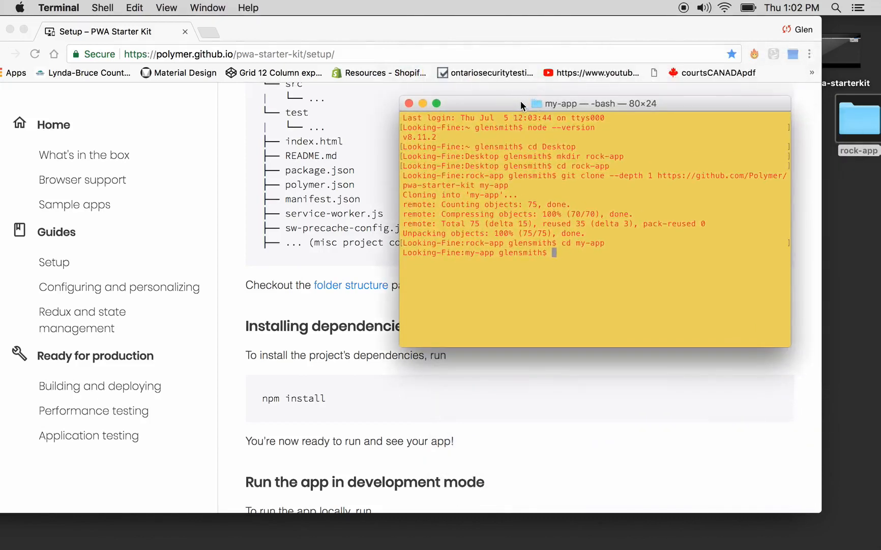
type("npm")
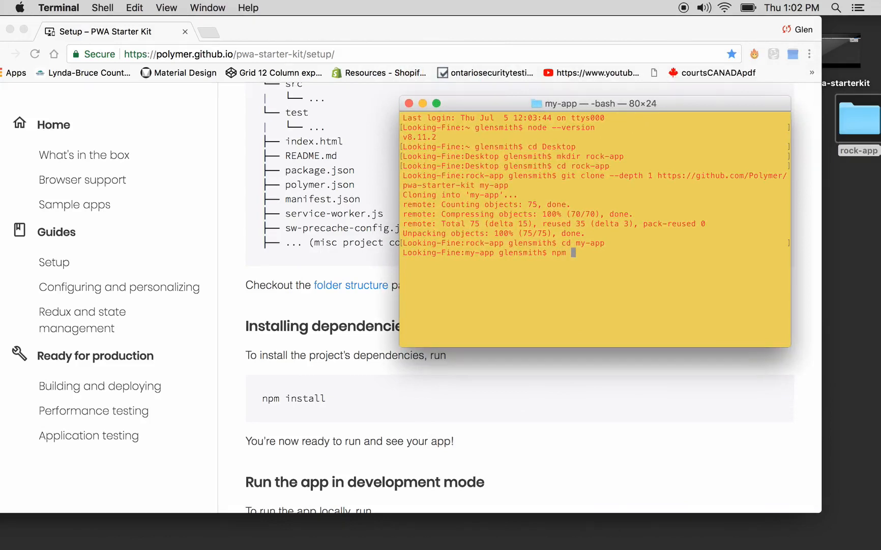
type("install")
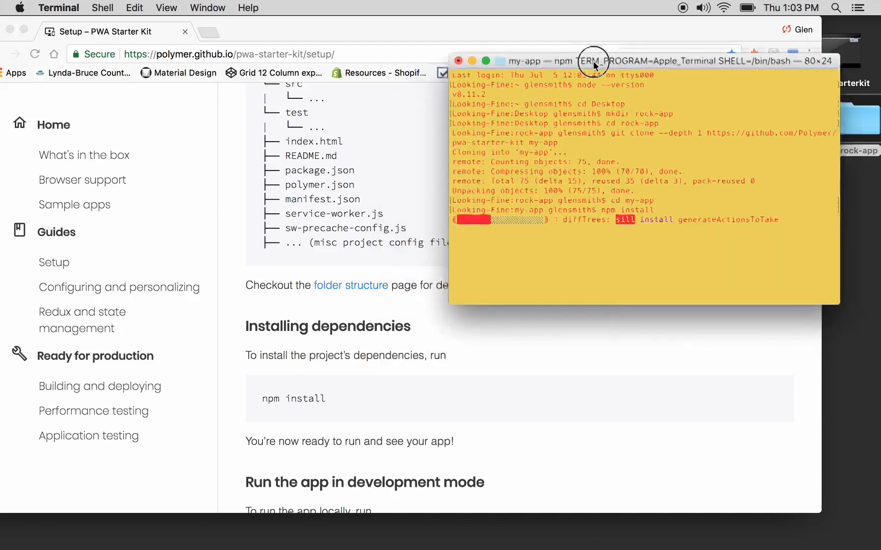
left_click_drag(595, 61, 624, 26)
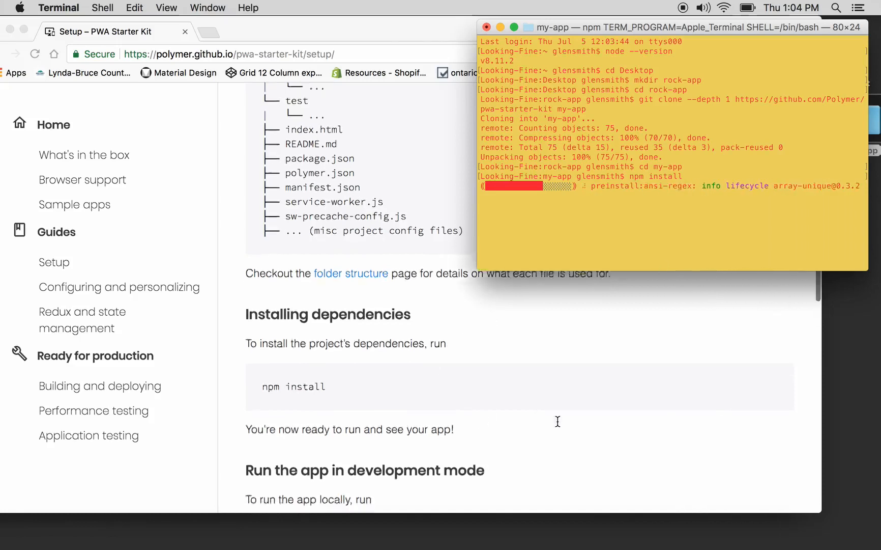
Read ahead in the Setup guide while dependencies and Chromium download.
scroll("down", 3)
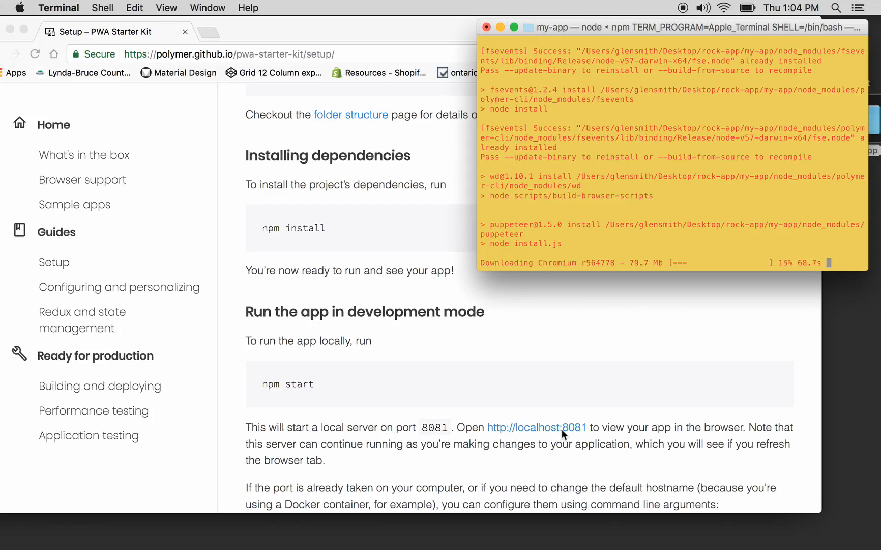
scroll("down", 3)
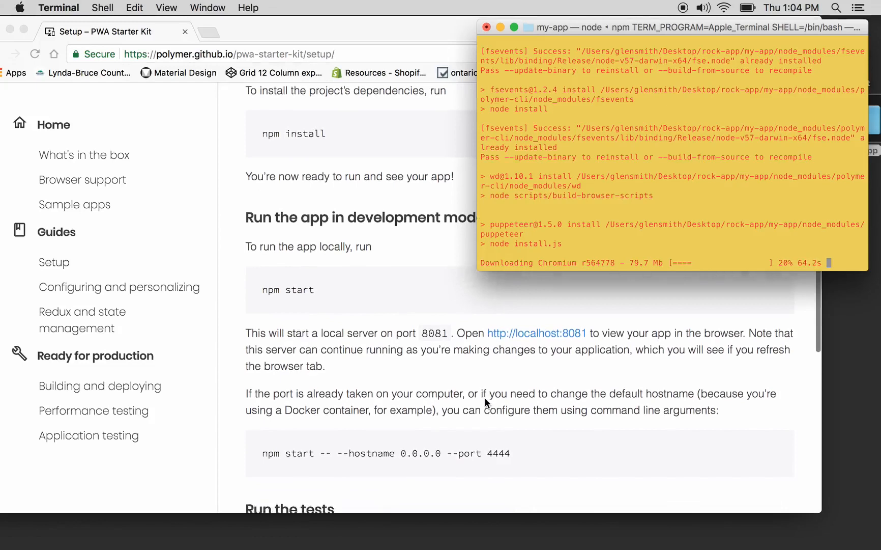
scroll("down", 3)
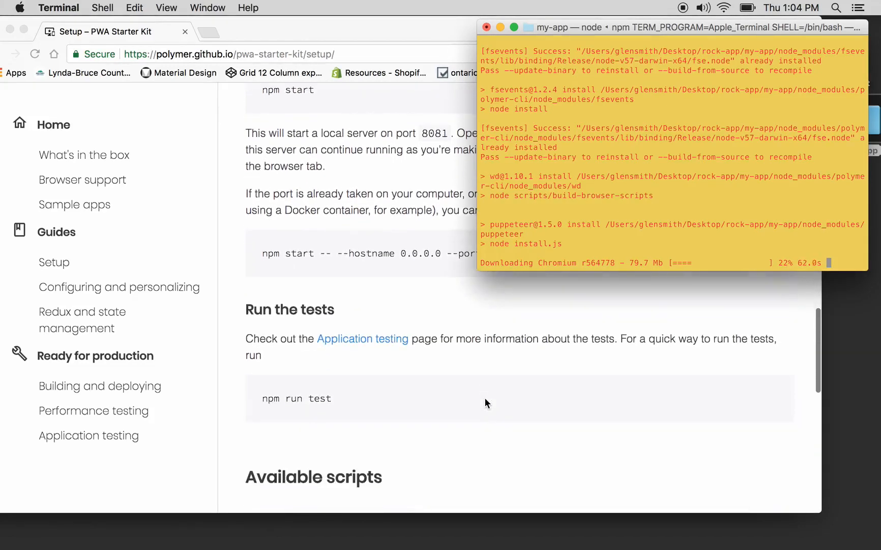
scroll("down", 3)
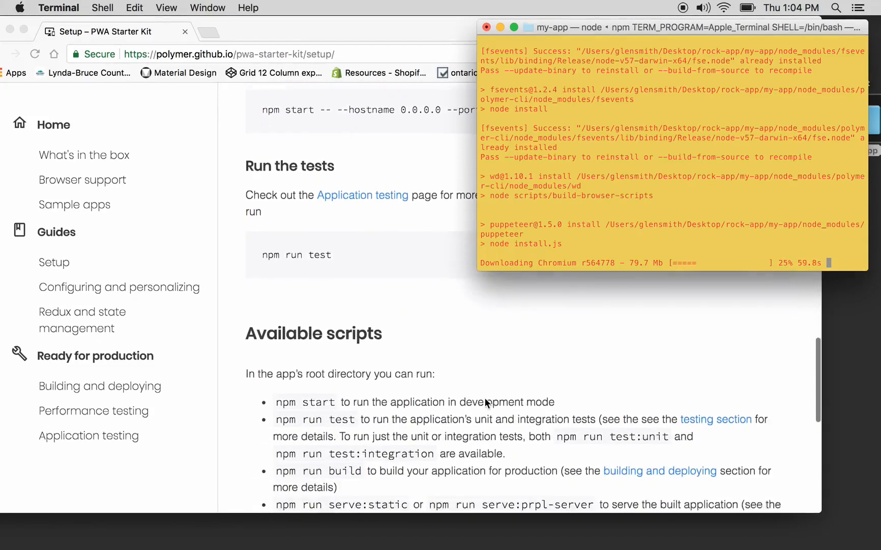
scroll("down", 3)
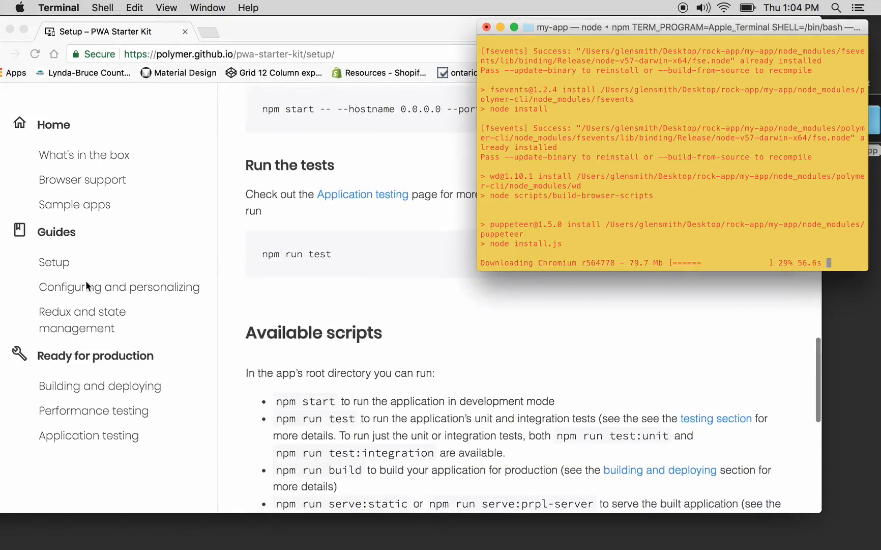
scroll("down", 3)
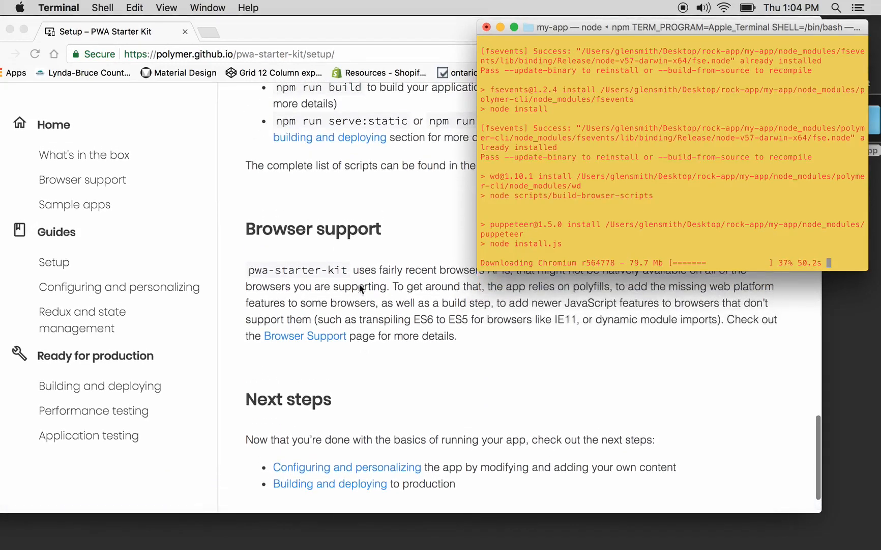
scroll("up", 3)
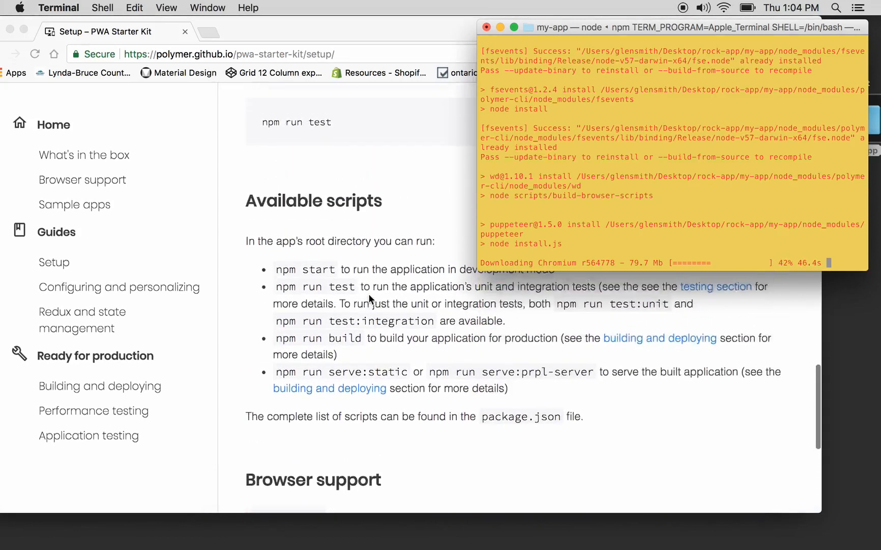
scroll("up", 3)
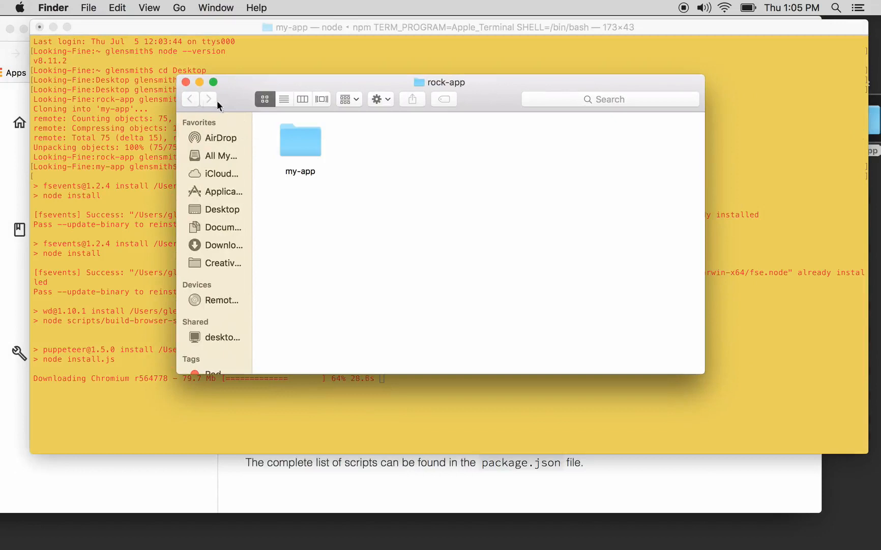
Browse into my-app's images folder in Finder and select favicon.ico beside the manifest folder.
double_click(300, 140)
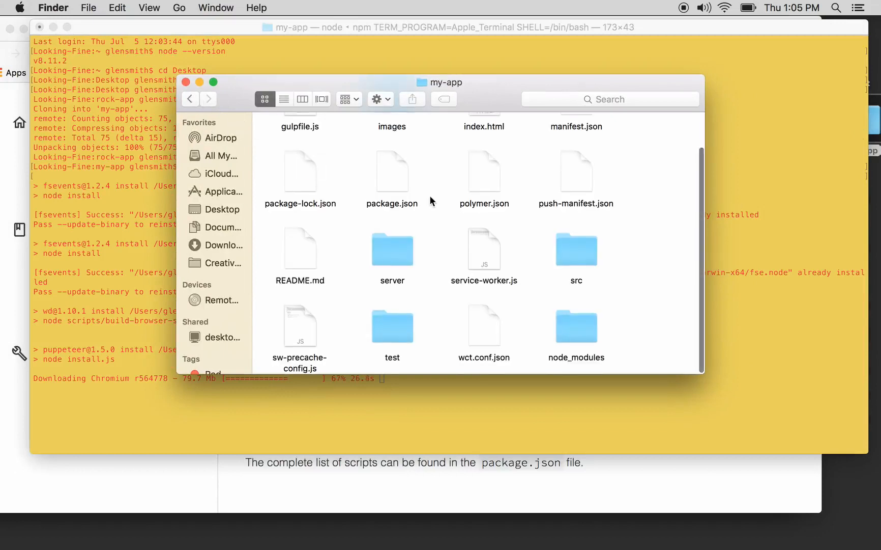
scroll("up", 3)
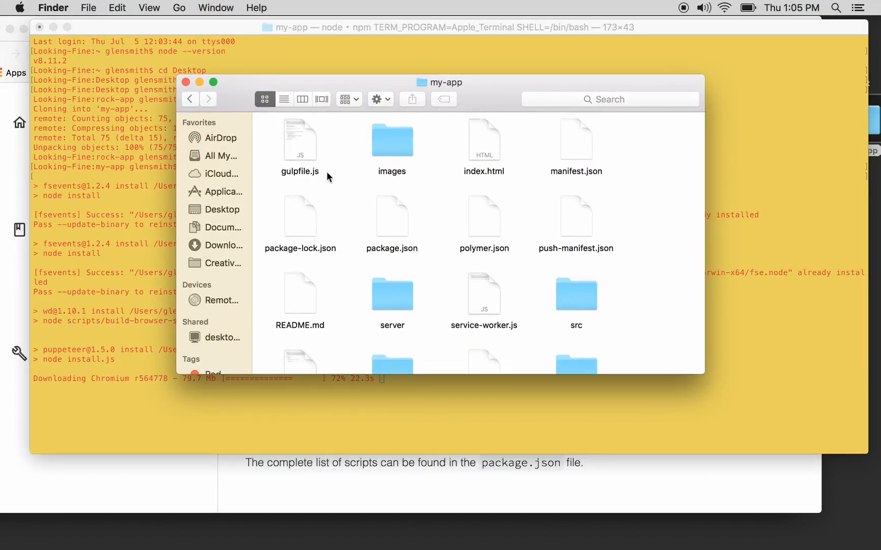
mouse_move(459, 230)
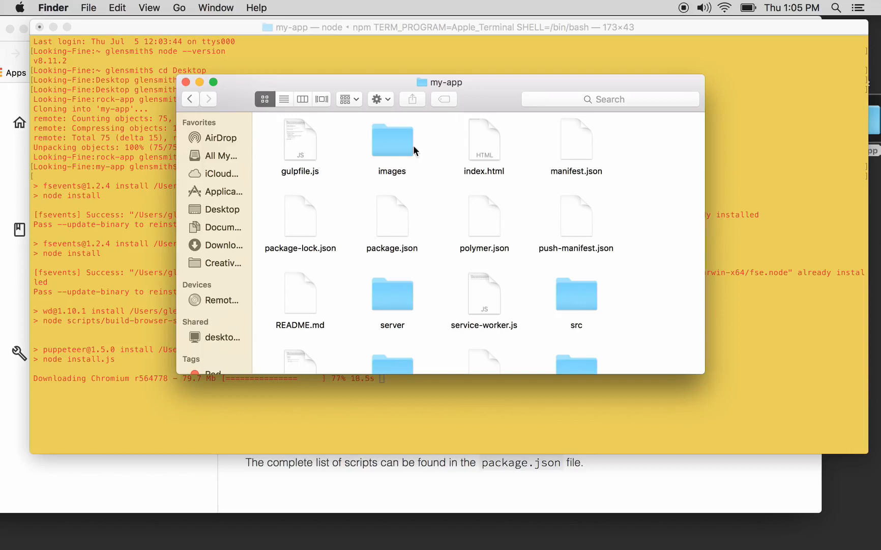
left_click(391, 138)
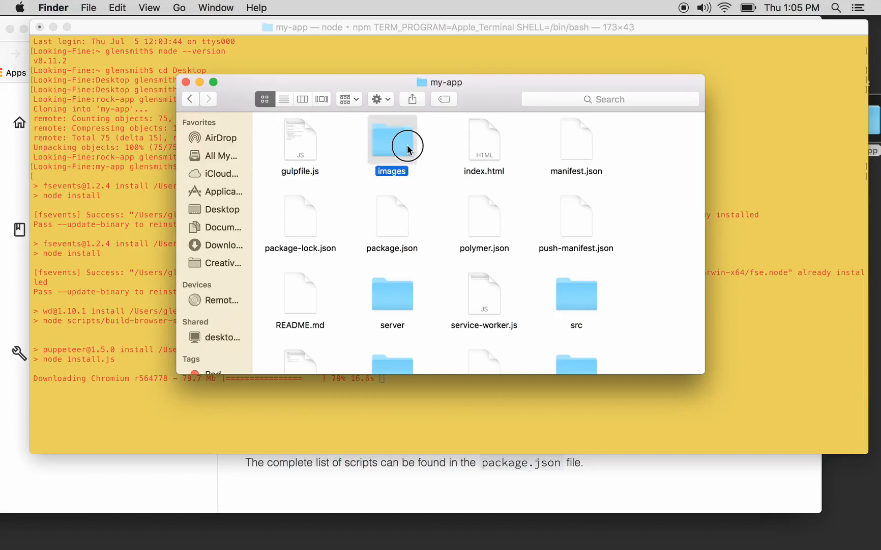
double_click(391, 138)
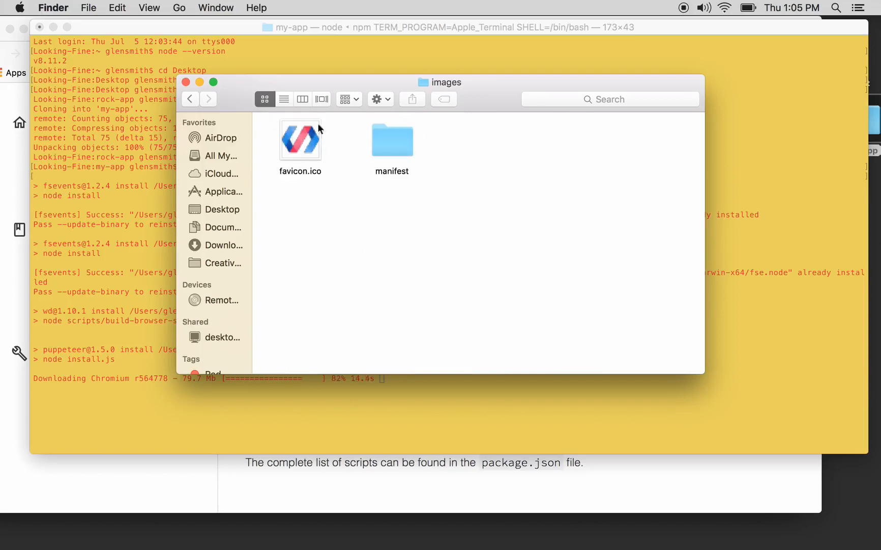
left_click(300, 139)
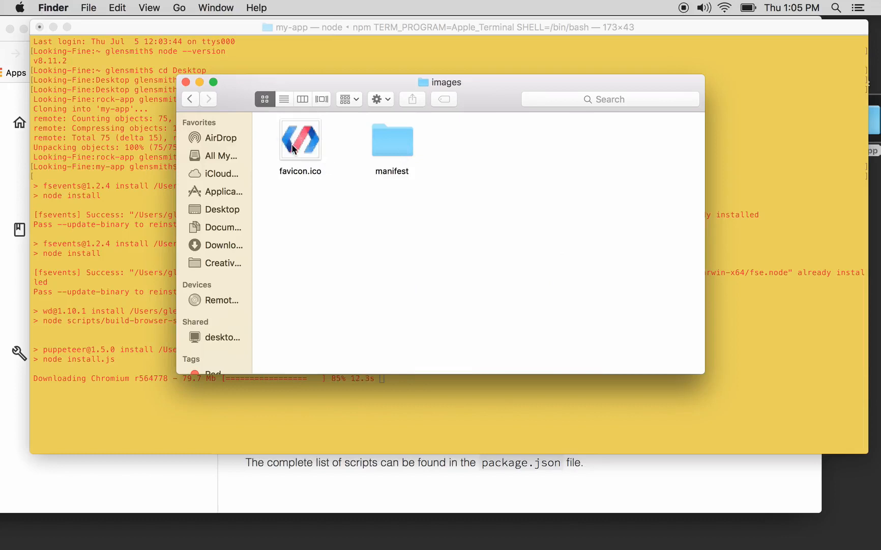
mouse_move(313, 131)
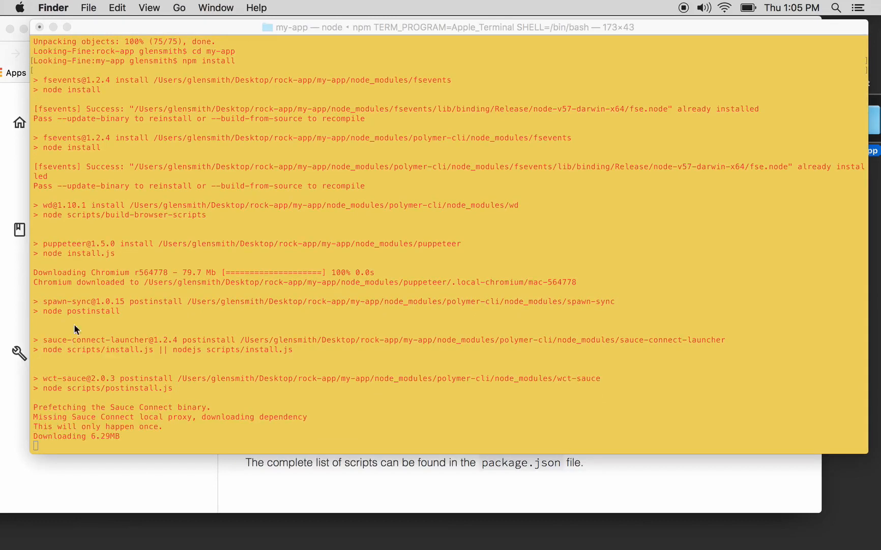
mouse_move(314, 258)
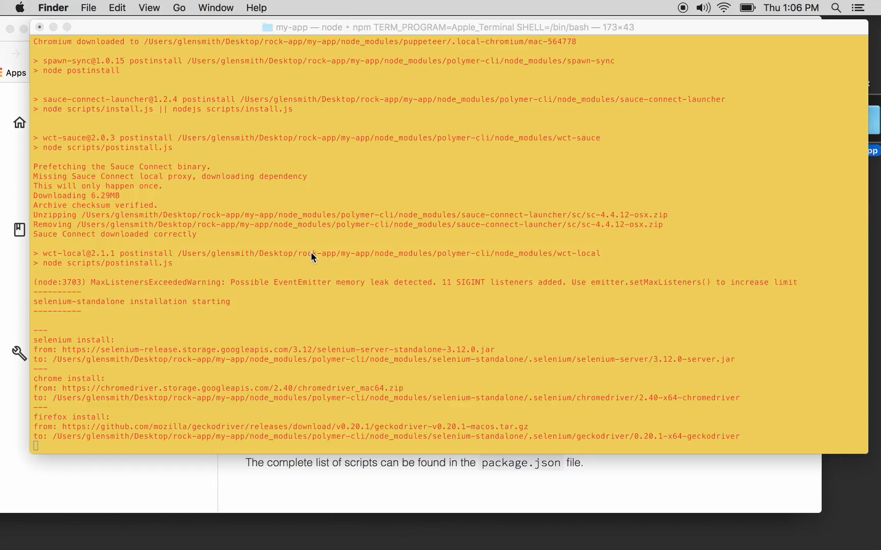
mouse_move(345, 290)
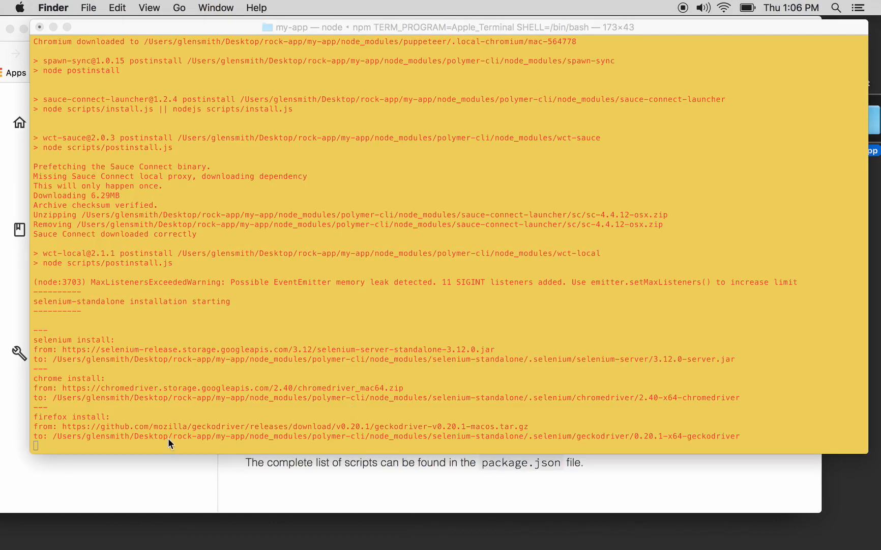
mouse_move(107, 454)
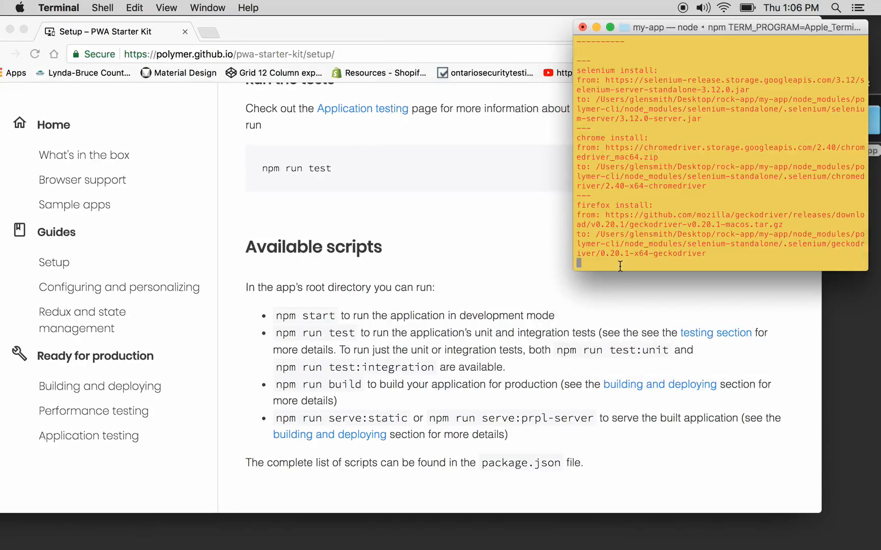
scroll("up", 3)
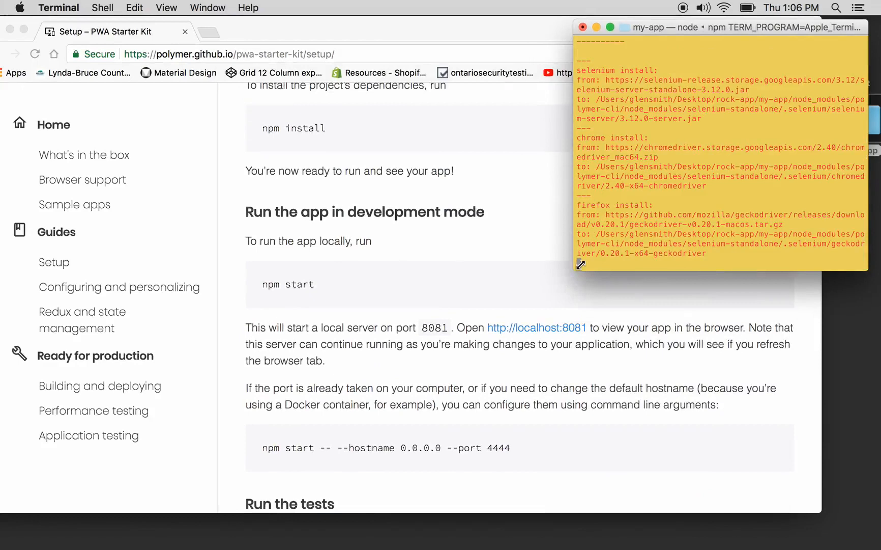
type("n")
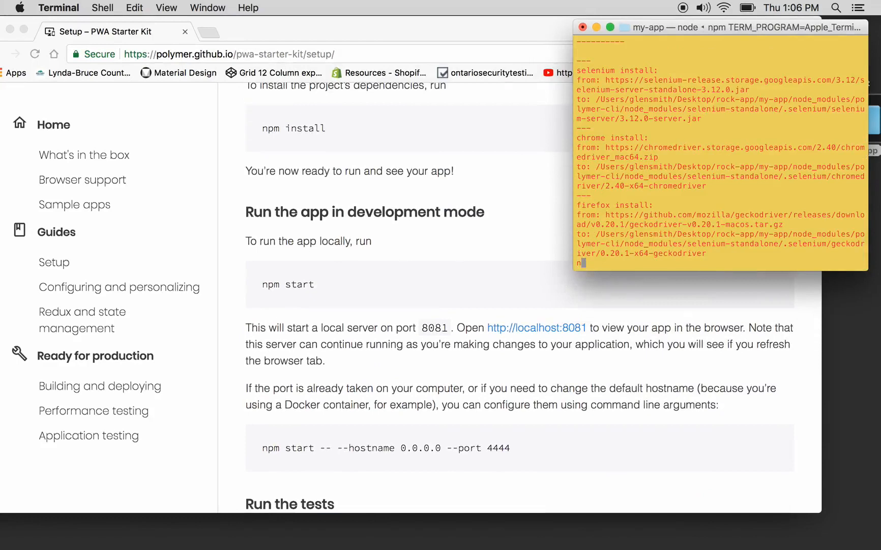
type("npm start")
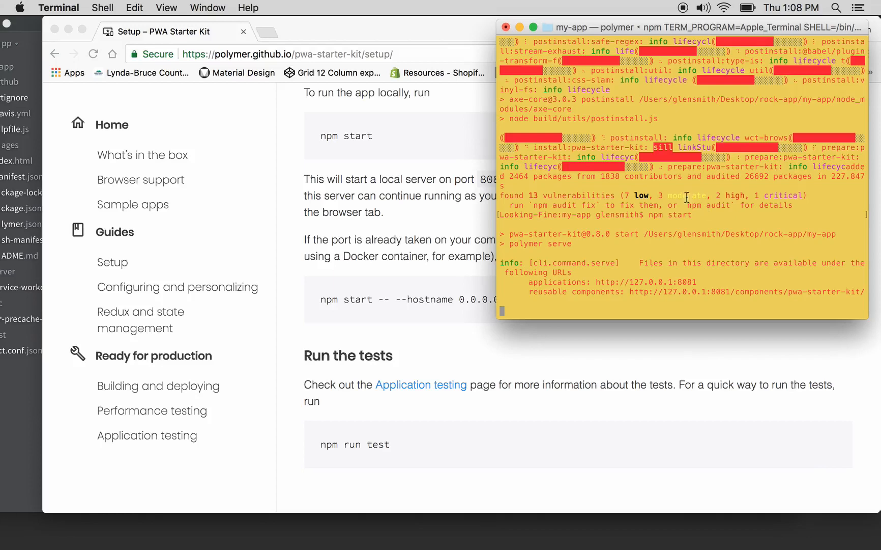
mouse_move(611, 251)
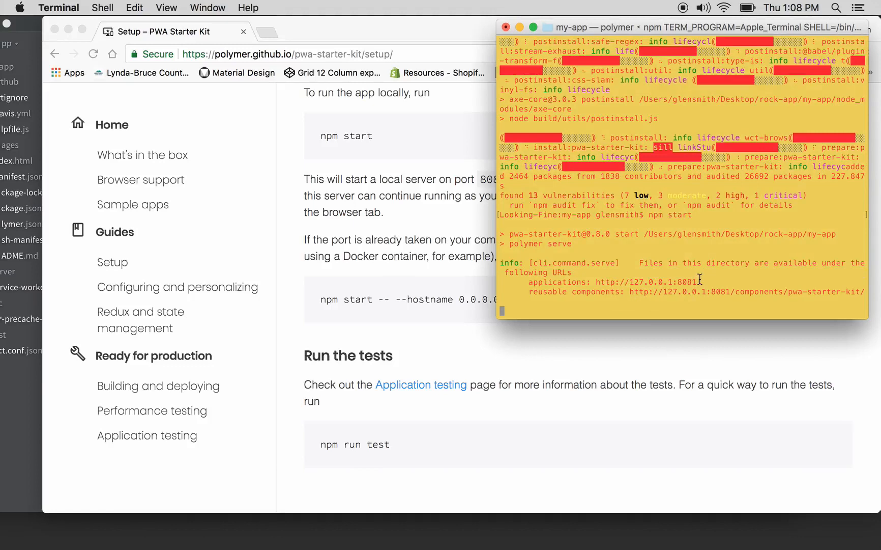
left_click_drag(592, 282, 679, 282)
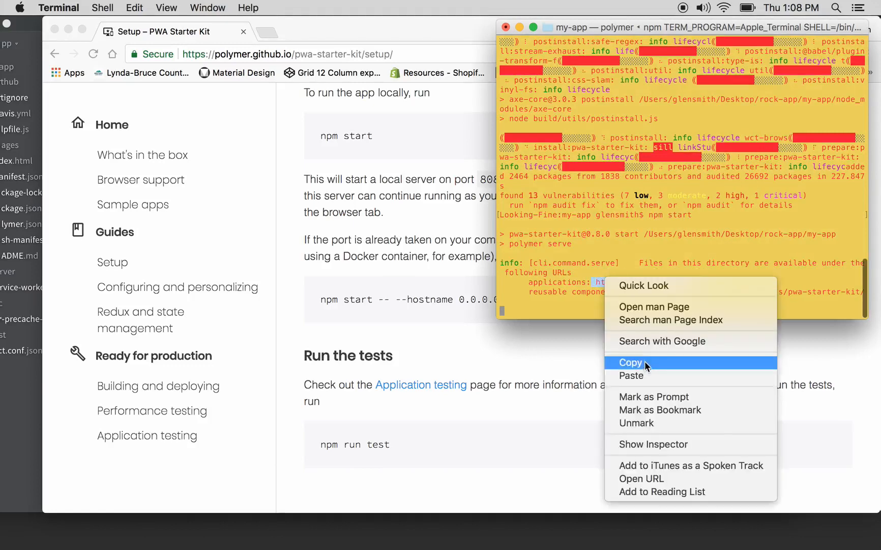
left_click(630, 362)
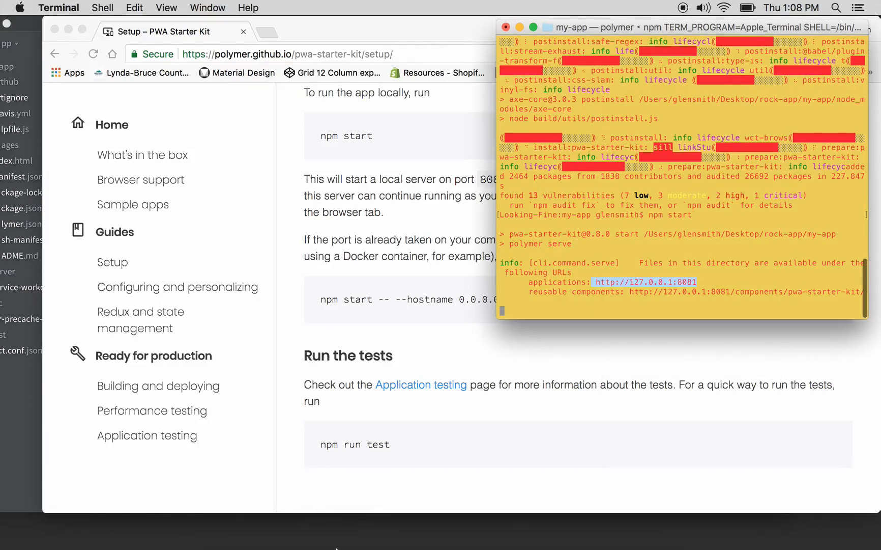
left_click(269, 531)
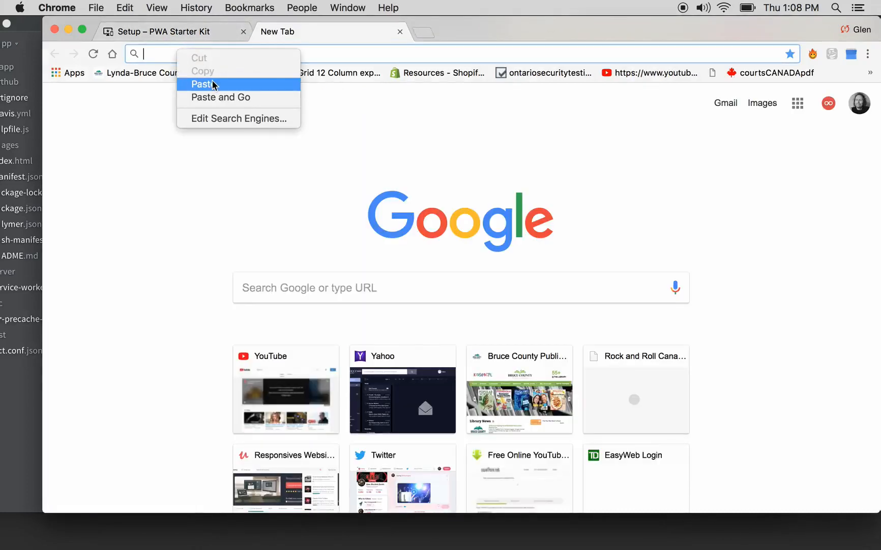
Paste 127.0.0.1:8081 into the address bar to load the running my app.
left_click(202, 84)
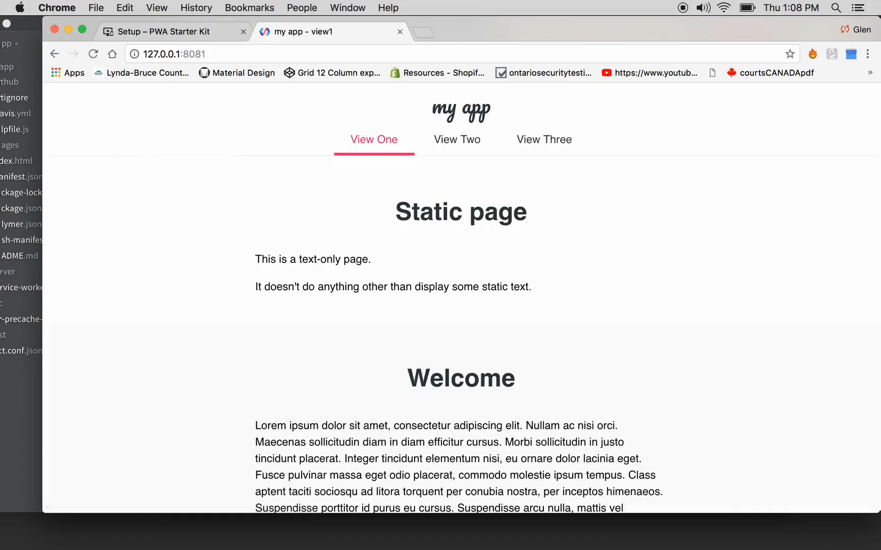
mouse_move(212, 86)
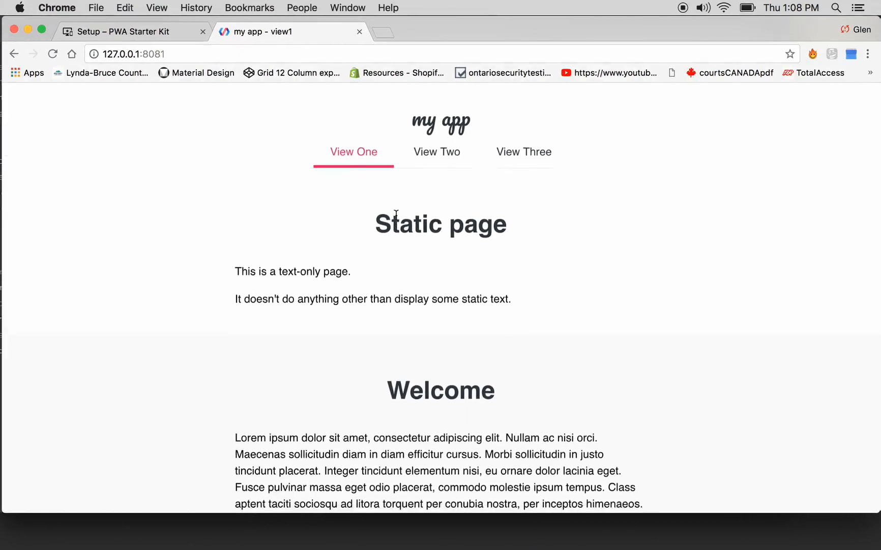
Visit the Static page, simple counter and shopping cart views of the running app.
scroll("down", 3)
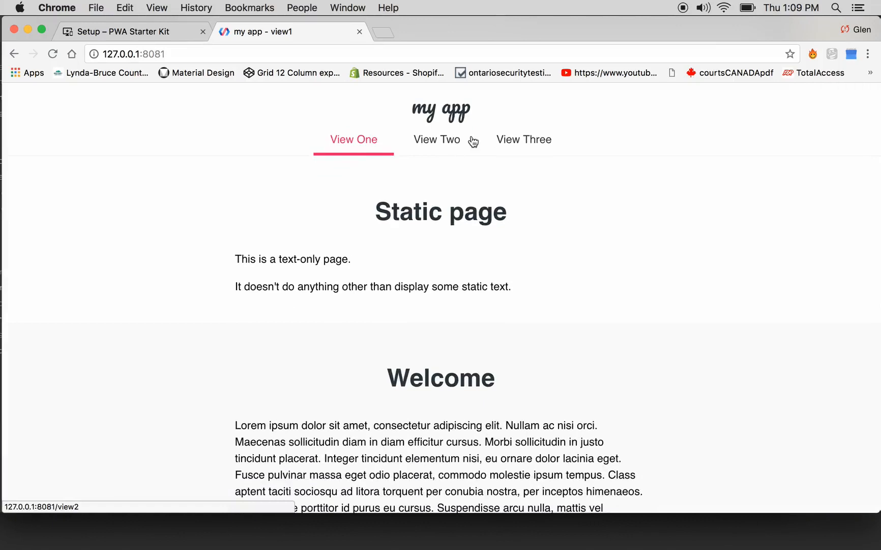
left_click(354, 139)
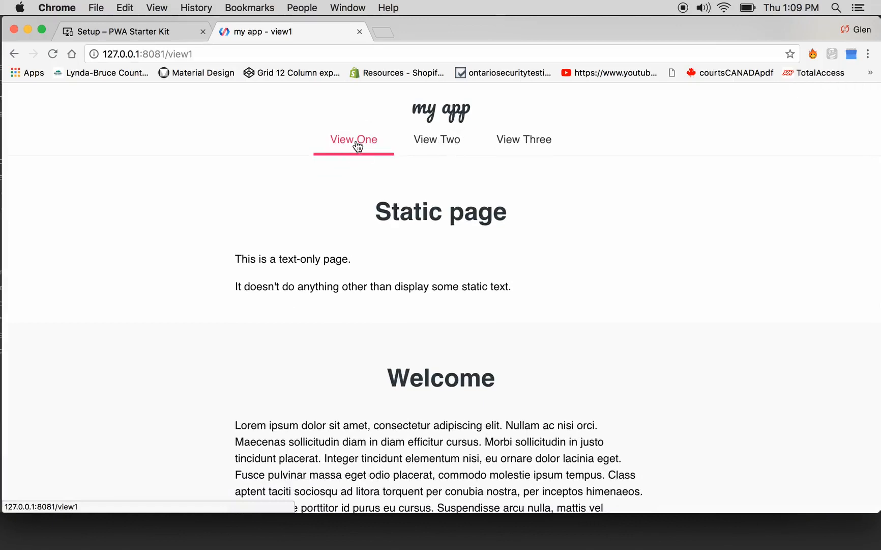
left_click(437, 140)
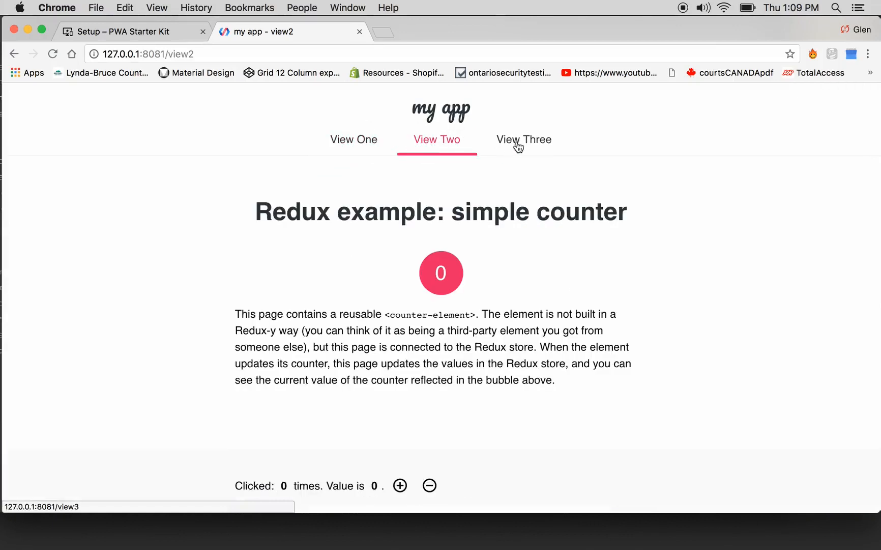
left_click(523, 139)
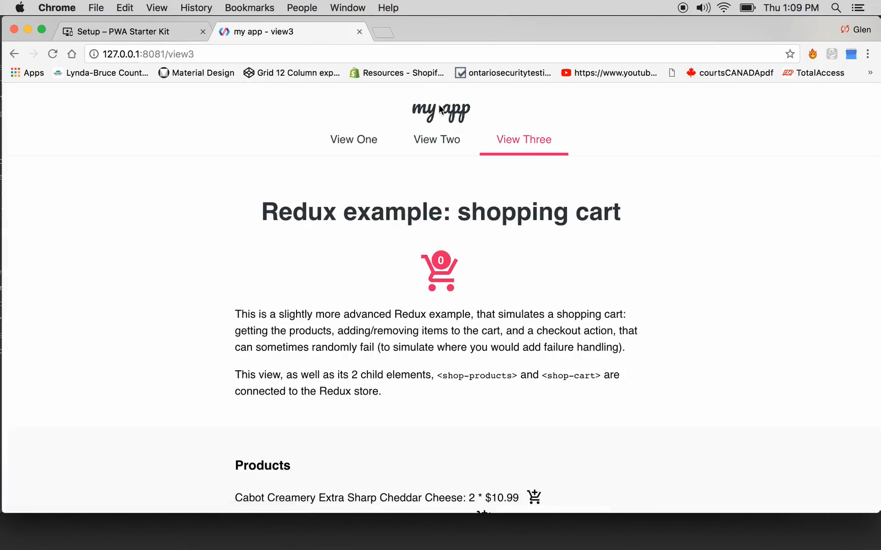
scroll("down", 3)
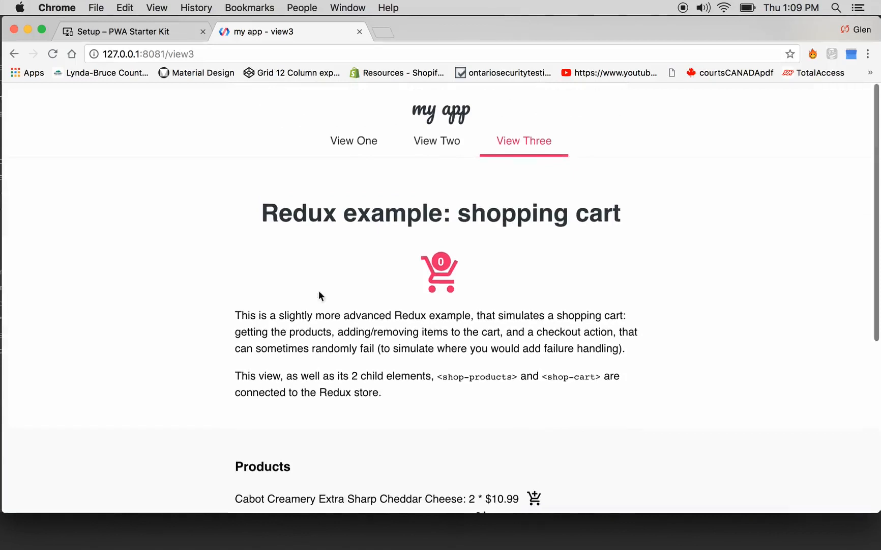
Click back through the views again, ending on the shopping cart's products and empty cart.
left_click(353, 139)
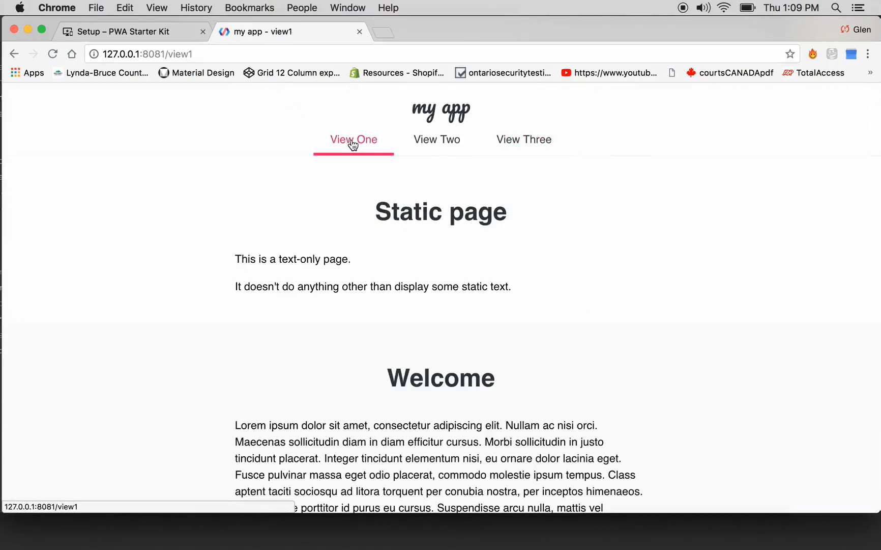
left_click(437, 139)
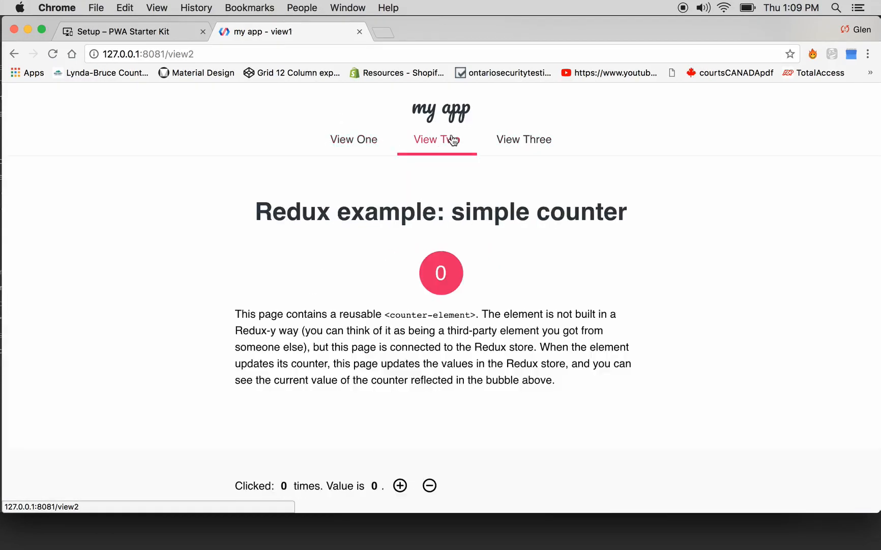
left_click(437, 140)
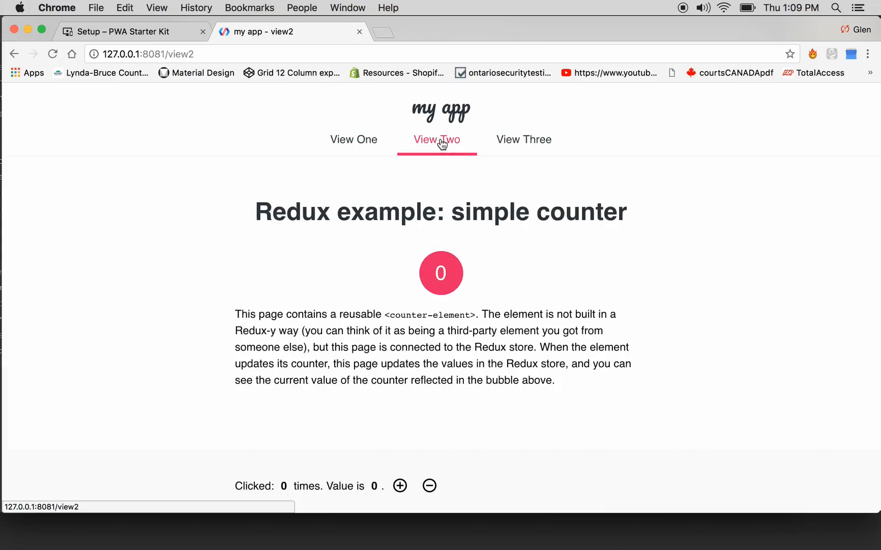
left_click(353, 140)
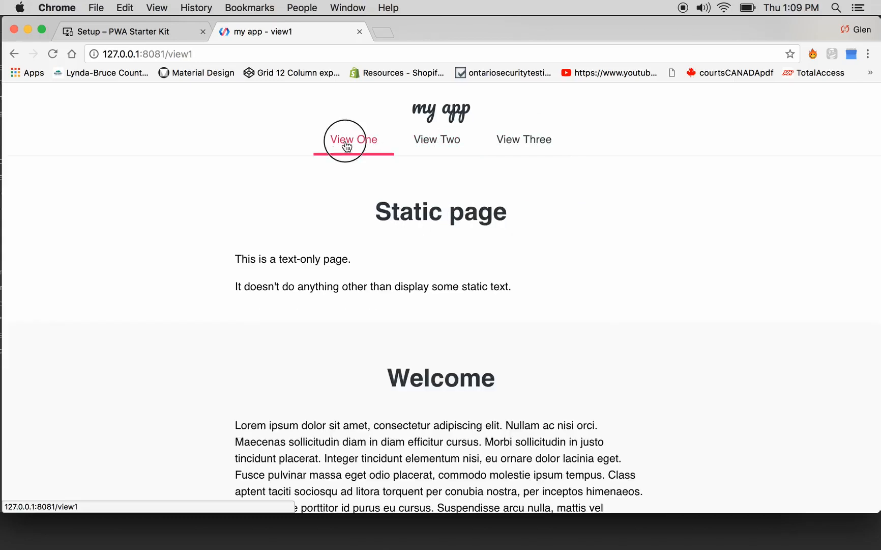
left_click(437, 139)
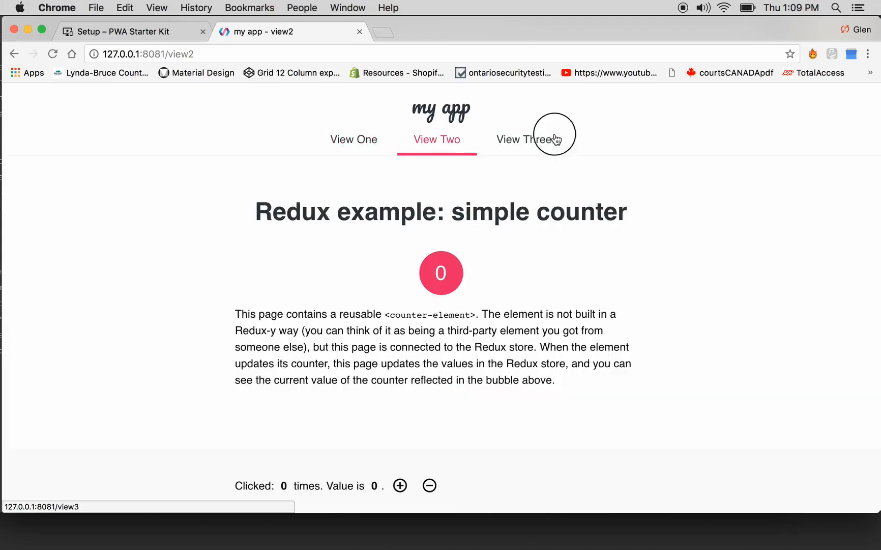
left_click(527, 140)
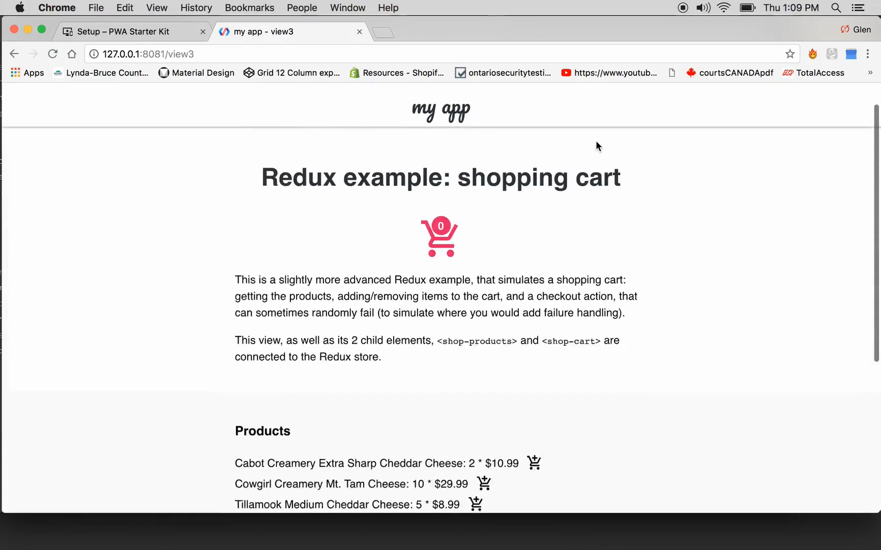
scroll("down", 3)
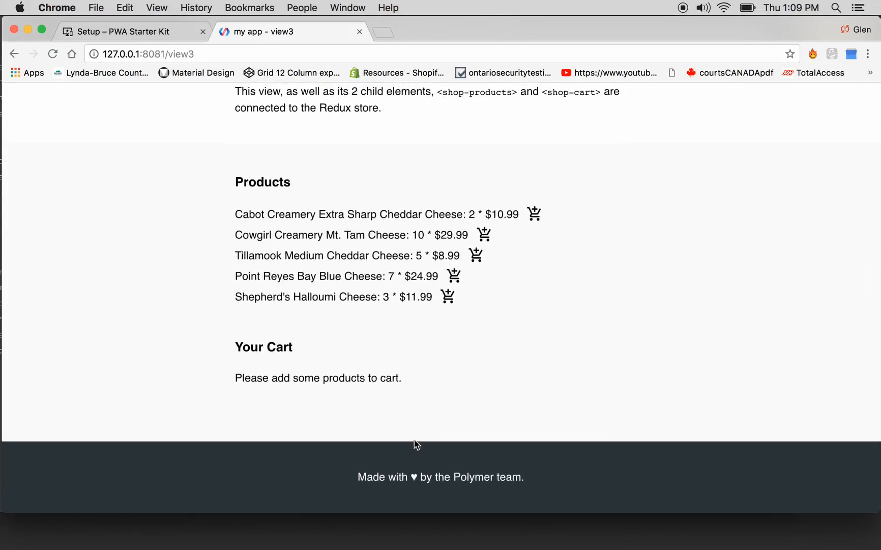